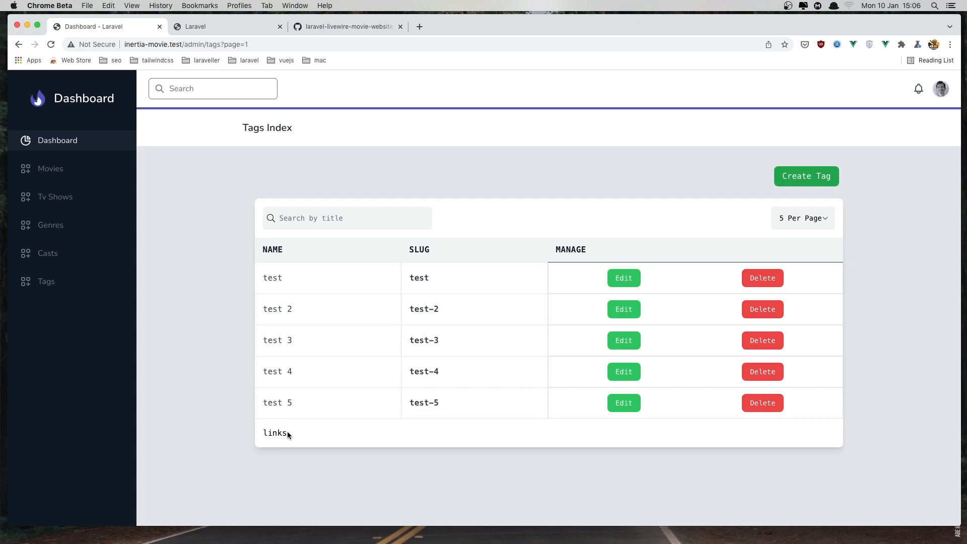
Step: Open Chrome's Vue devtools and select the Index page component
{"action": "double_click", "coordinate": [274, 432]}
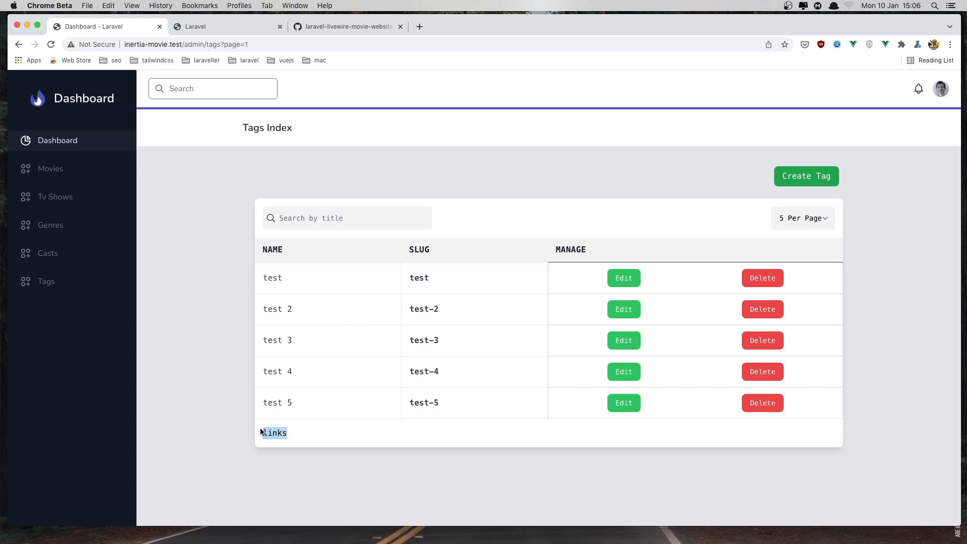
{"action": "mouse_move", "coordinate": [49, 168]}
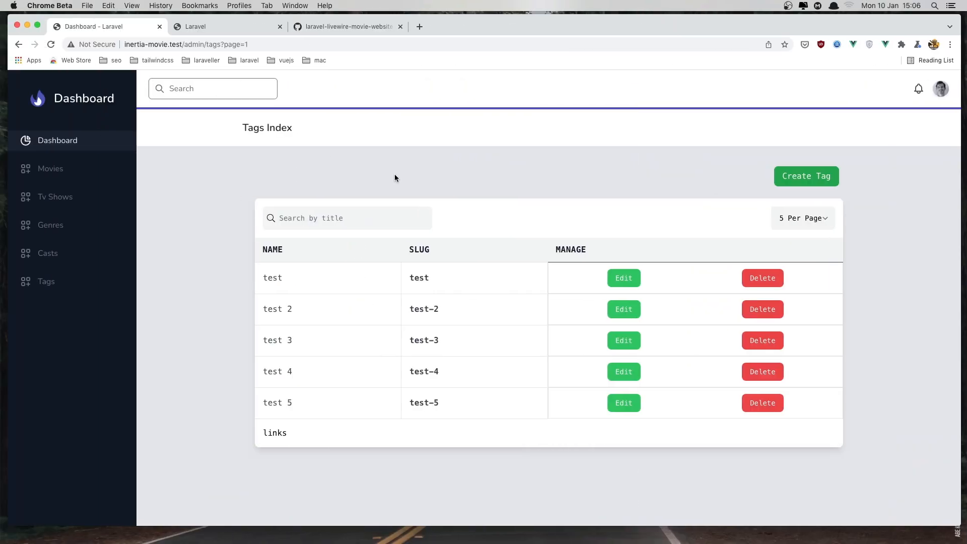
{"action": "mouse_move", "coordinate": [196, 330]}
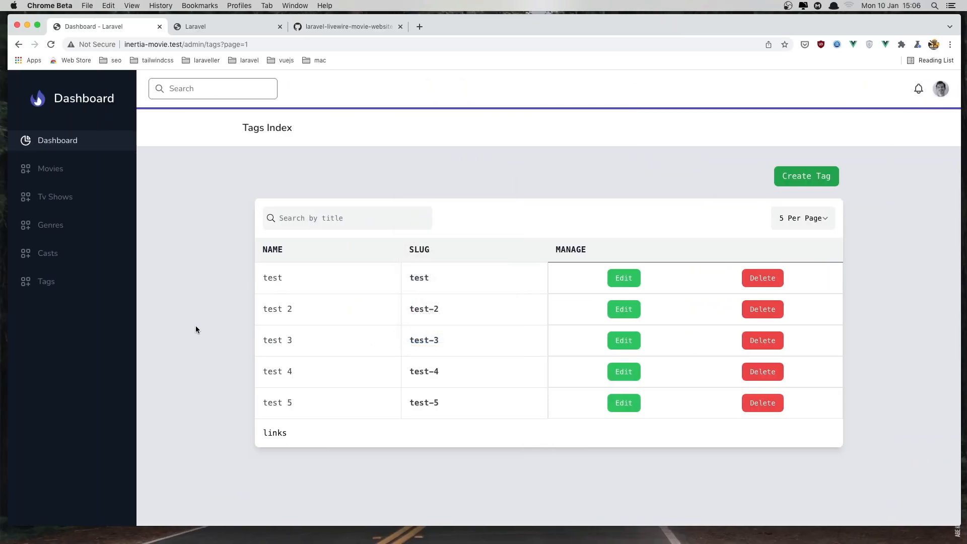
{"action": "key", "text": "F12"}
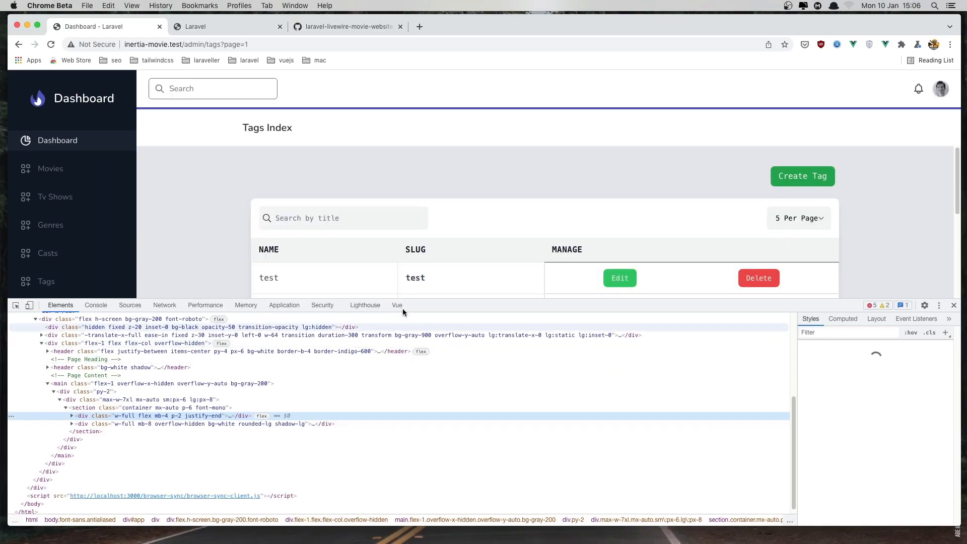
{"action": "left_click", "coordinate": [396, 305]}
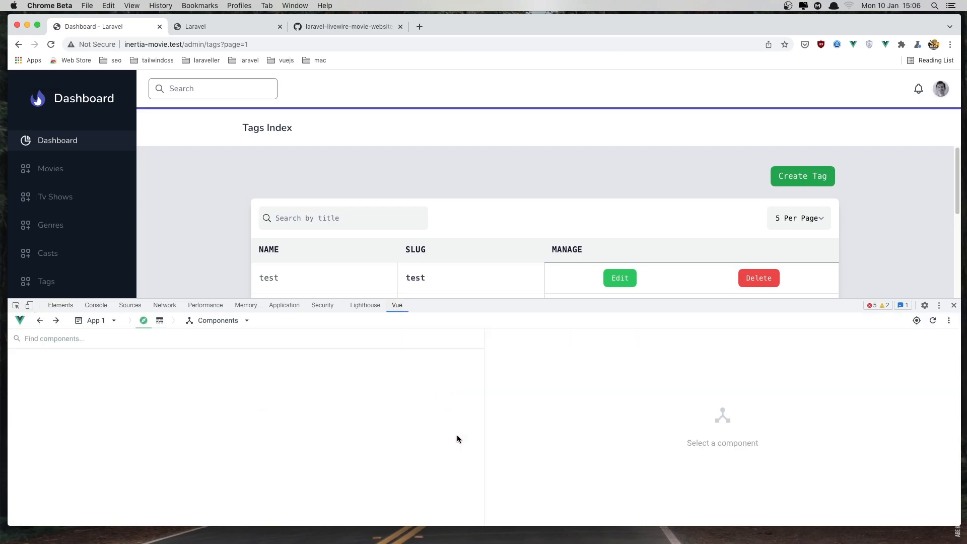
{"action": "left_click", "coordinate": [52, 378]}
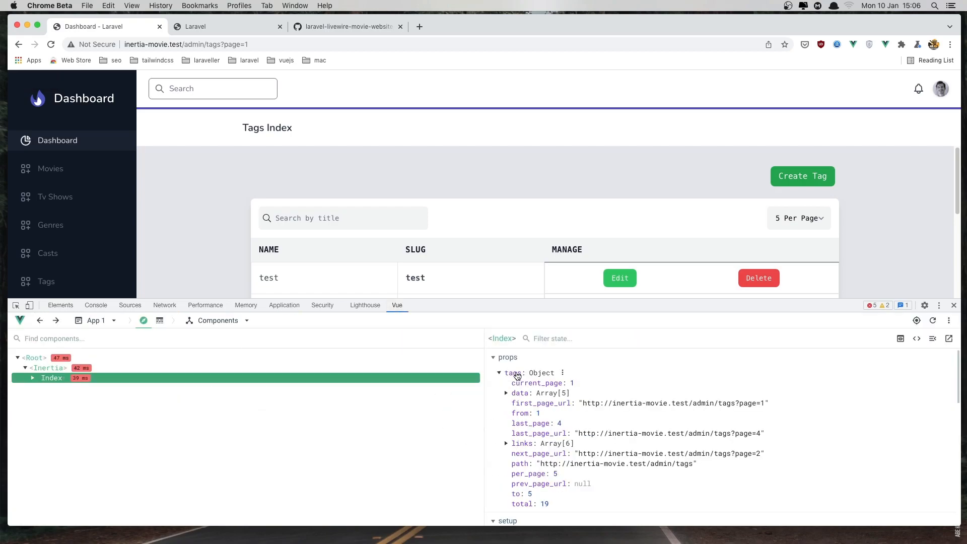
Step: Expand the tags prop's data array (five records) and its six-entry links array
{"action": "left_click", "coordinate": [508, 393]}
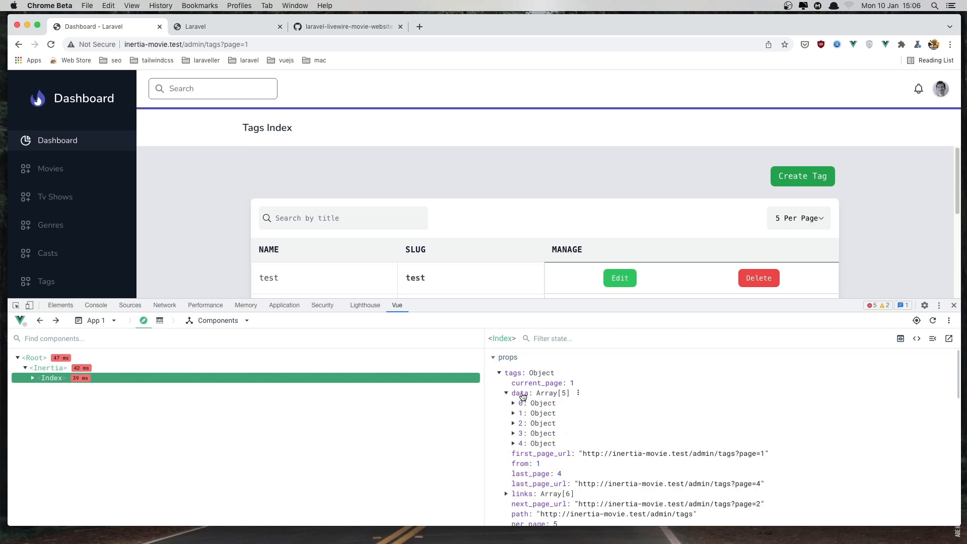
{"action": "left_click", "coordinate": [513, 403]}
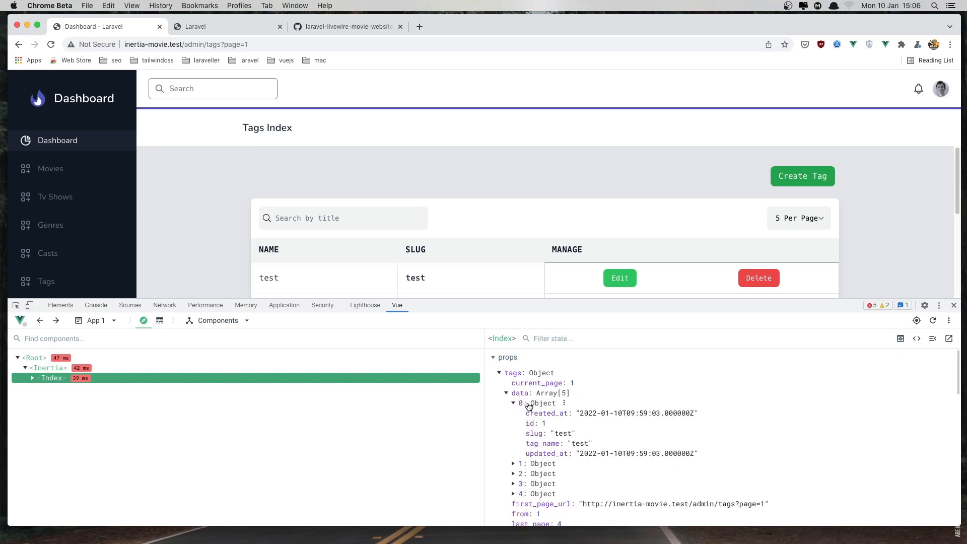
{"action": "left_click", "coordinate": [506, 393]}
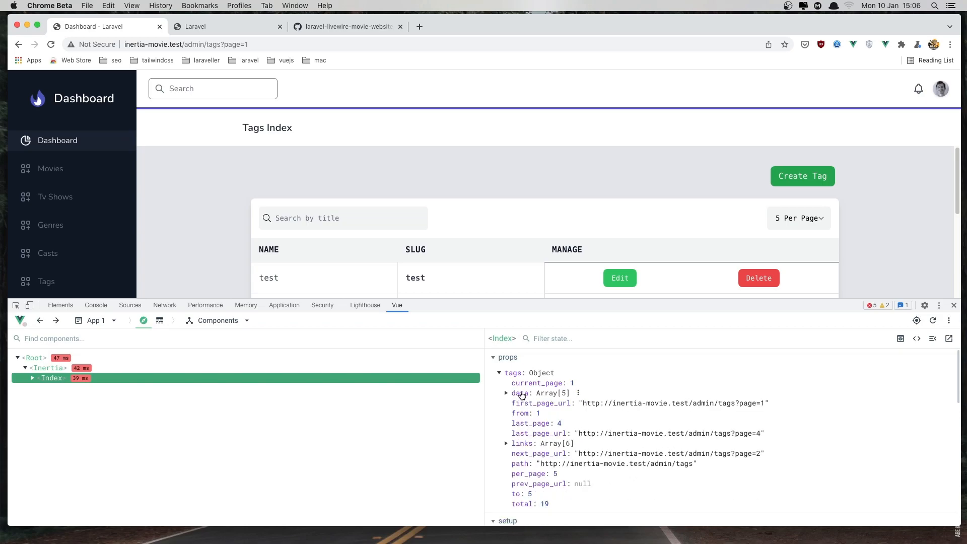
{"action": "left_click", "coordinate": [506, 443]}
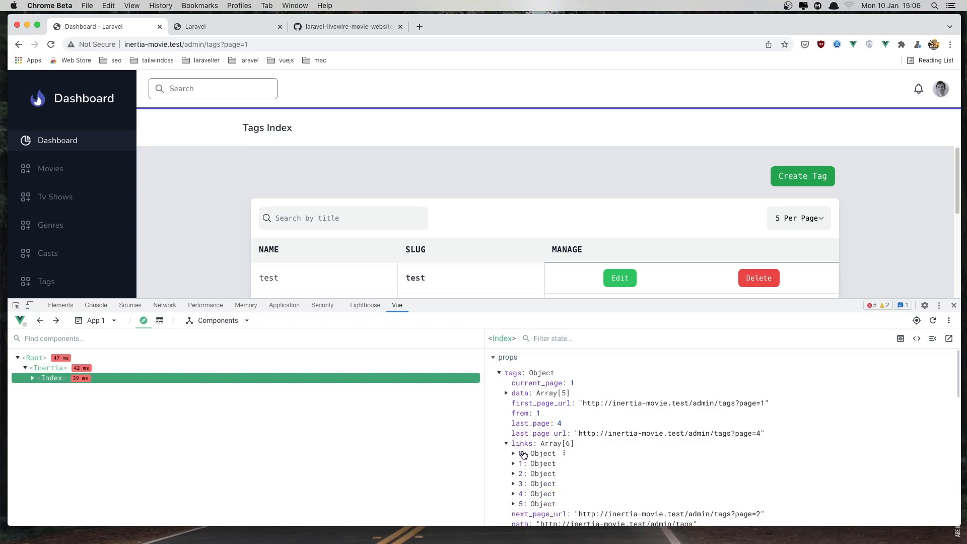
{"action": "left_click", "coordinate": [513, 454]}
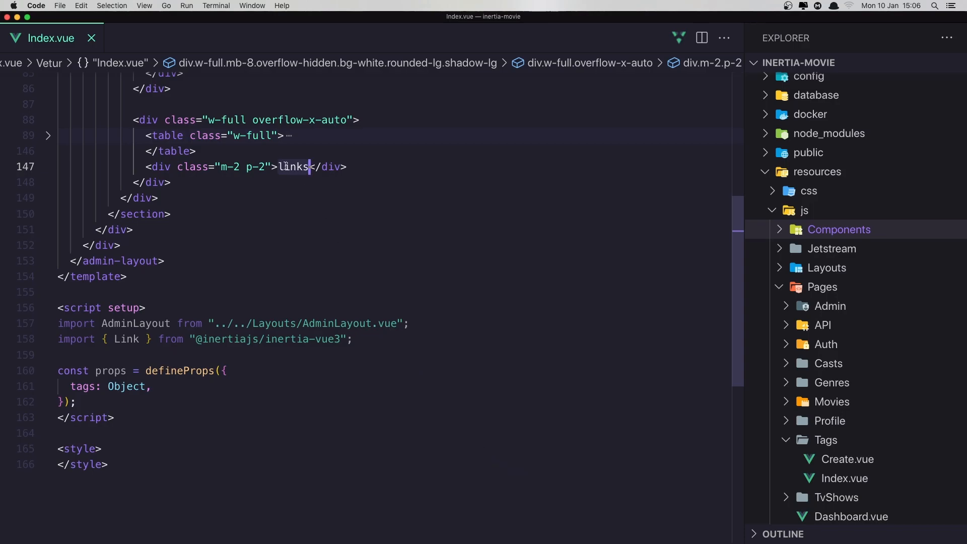
Step: Replace the links placeholder with a <div class="flex"> container
{"action": "key", "text": "Enter"}
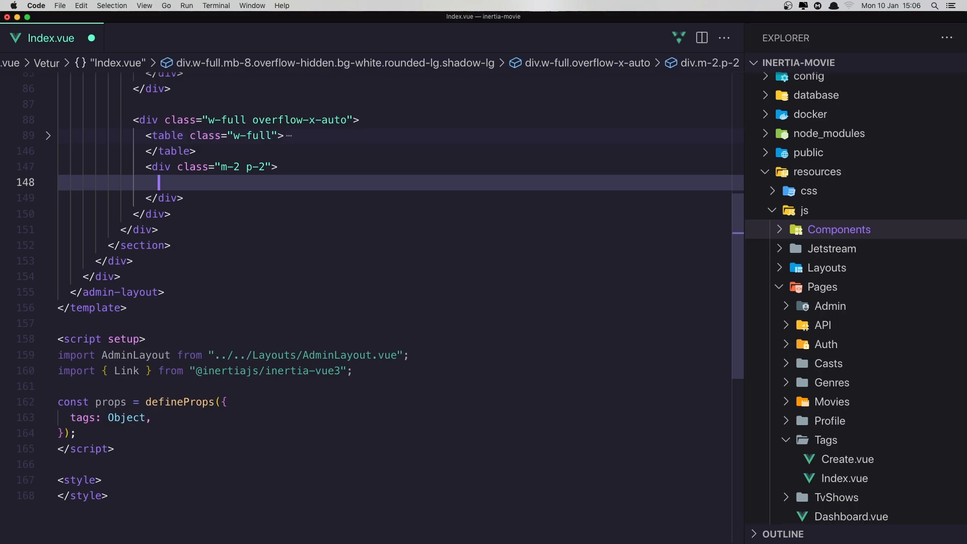
{"action": "type", "text": "<div class=\"f"}
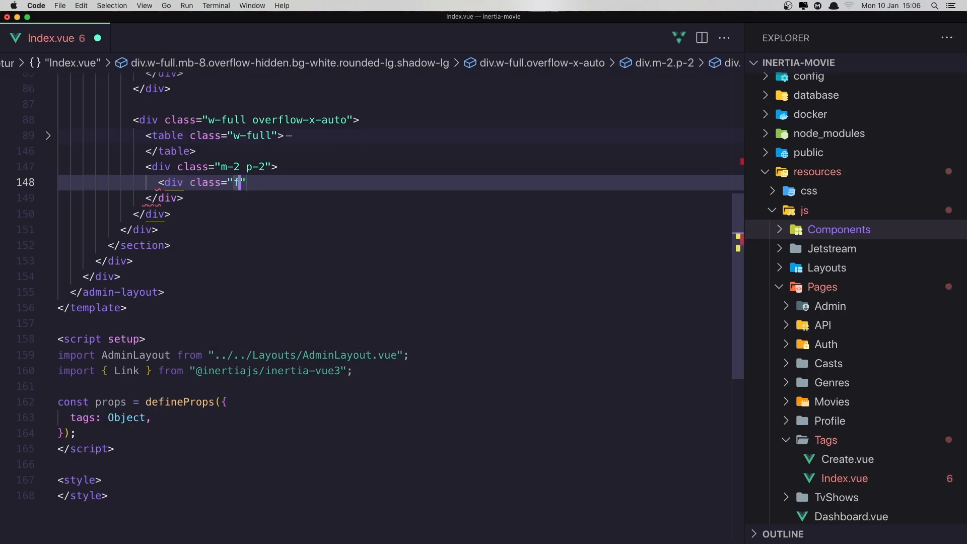
{"action": "type", "text": "lex"}
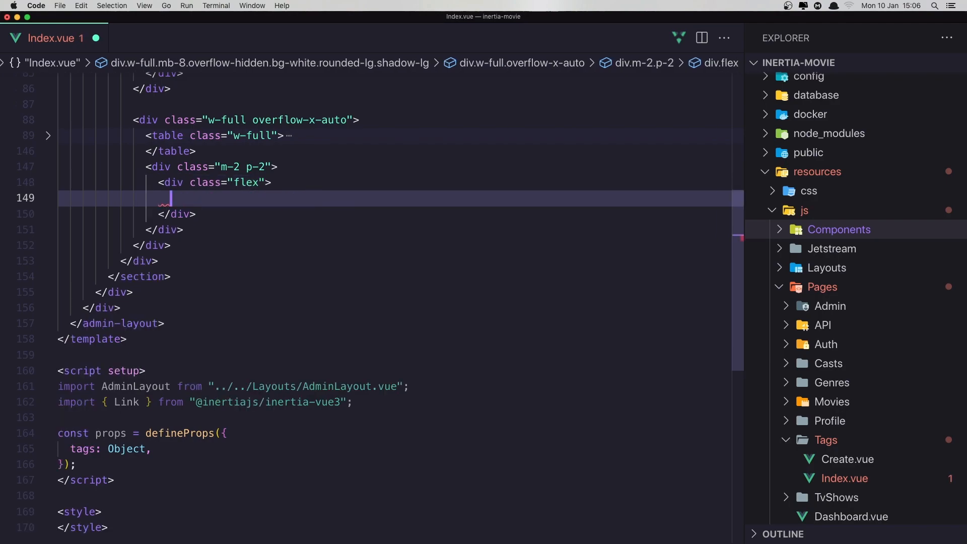
Step: Add a <template v-for="(link, index) in tags.links"> inside the flex div
{"action": "type", "text": "<"}
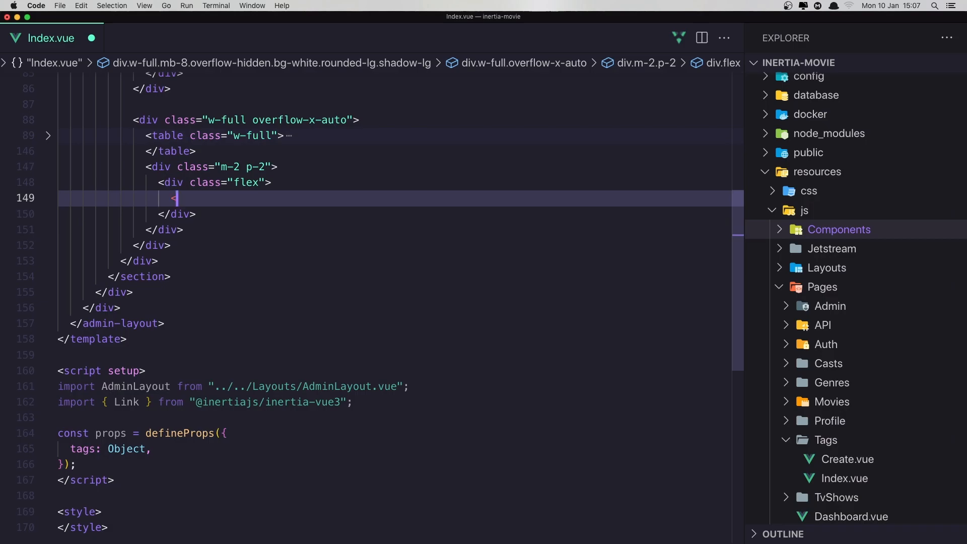
{"action": "type", "text": "<template"}
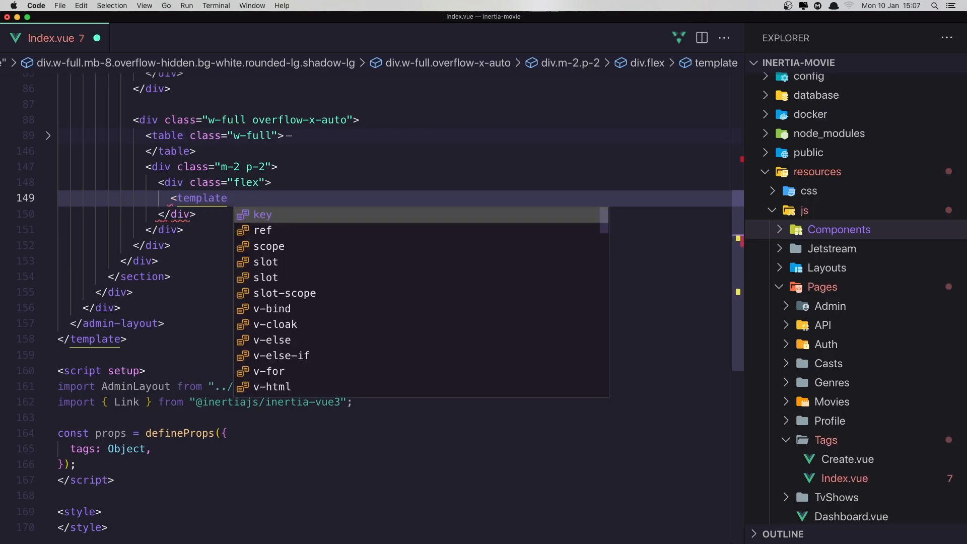
{"action": "type", "text": "v-for=\""}
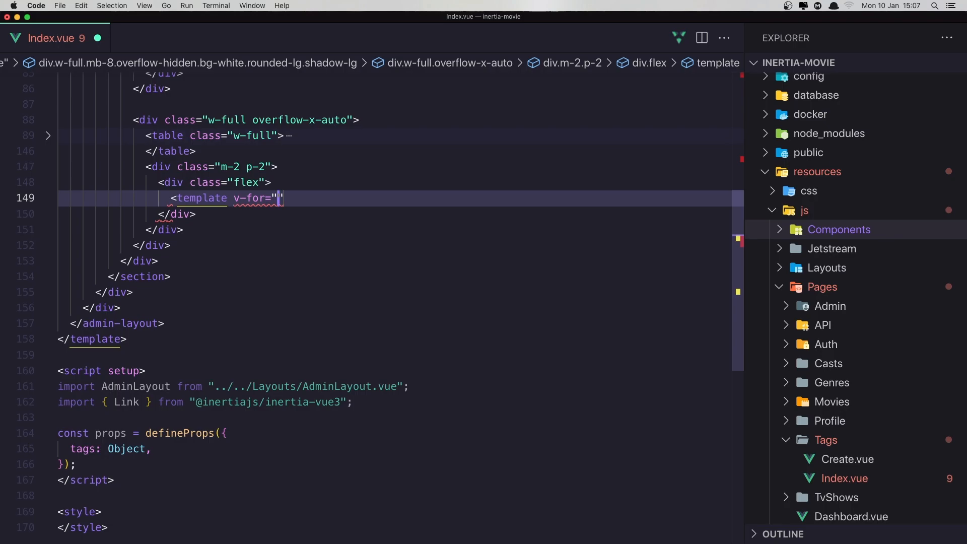
{"action": "type", "text": "t"}
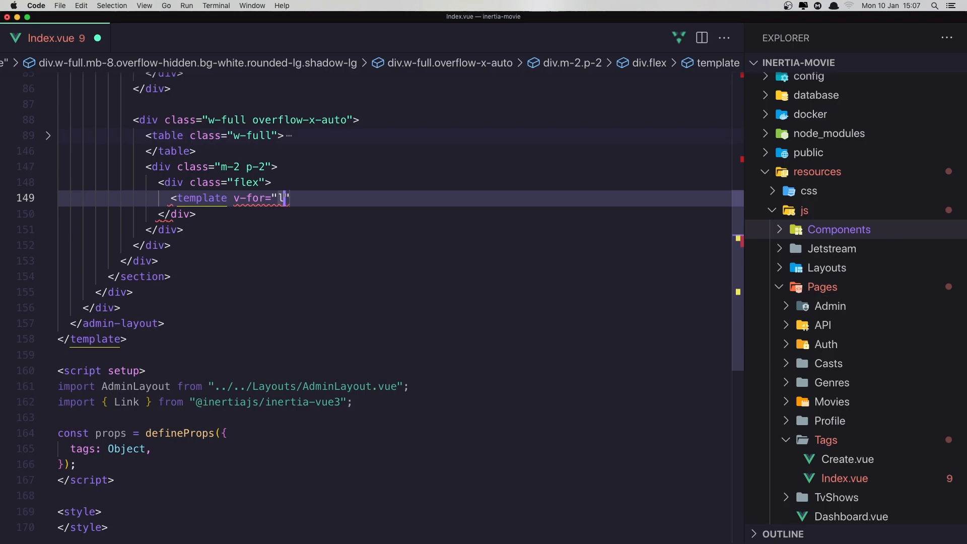
{"action": "type", "text": "in"}
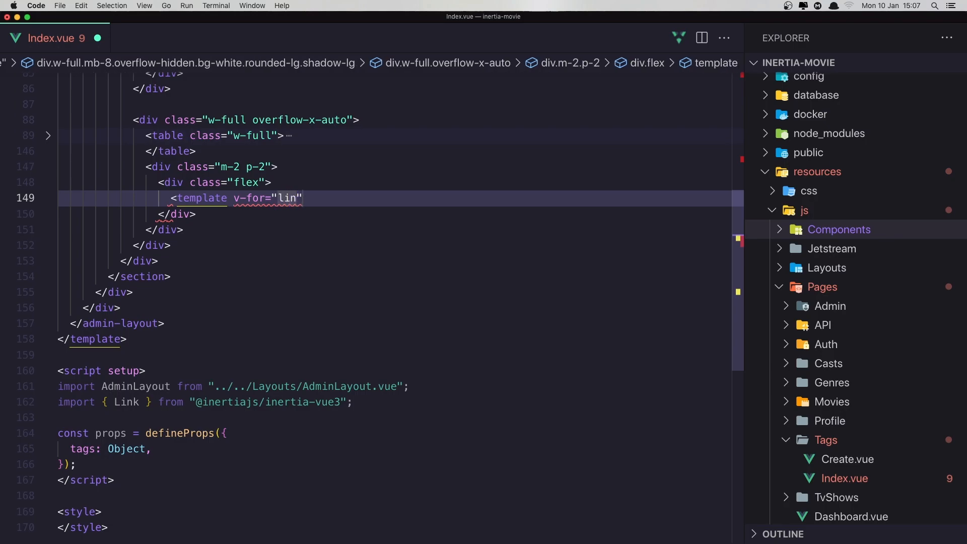
{"action": "type", "text": "k"}
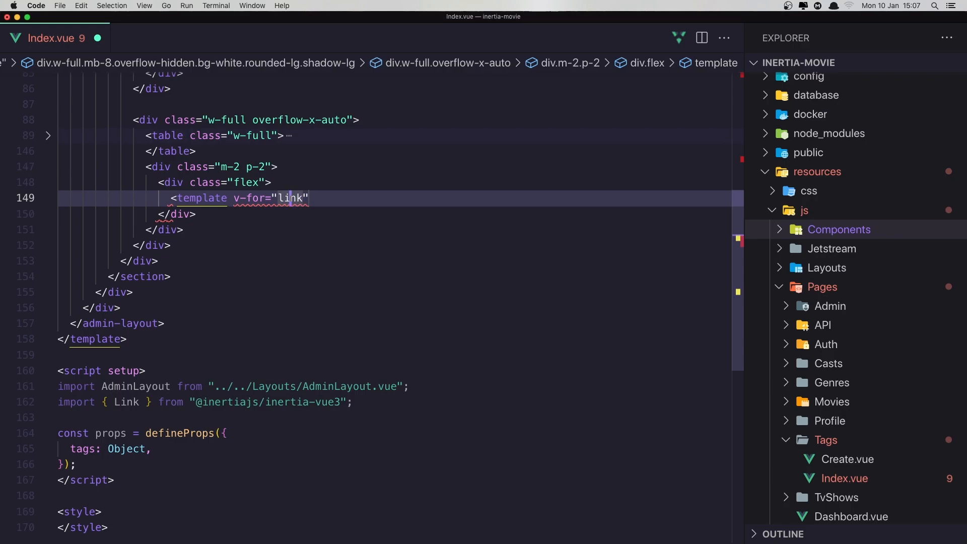
{"action": "type", "text": "("}
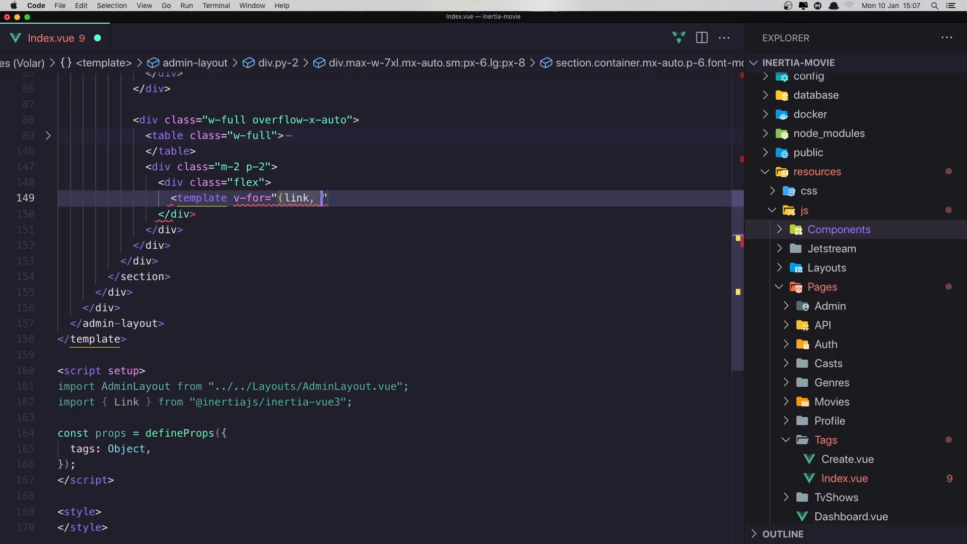
{"action": "type", "text": "index"}
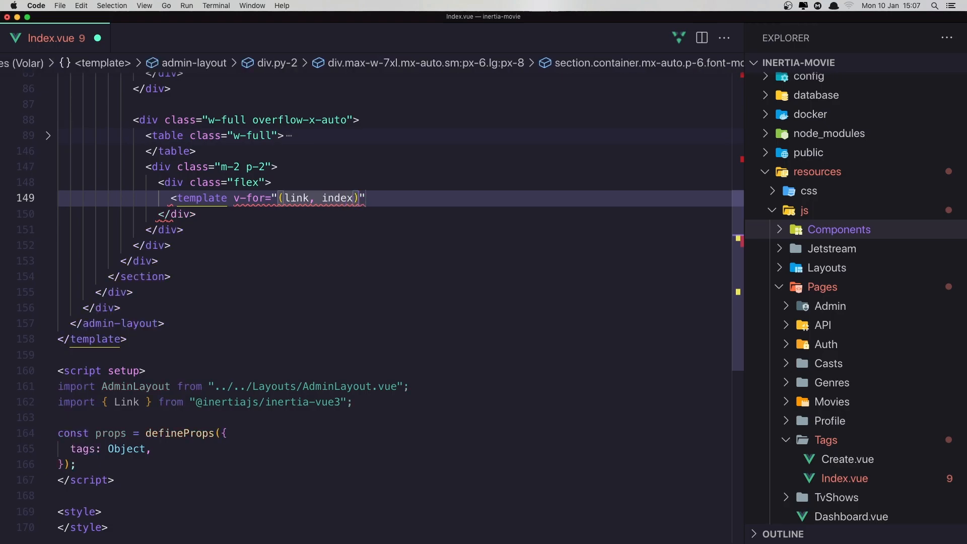
{"action": "type", "text": "in"}
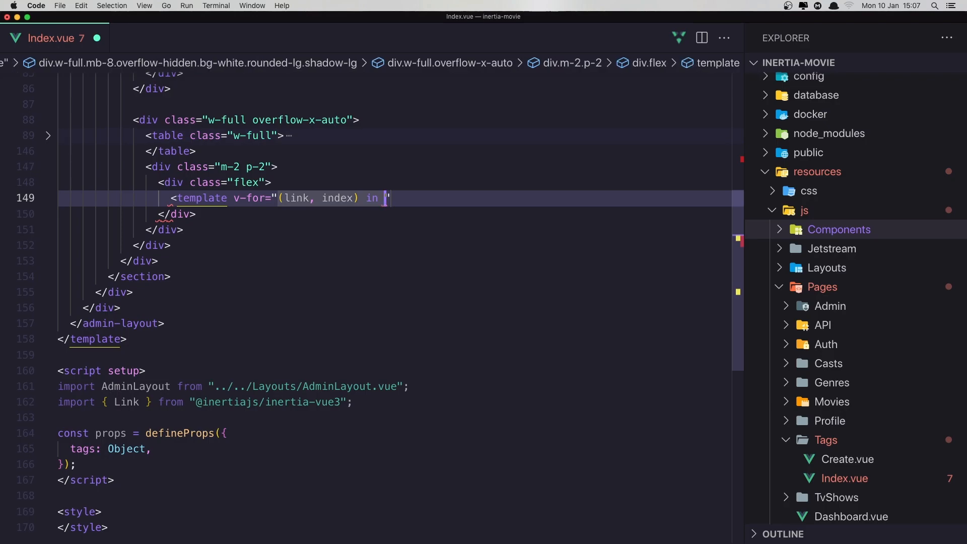
{"action": "type", "text": "t"}
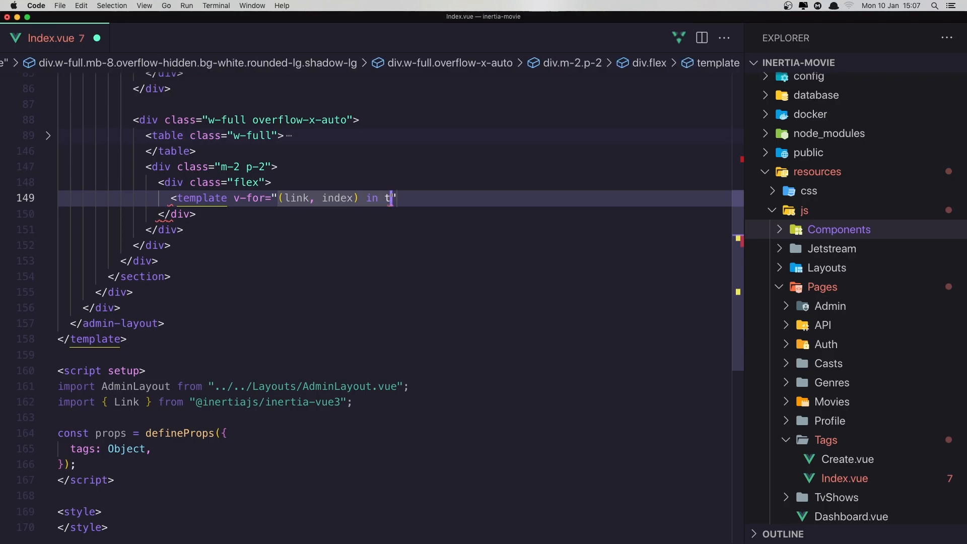
{"action": "type", "text": "ags.l"}
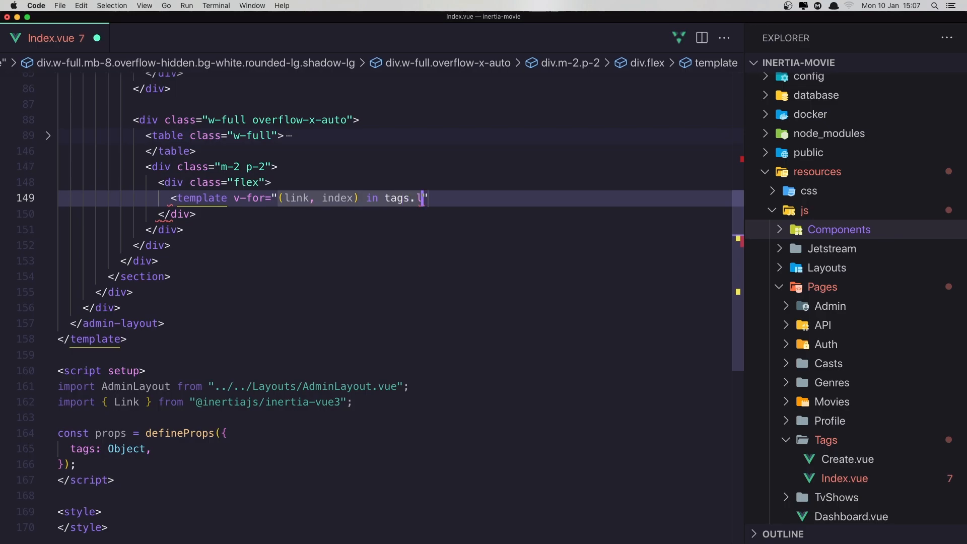
{"action": "type", "text": "inks"}
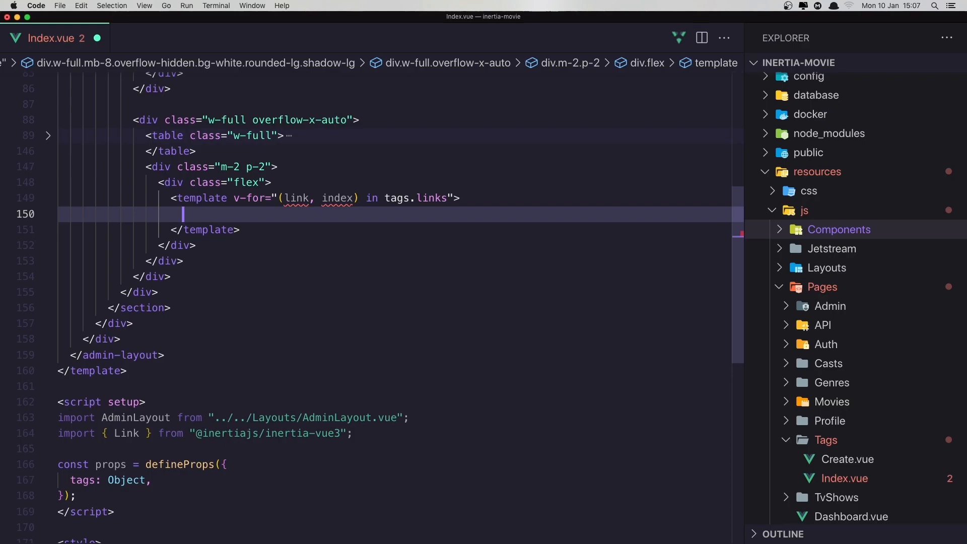
Step: Add a self-closing Link with a key, :href="link.url" and v-html="link.label"
{"action": "type", "text": "<Link"}
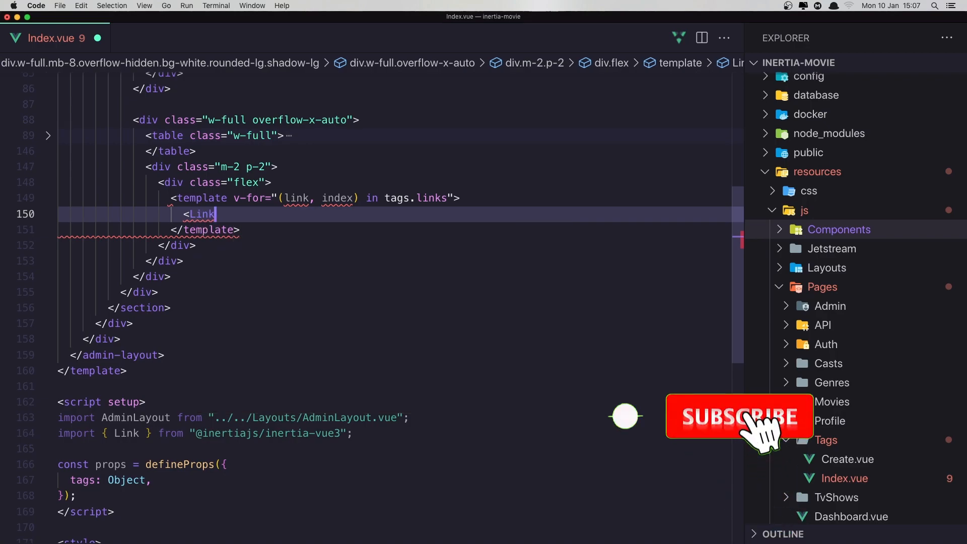
{"action": "type", "text": ":key=\""}
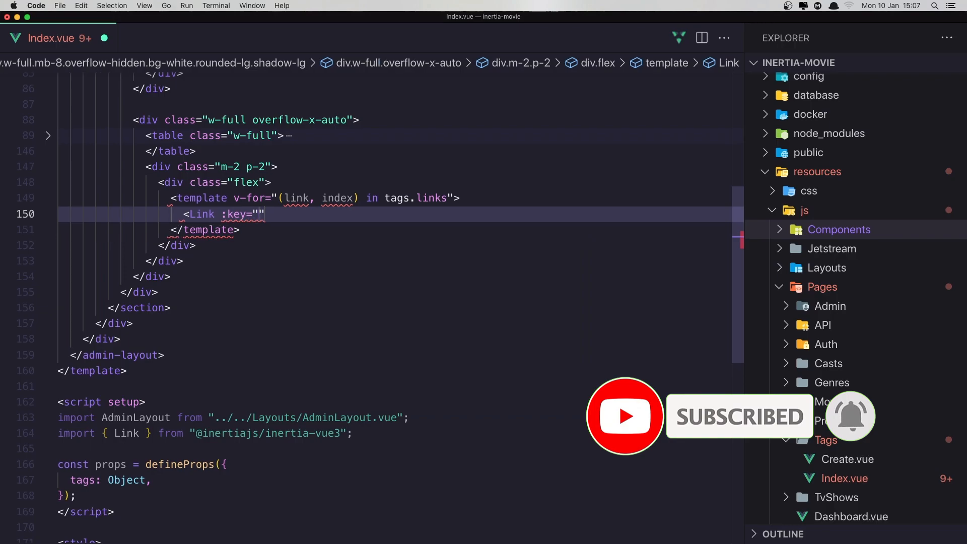
{"action": "type", "text": "inde"}
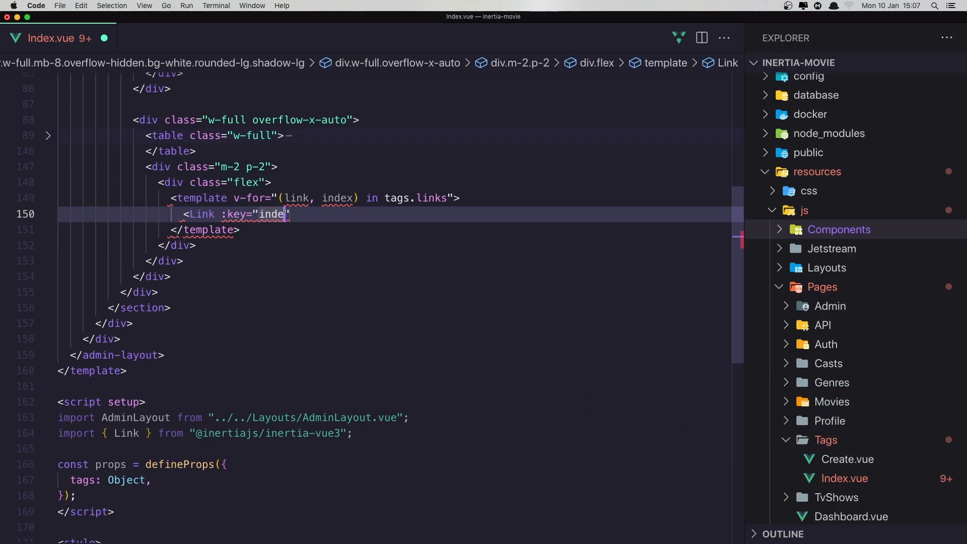
{"action": "type", "text": "x\""}
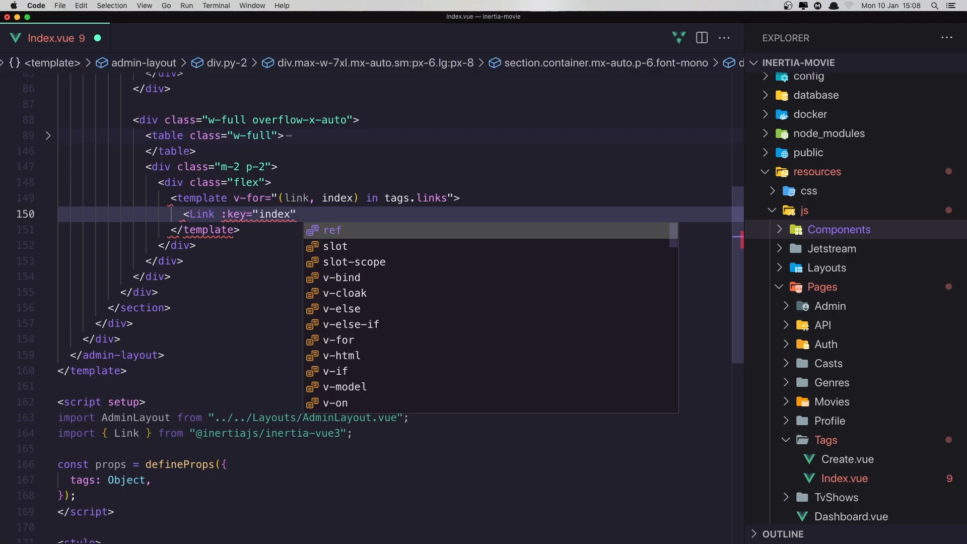
{"action": "type", "text": ":her"}
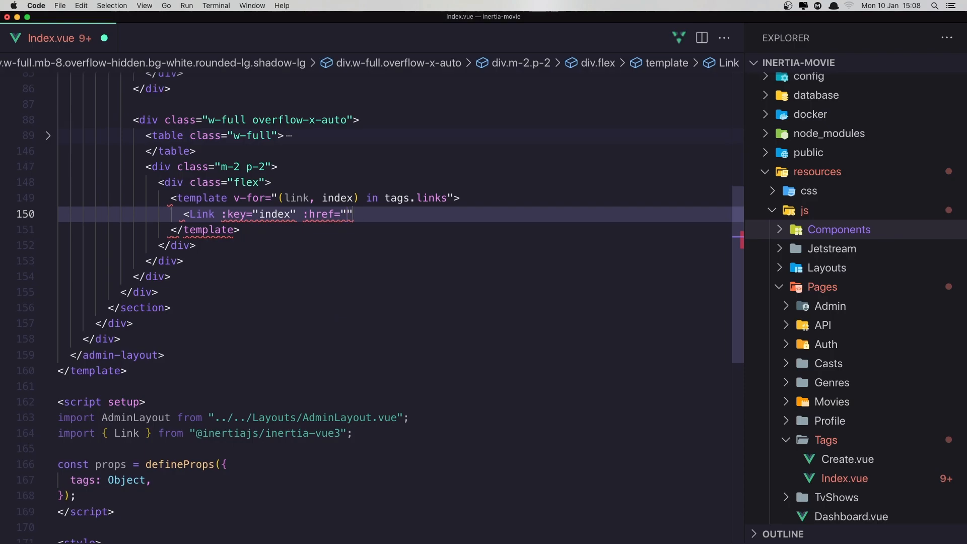
{"action": "type", "text": "link."}
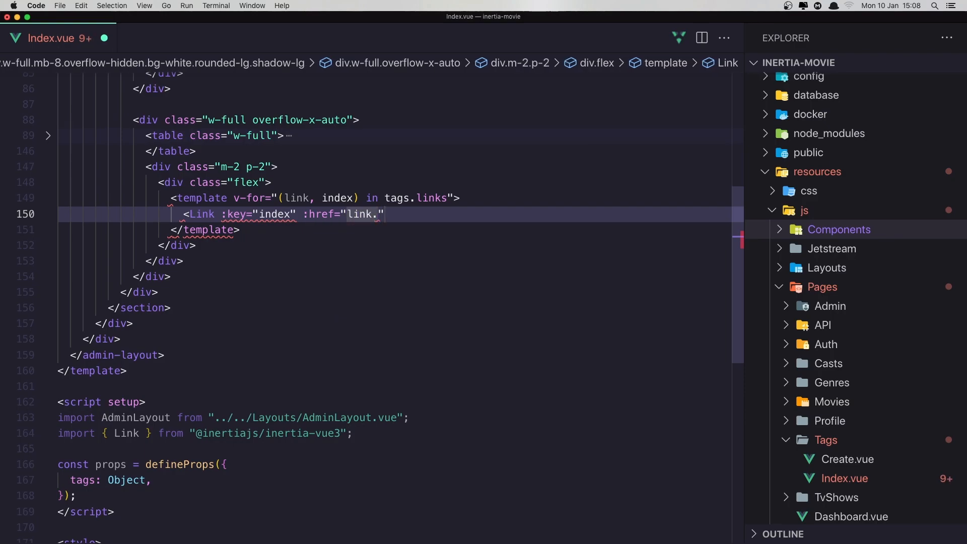
{"action": "type", "text": "url"}
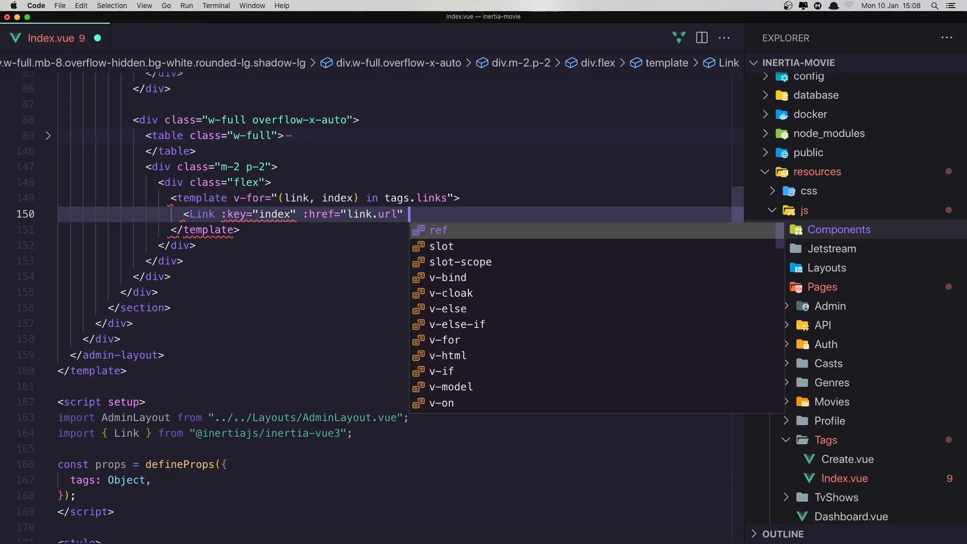
{"action": "type", "text": "v-html=\"\""}
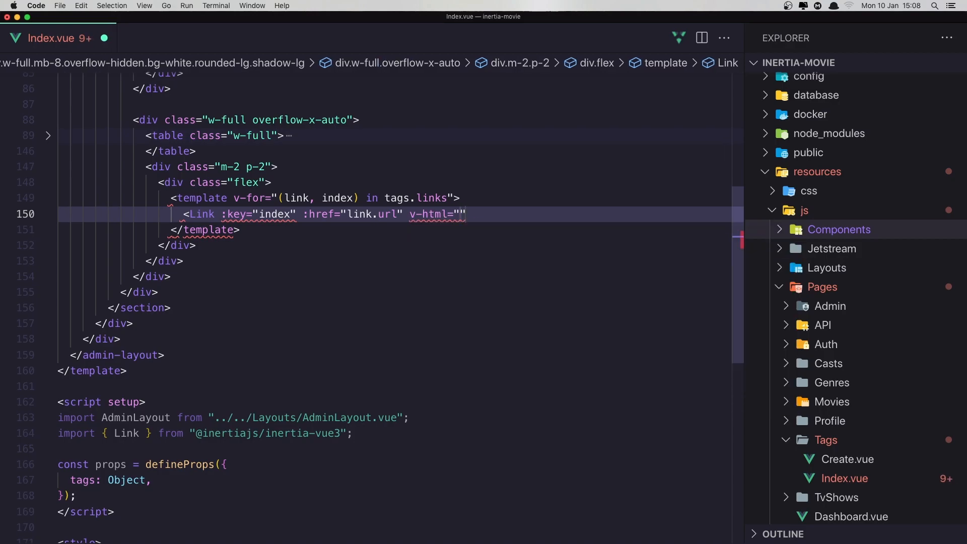
{"action": "type", "text": "link."}
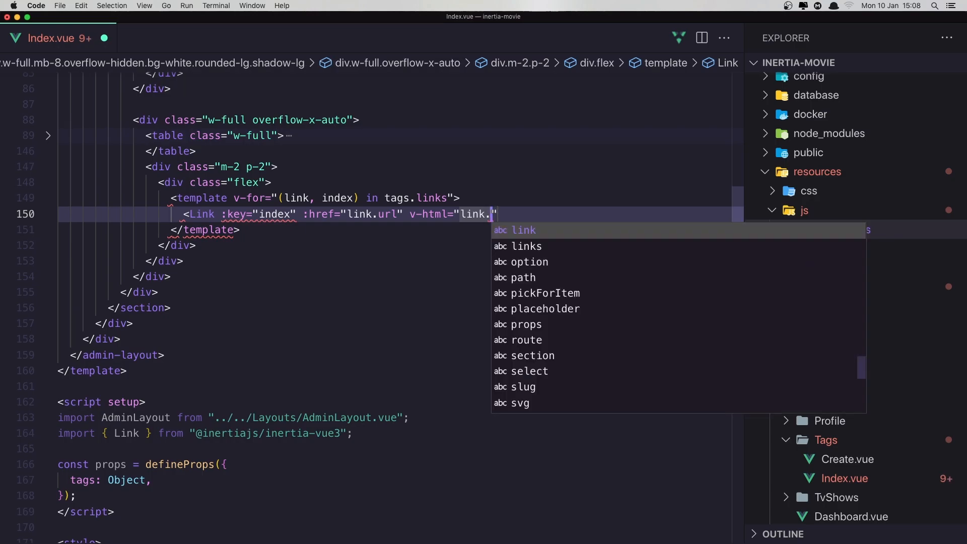
{"action": "type", "text": "label"}
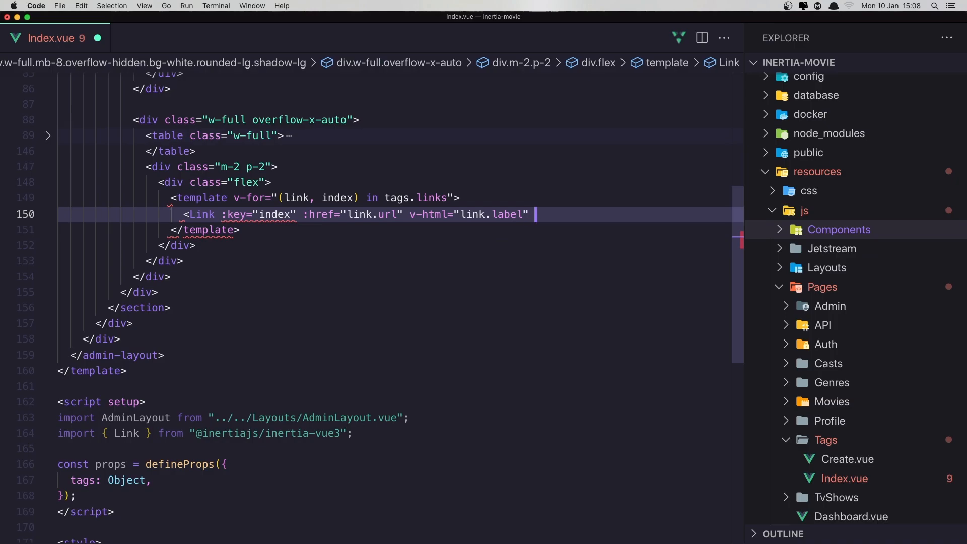
{"action": "type", "text": "/>"}
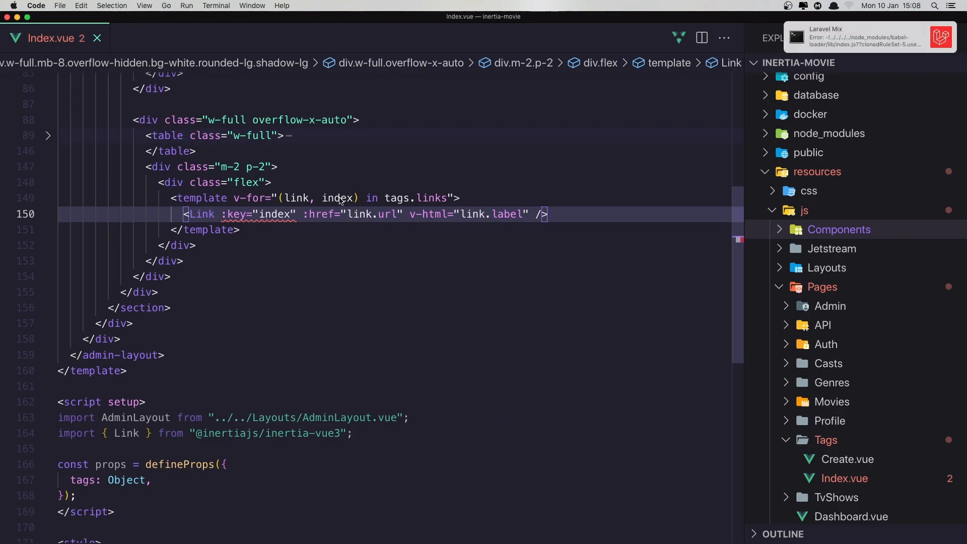
Step: Rename the loop variable index to key for the Link's key binding
{"action": "type", "text": "ke"}
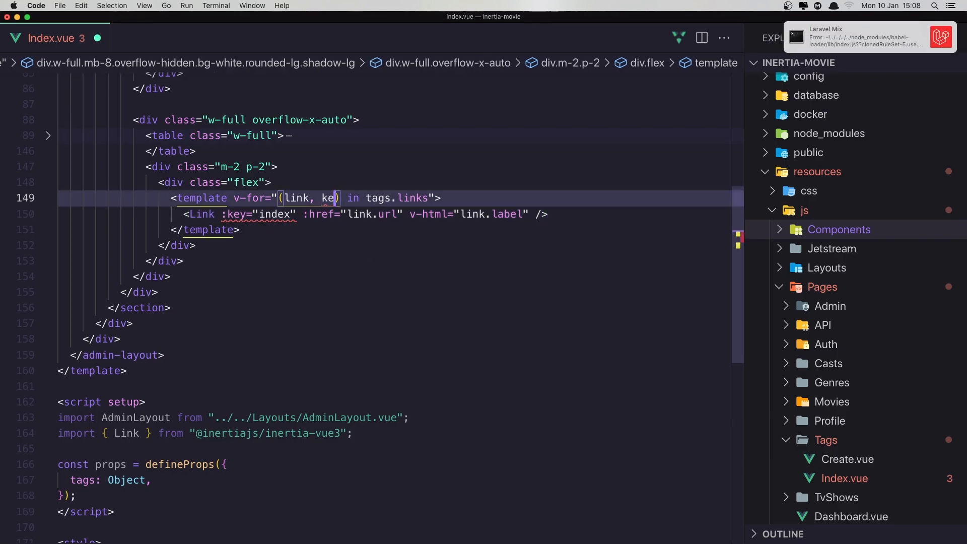
{"action": "type", "text": "y"}
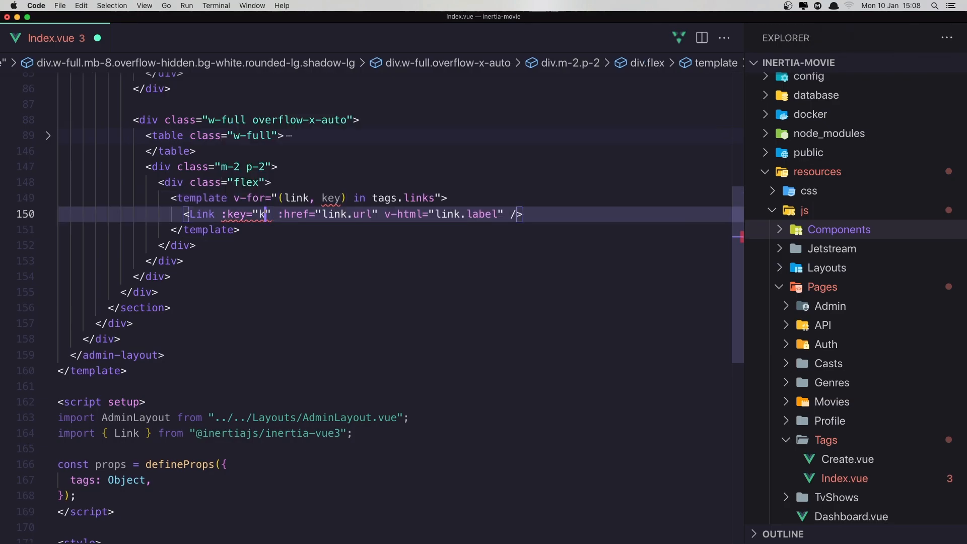
{"action": "type", "text": "ey"}
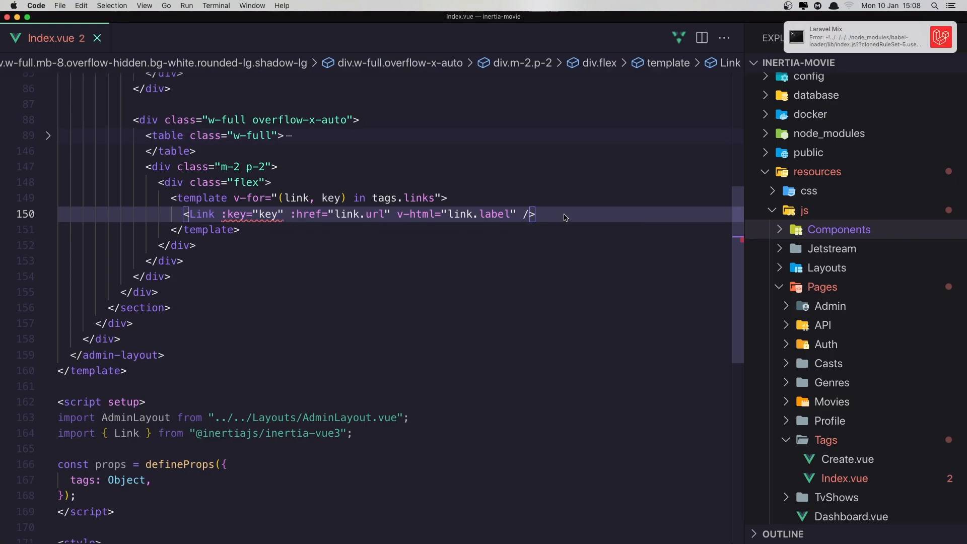
{"action": "mouse_move", "coordinate": [339, 268]}
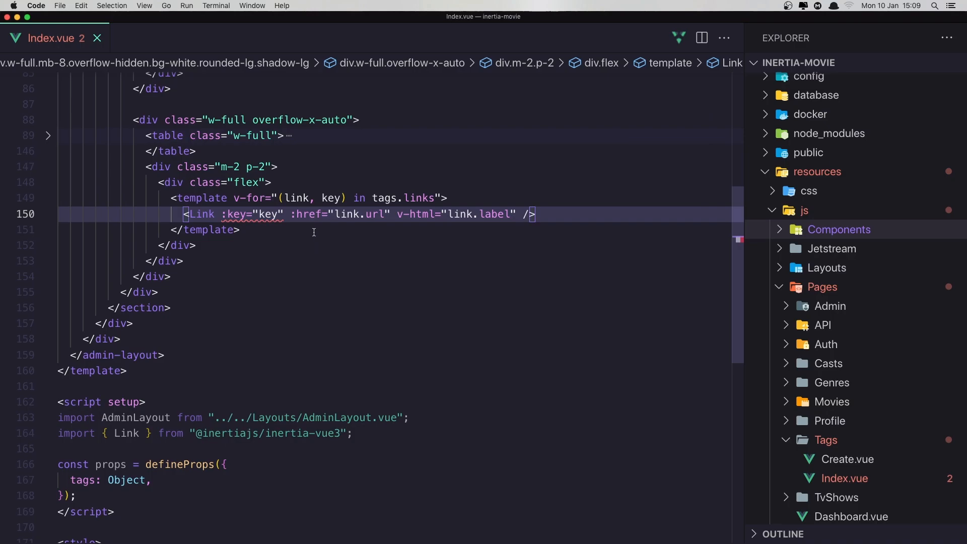
{"action": "mouse_move", "coordinate": [323, 268]}
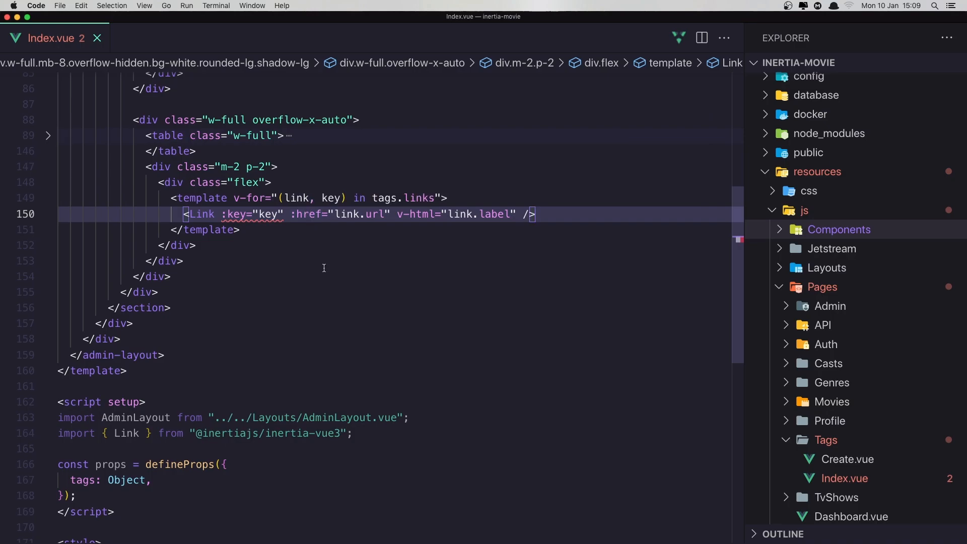
{"action": "mouse_move", "coordinate": [420, 303]}
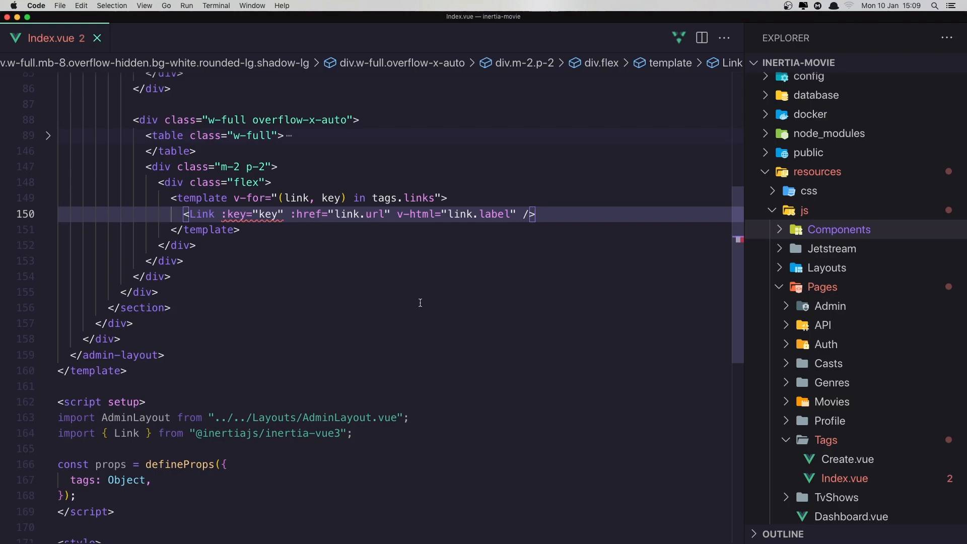
{"action": "mouse_move", "coordinate": [238, 214]}
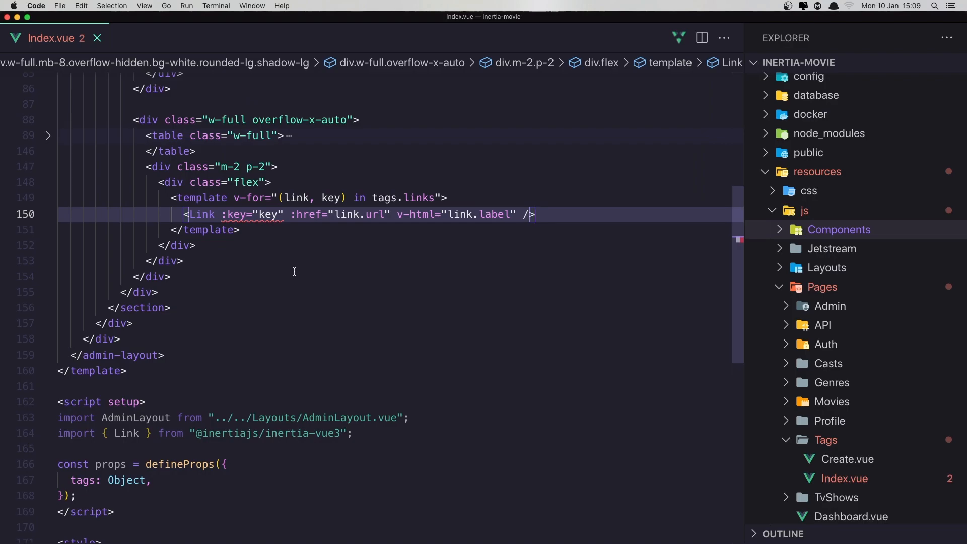
{"action": "mouse_move", "coordinate": [264, 214]}
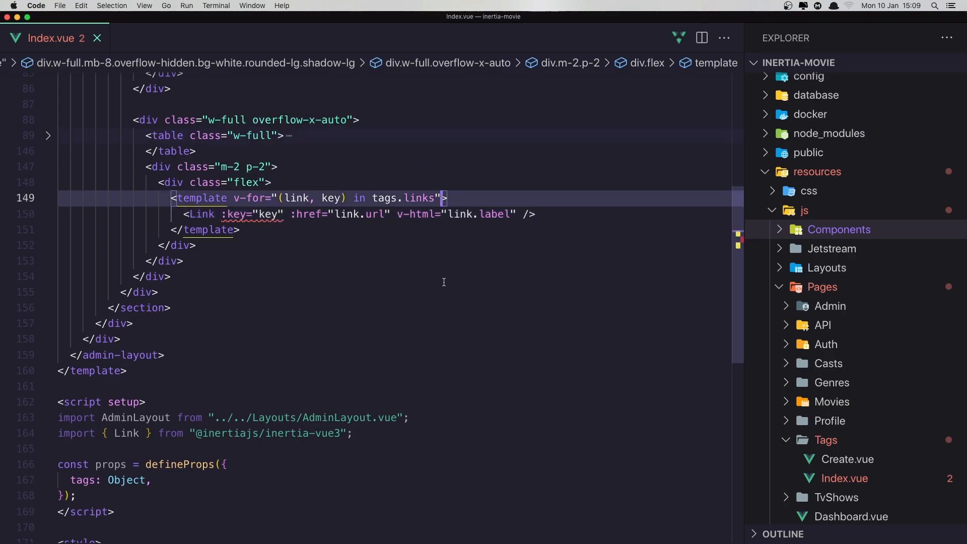
Step: Add :key="key" to the <template v-for> tag in Index.vue
{"action": "type", "text": ":"}
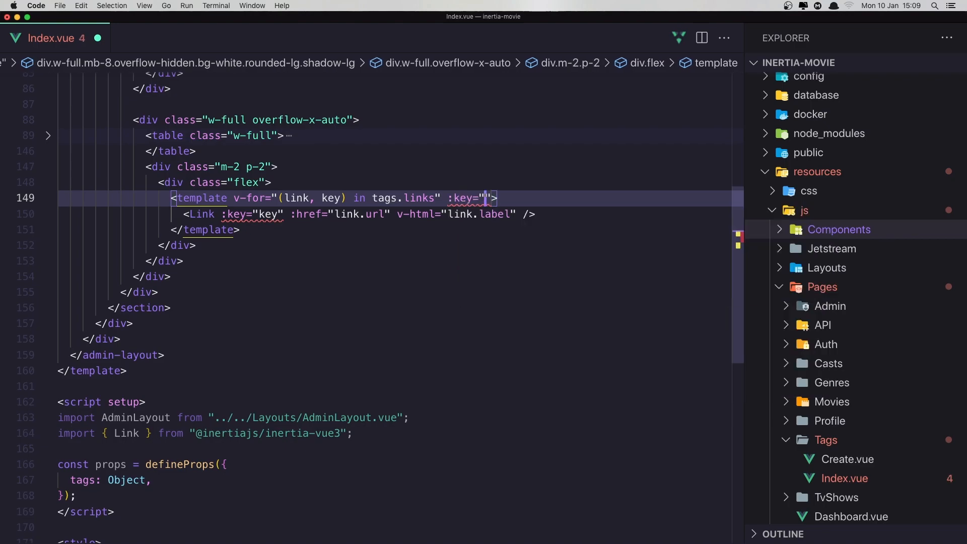
{"action": "type", "text": "key"}
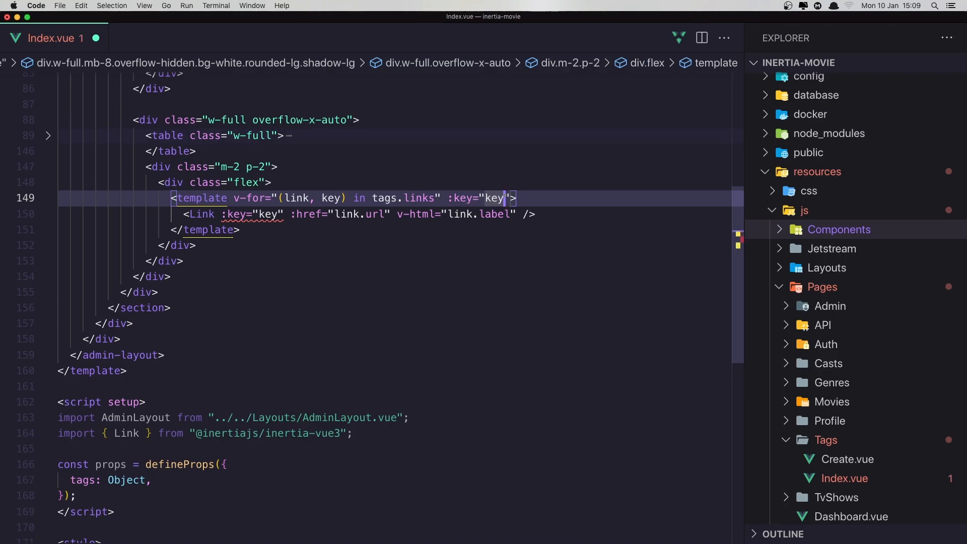
{"action": "left_click", "coordinate": [237, 214]}
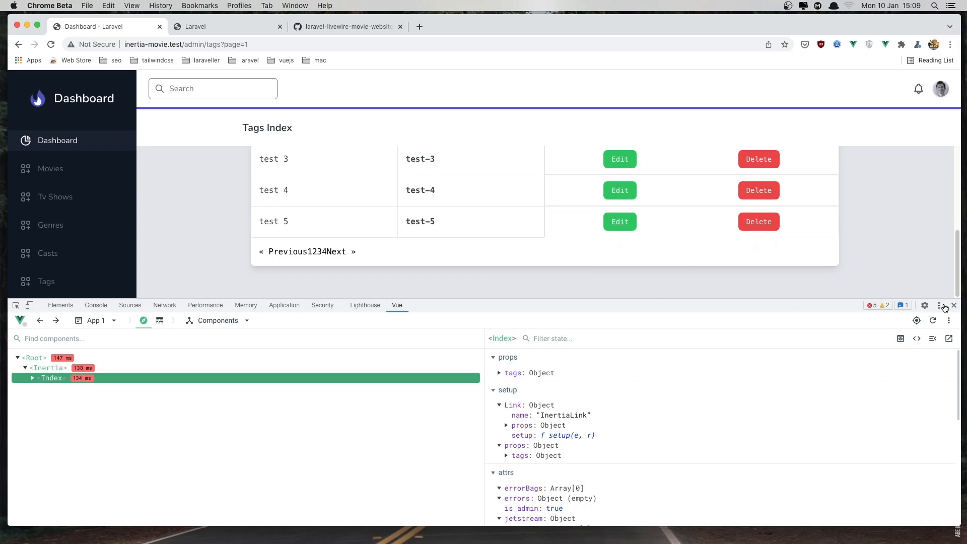
Step: Close DevTools and test pagination: page 2, Next, then back to page 1
{"action": "left_click", "coordinate": [958, 305]}
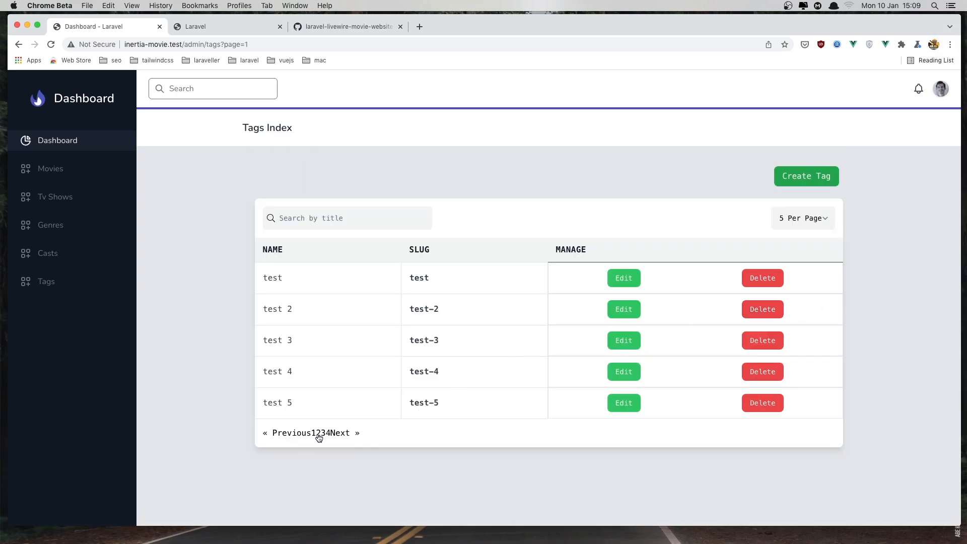
{"action": "mouse_move", "coordinate": [321, 435]}
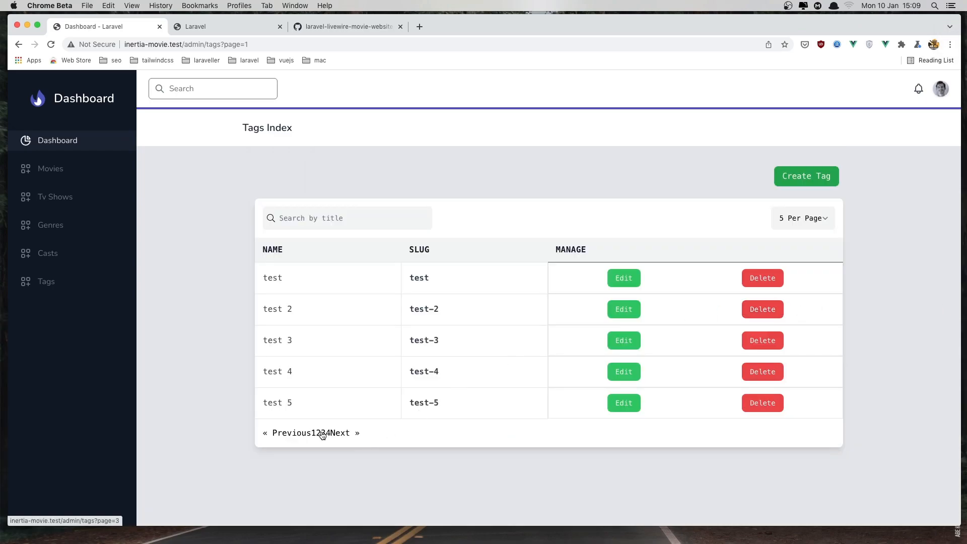
{"action": "left_click", "coordinate": [321, 432]}
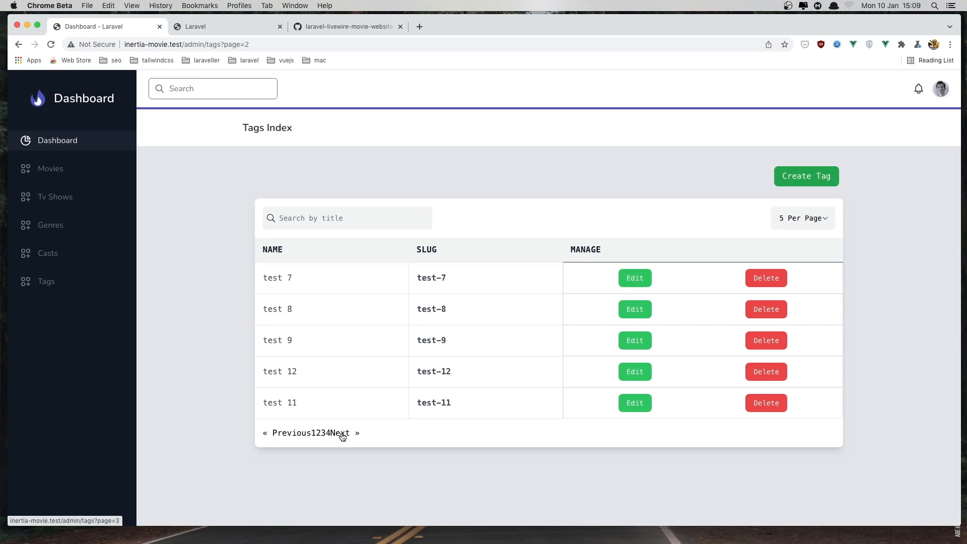
{"action": "mouse_move", "coordinate": [299, 281]}
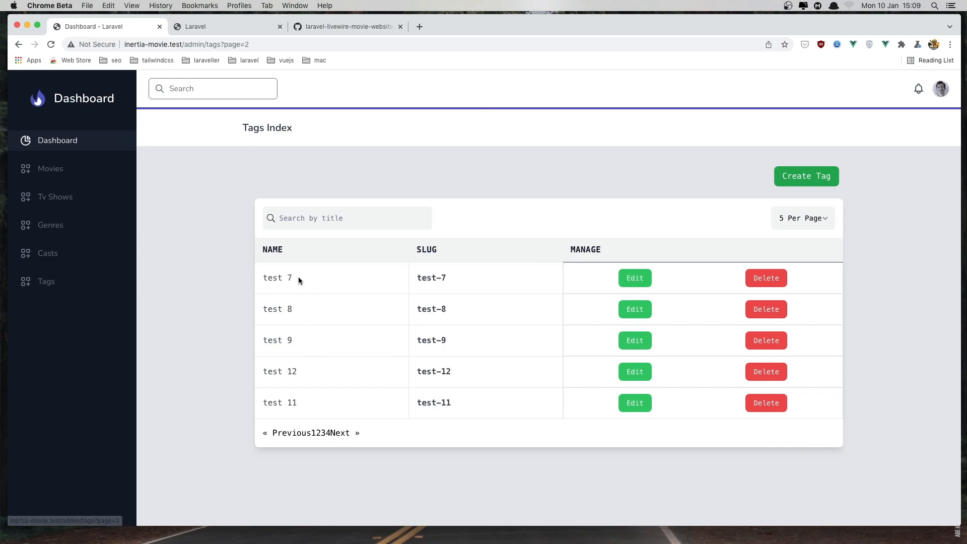
{"action": "mouse_move", "coordinate": [346, 434]}
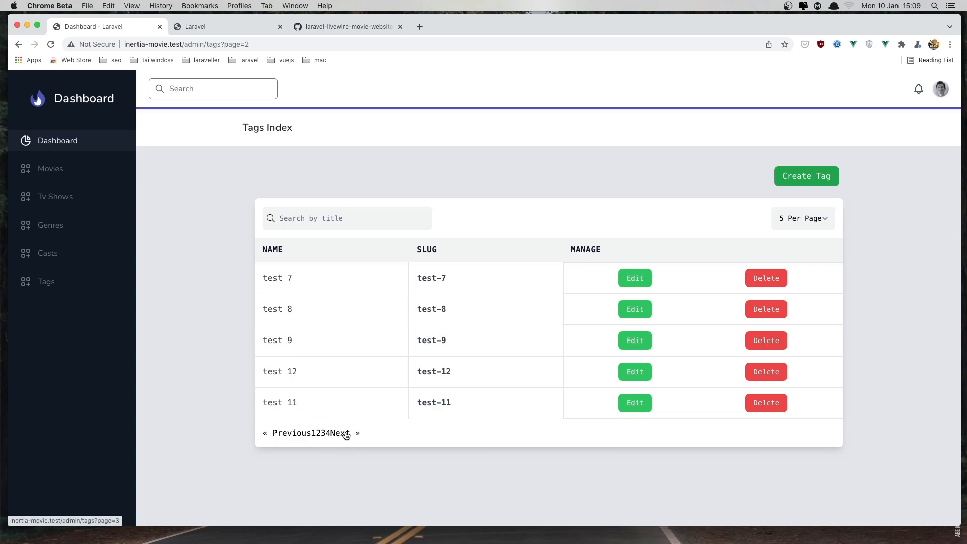
{"action": "left_click", "coordinate": [343, 434]}
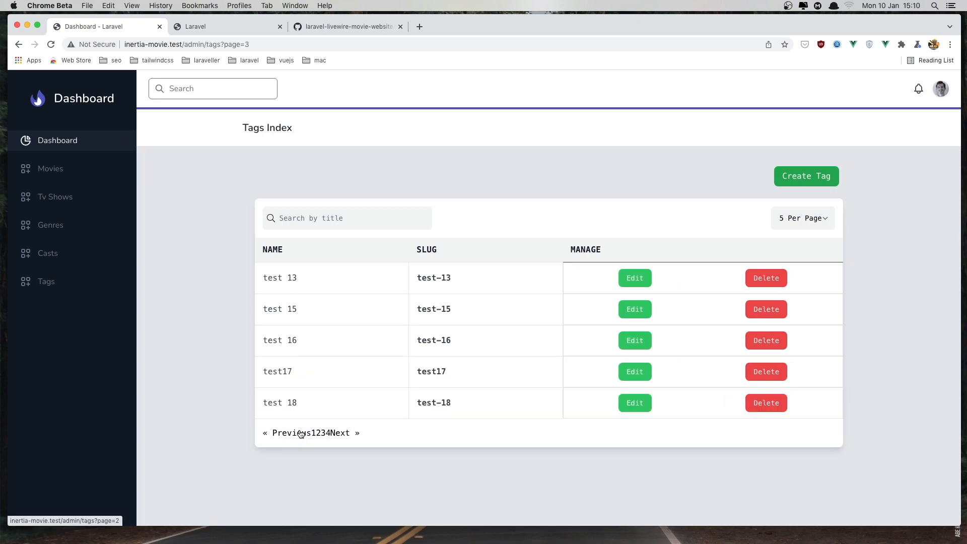
{"action": "left_click", "coordinate": [289, 432]}
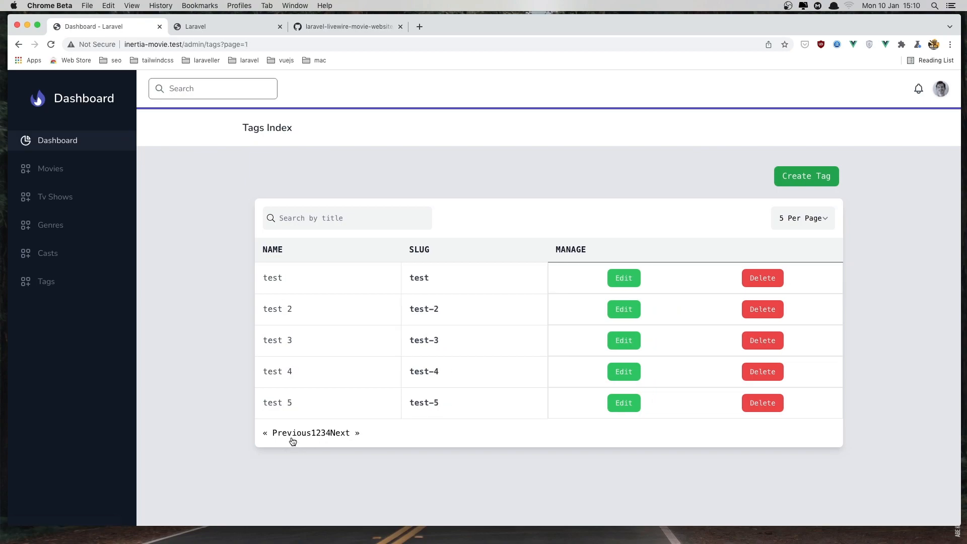
{"action": "mouse_move", "coordinate": [285, 432]}
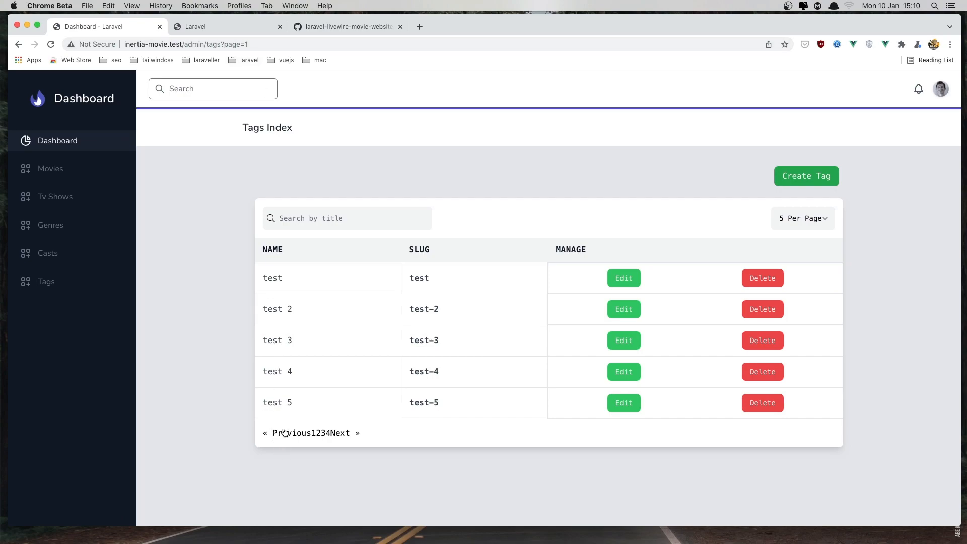
{"action": "mouse_move", "coordinate": [288, 434]}
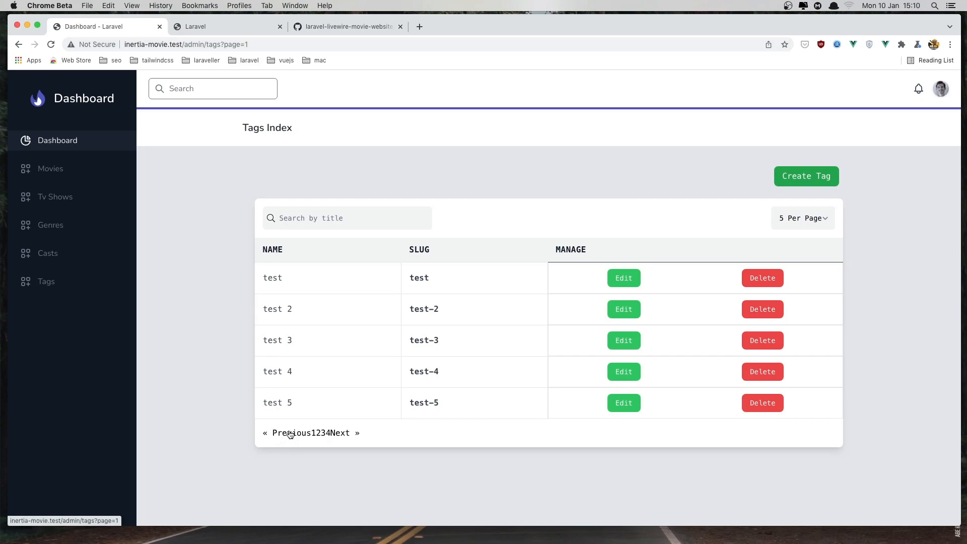
{"action": "mouse_move", "coordinate": [293, 435]}
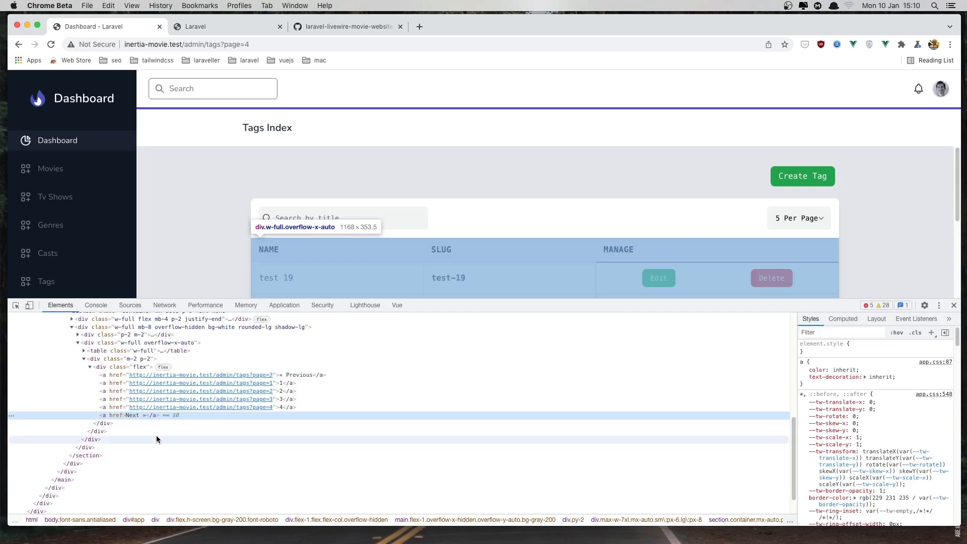
Step: In the Vue tab, expand Index's tags.links, showing the Next link's null url
{"action": "left_click", "coordinate": [396, 305]}
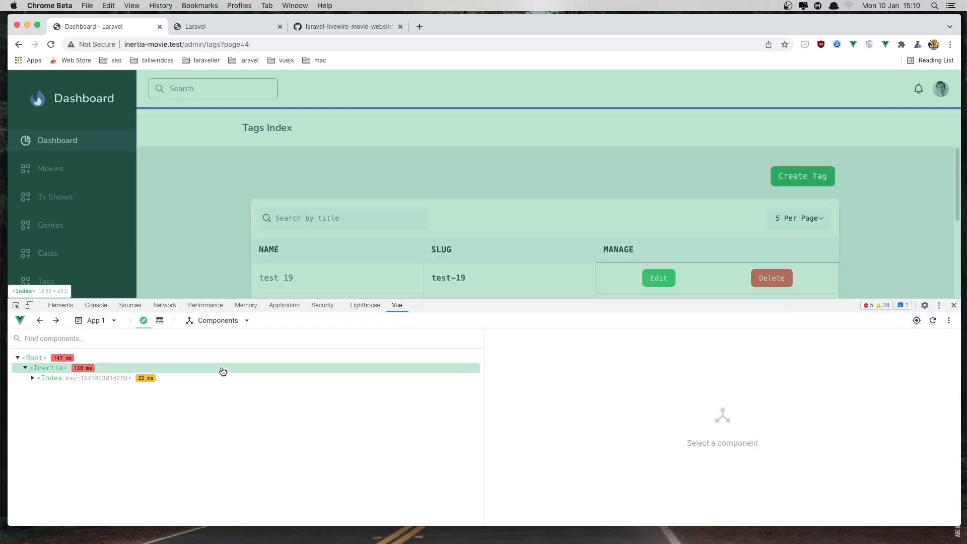
{"action": "left_click", "coordinate": [52, 377]}
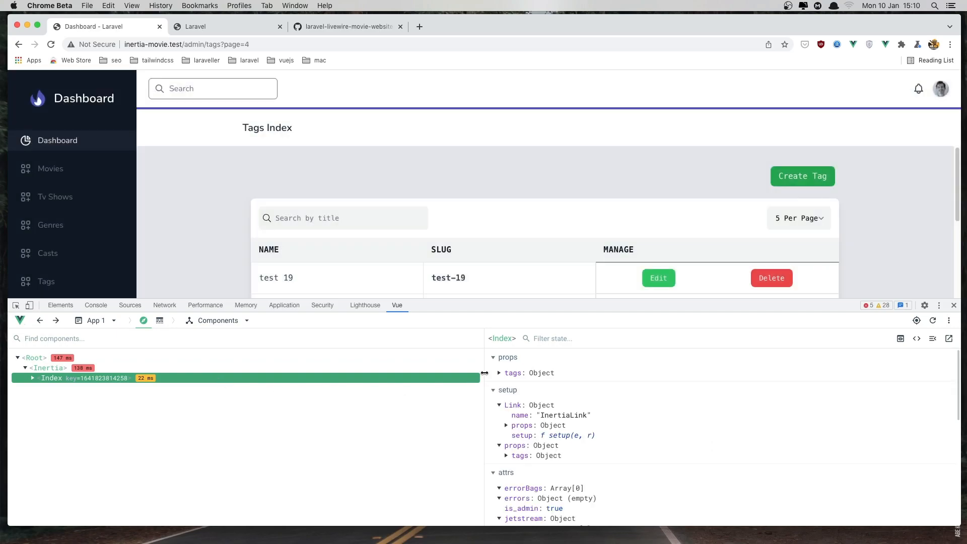
{"action": "left_click", "coordinate": [499, 373]}
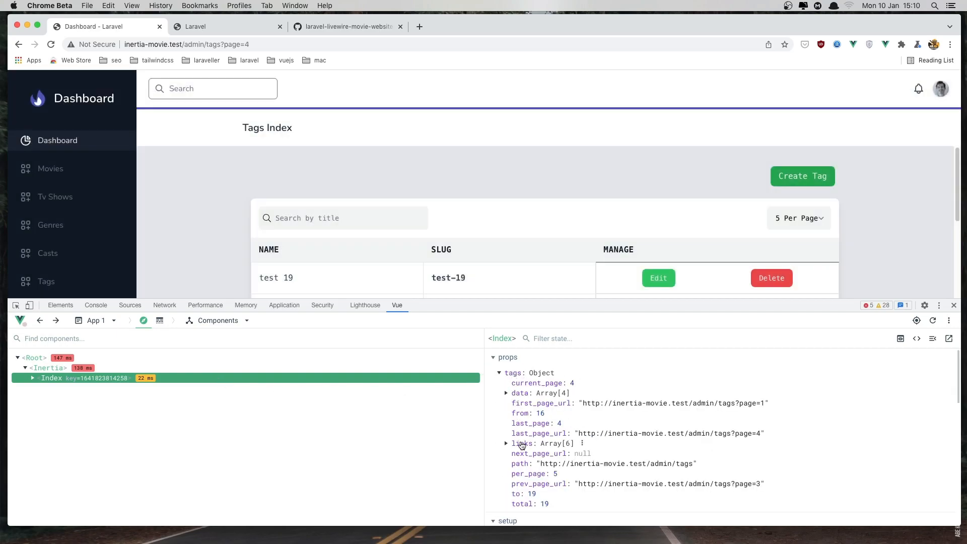
{"action": "left_click", "coordinate": [507, 443]}
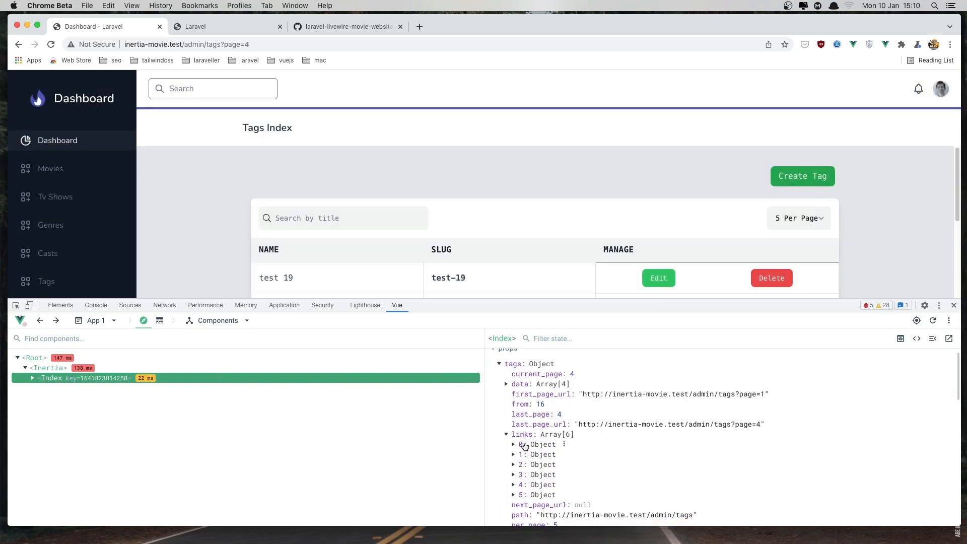
{"action": "left_click", "coordinate": [513, 444]}
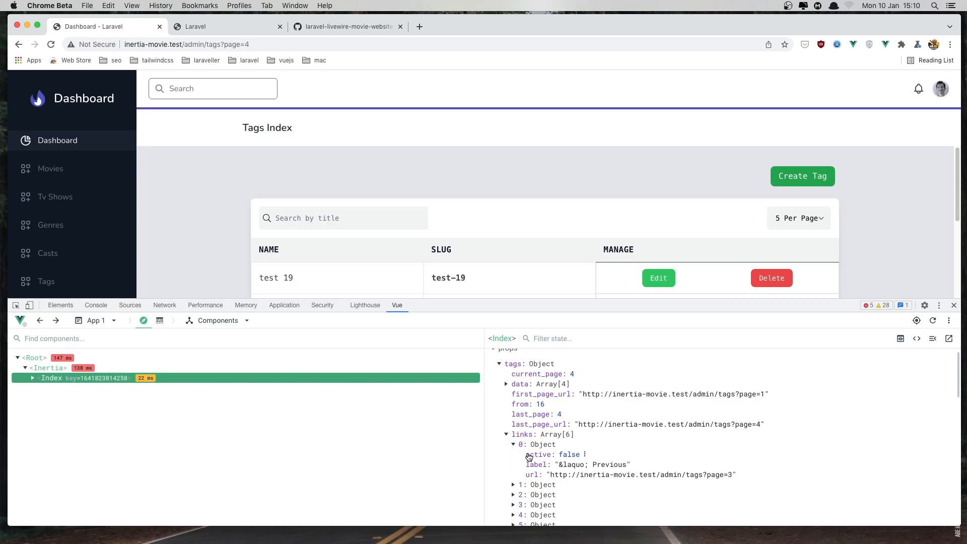
{"action": "left_click", "coordinate": [513, 445]}
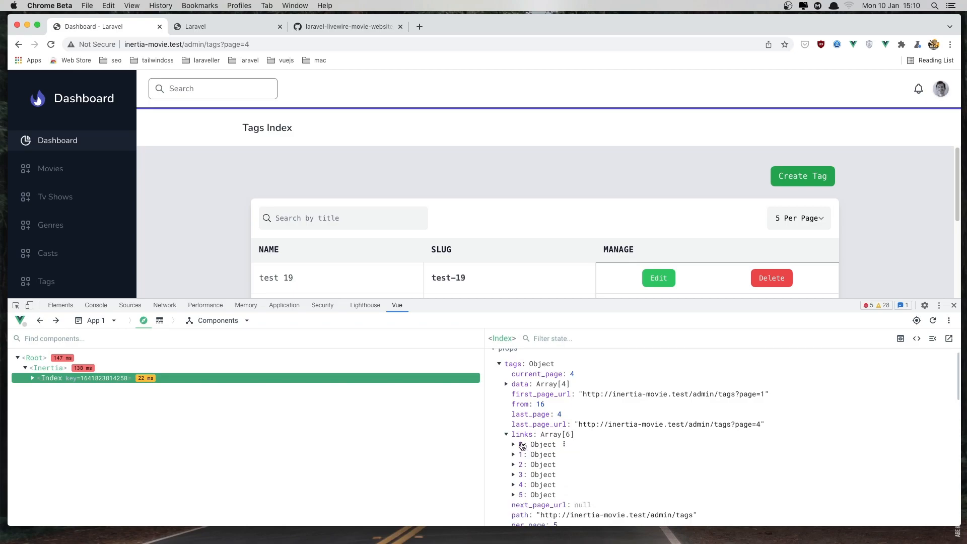
{"action": "left_click", "coordinate": [513, 494]}
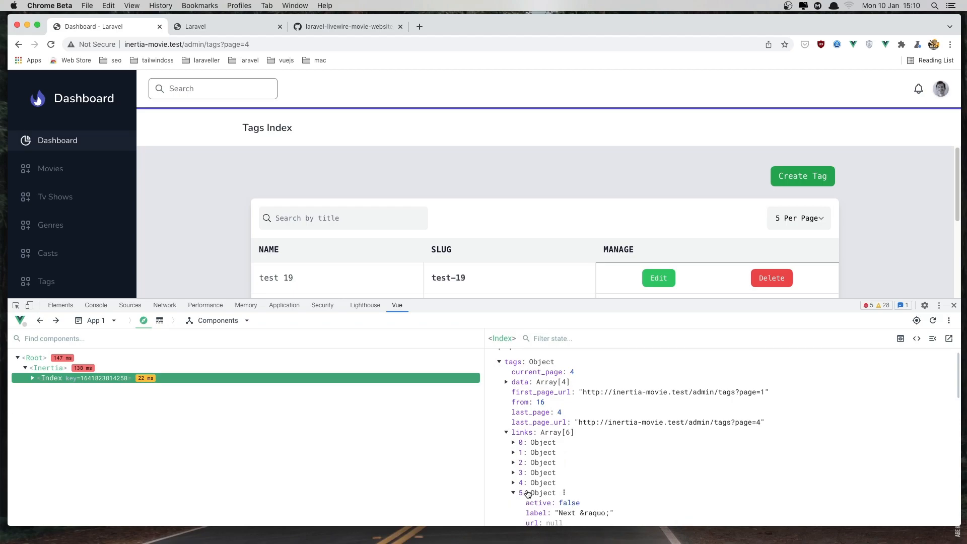
{"action": "scroll", "scroll_direction": "down", "scroll_amount": 3}
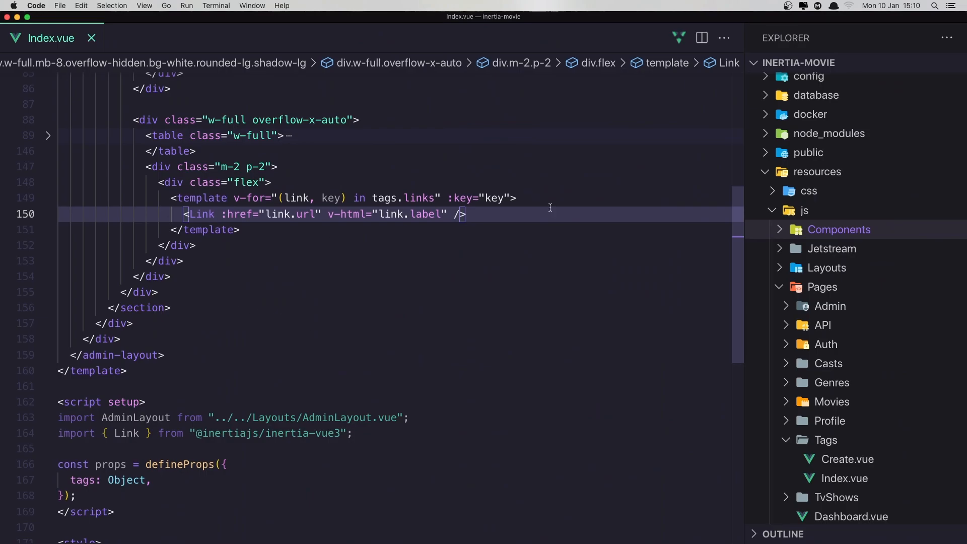
Step: Add a div above the Link with v-if="link.url === null"
{"action": "key", "text": "enter"}
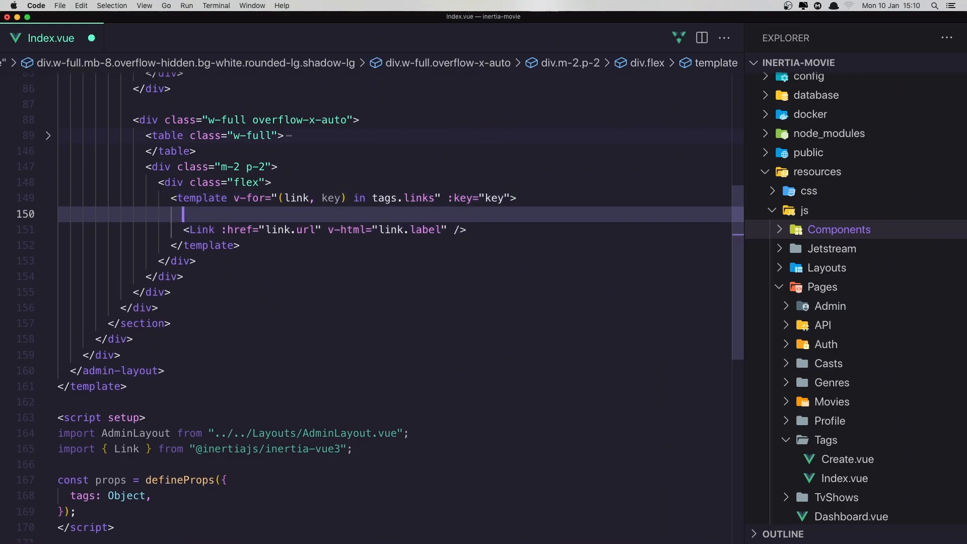
{"action": "type", "text": "div"}
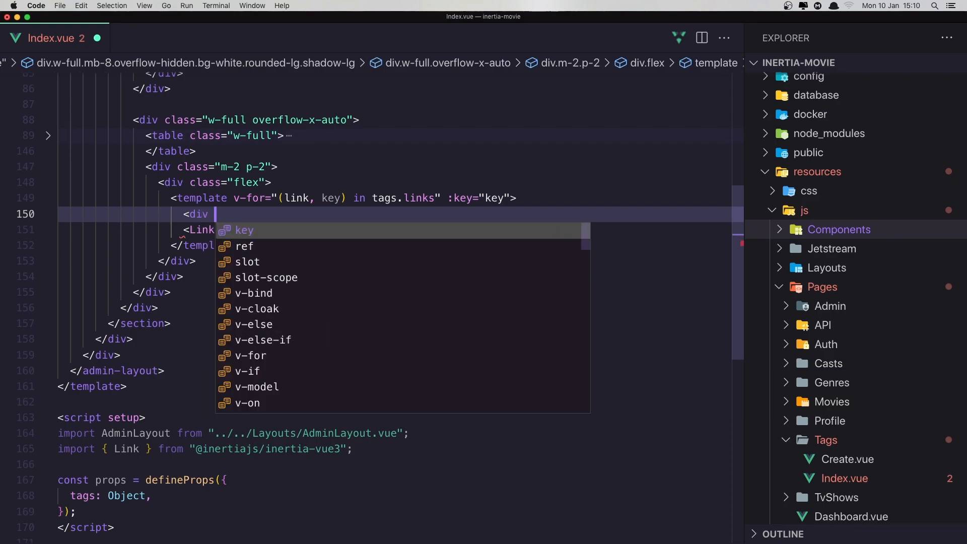
{"action": "type", "text": "v-if=\""}
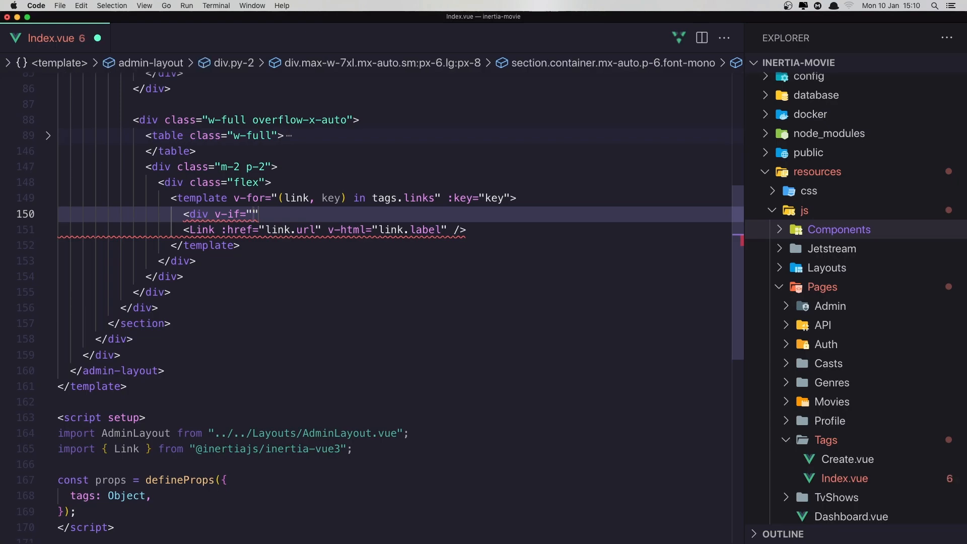
{"action": "type", "text": "link."}
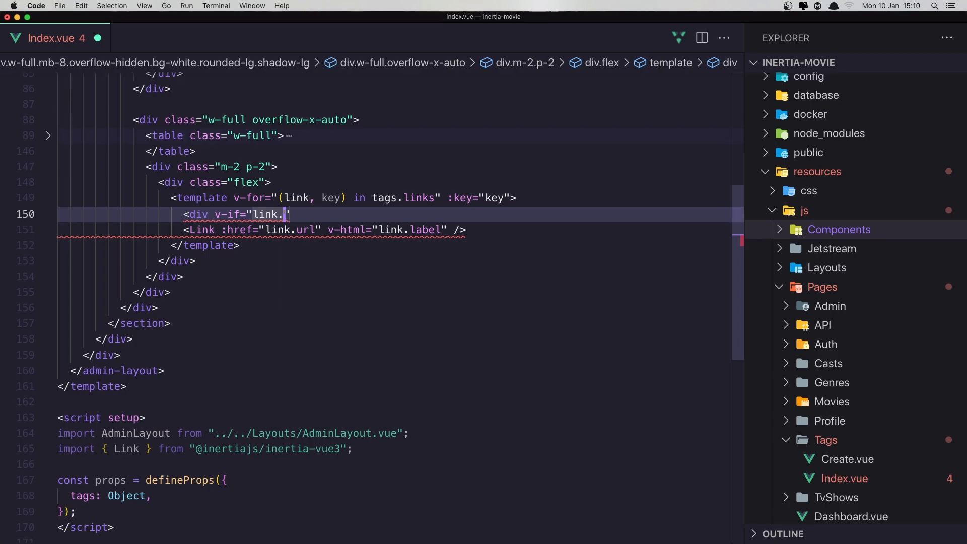
{"action": "type", "text": "url =="}
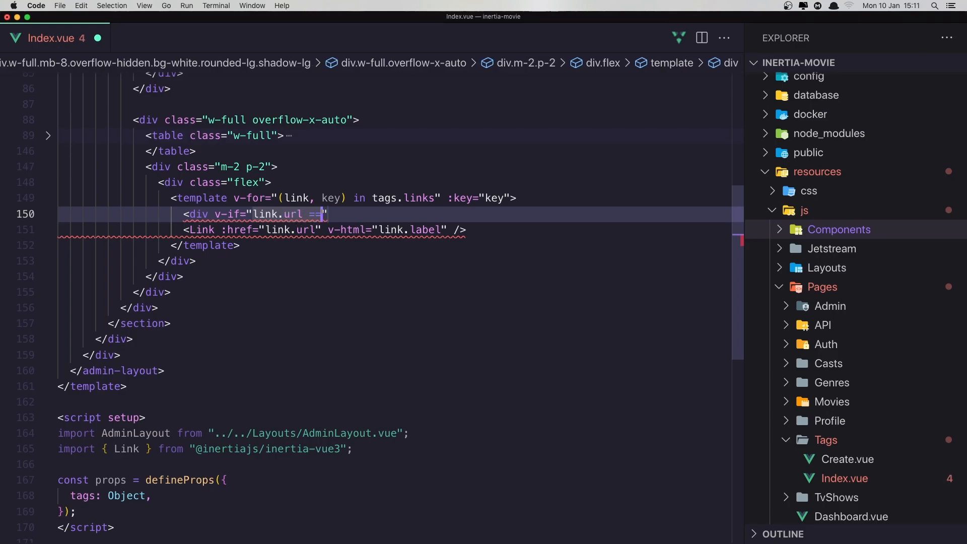
{"action": "type", "text": "="}
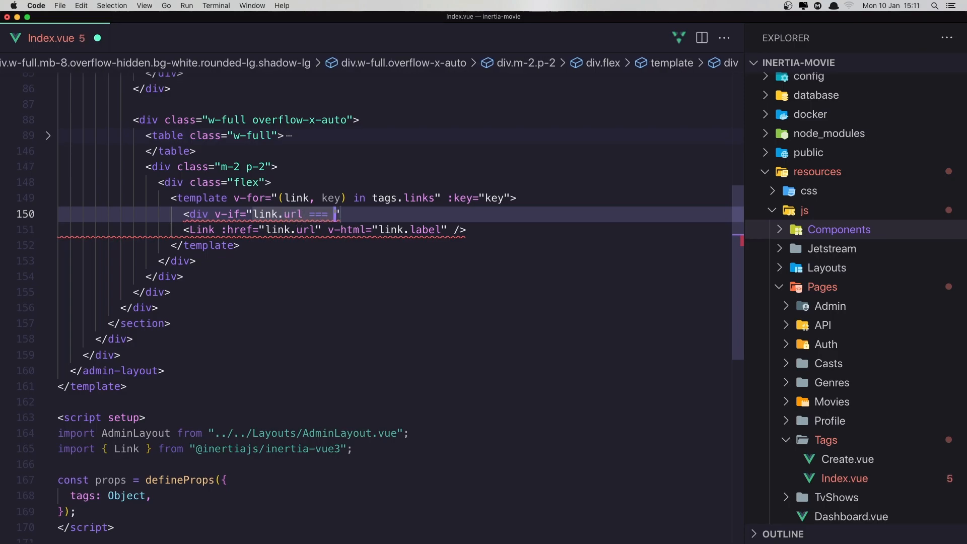
{"action": "type", "text": "null"}
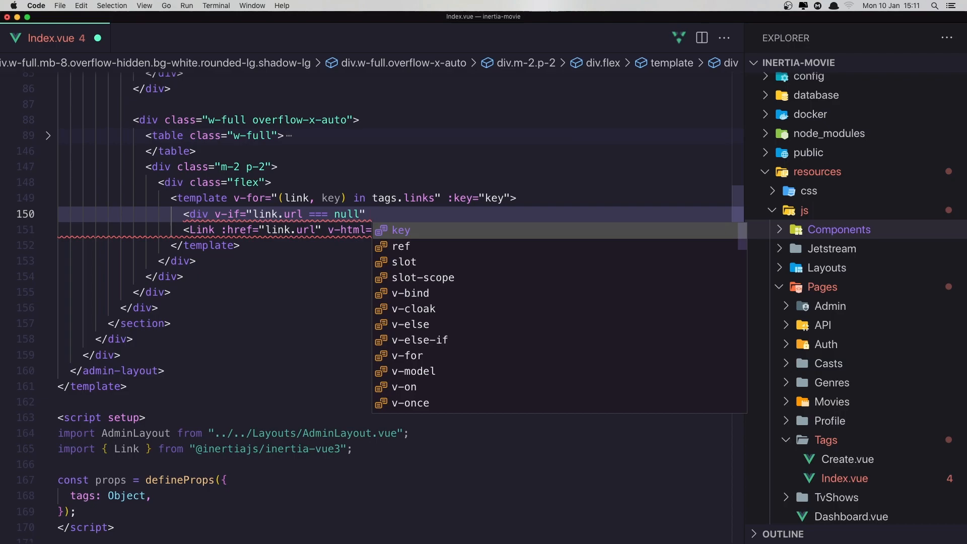
Step: Give the div v-html="link.label", close it, and start adding v-else to the Link
{"action": "type", "text": "v"}
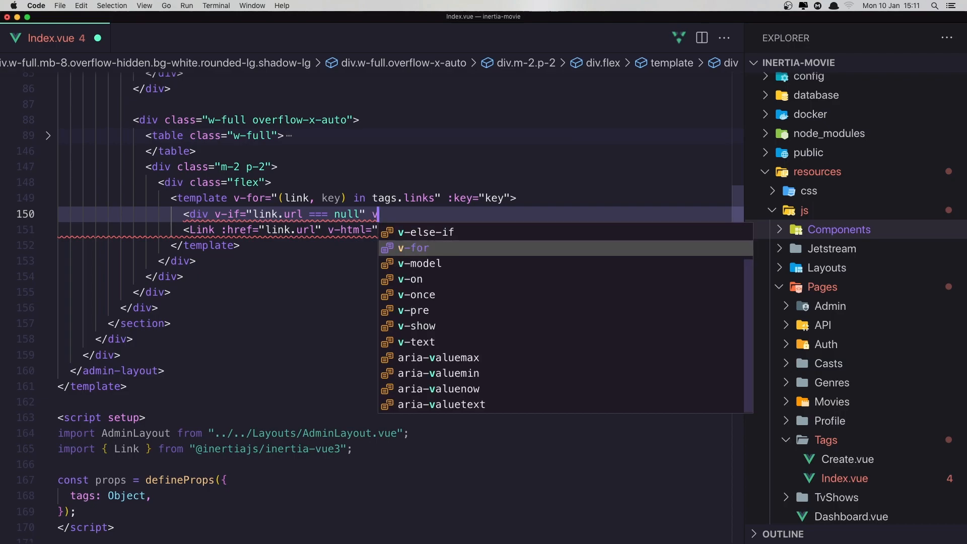
{"action": "type", "text": "-h"}
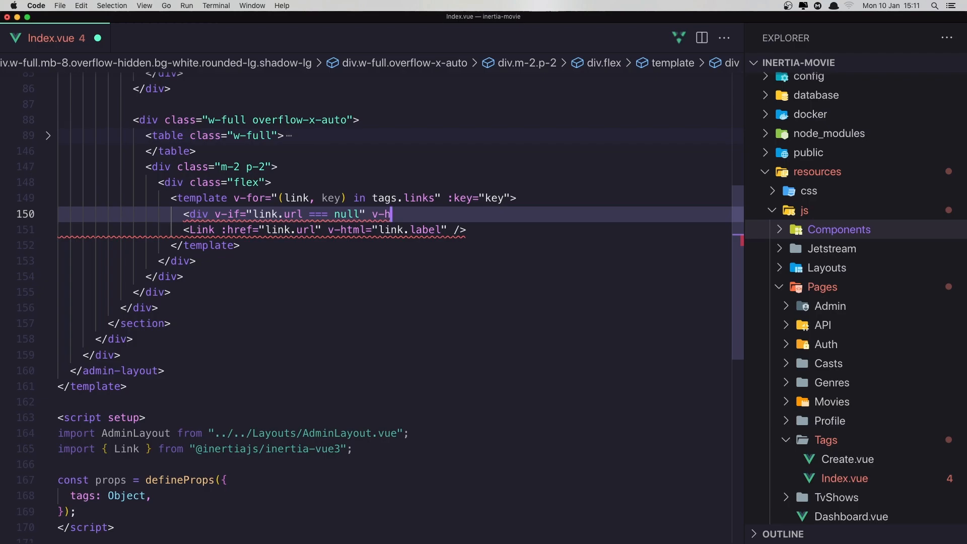
{"action": "type", "text": "tml"}
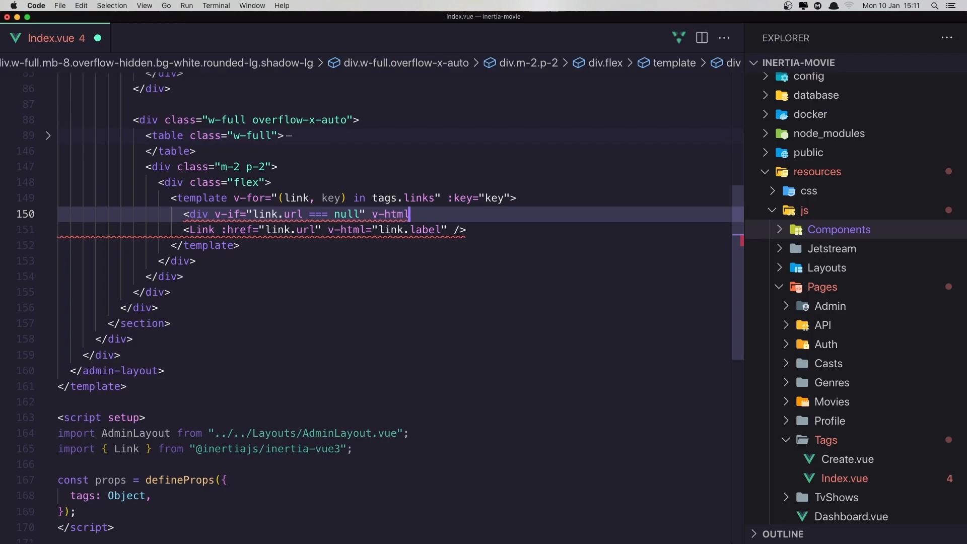
{"action": "type", "text": "=\"\""}
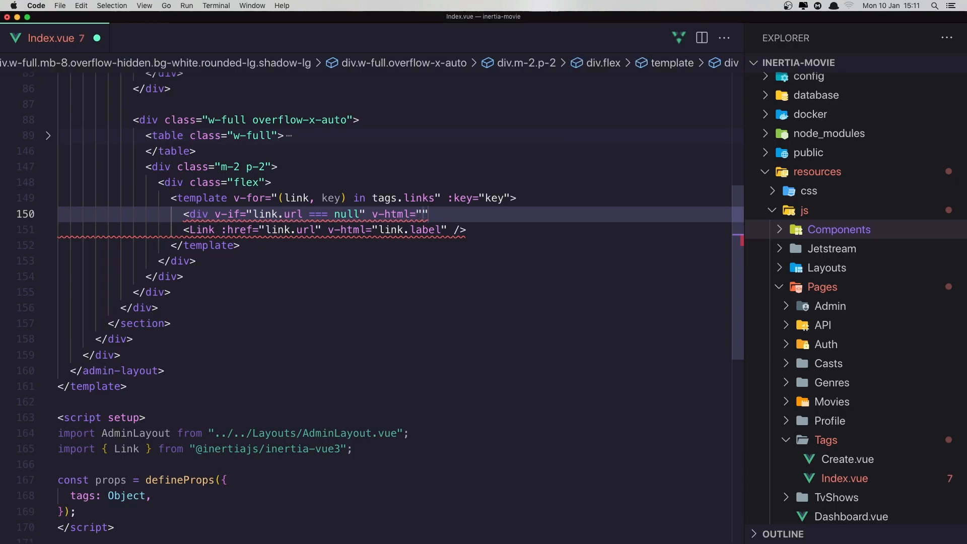
{"action": "type", "text": "link"}
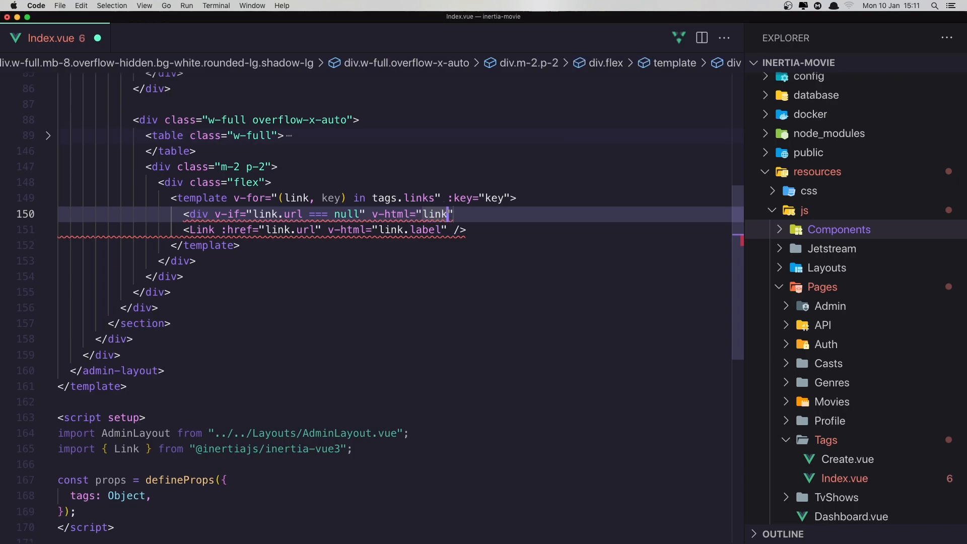
{"action": "type", "text": "label"}
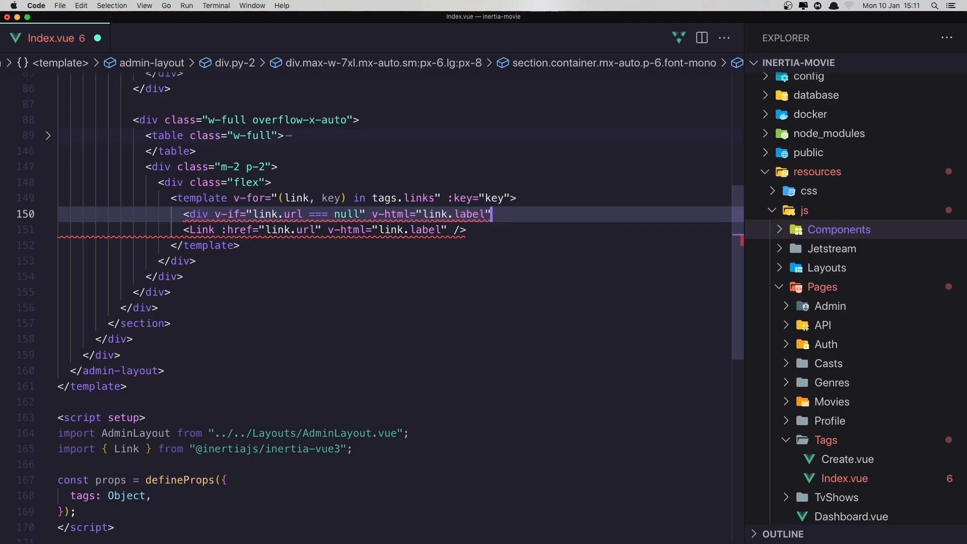
{"action": "type", "text": "</div>"}
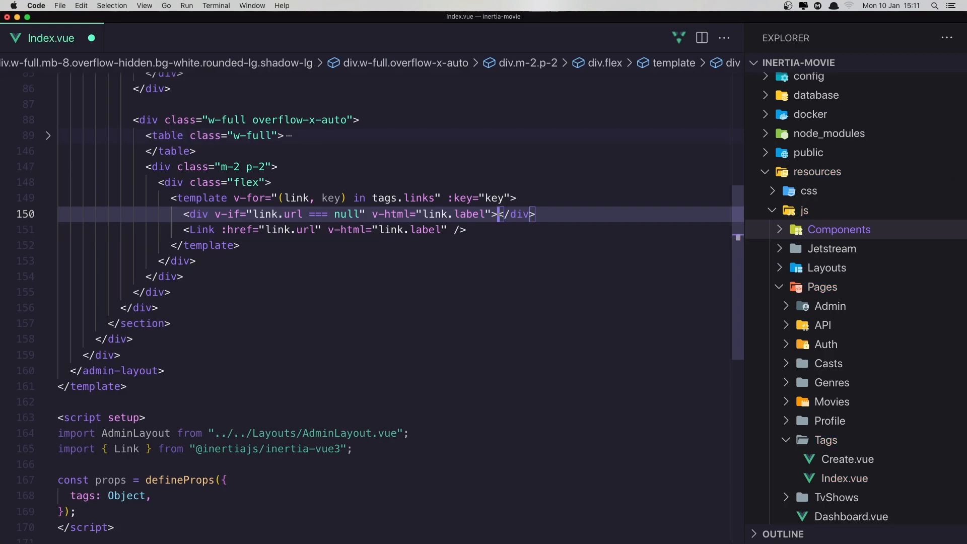
{"action": "left_click", "coordinate": [185, 230]}
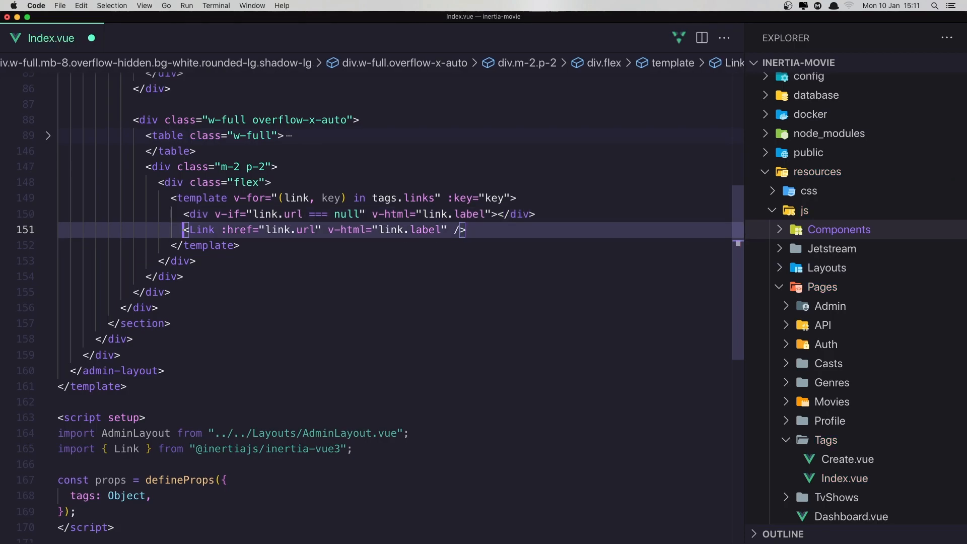
{"action": "type", "text": "vie.test/admin/tags?page=4"}
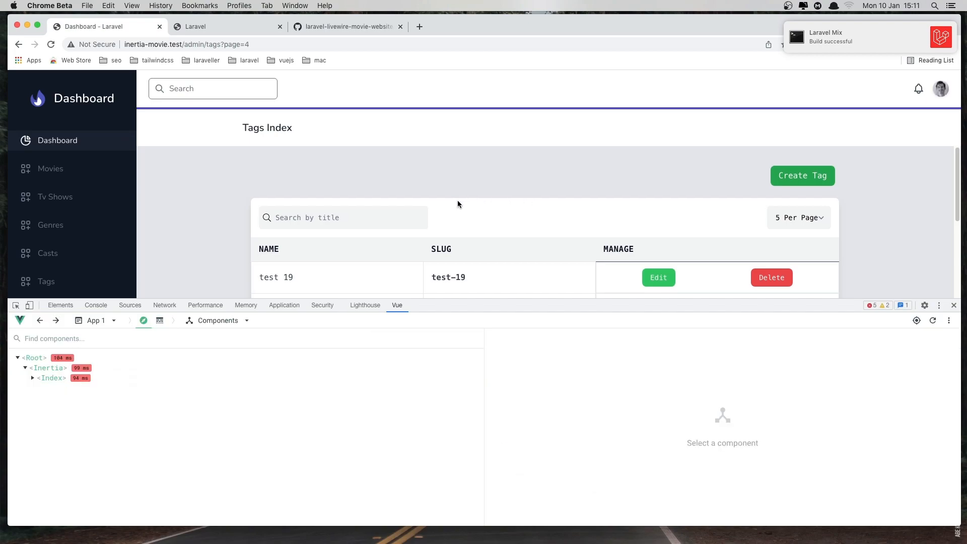
Step: Close DevTools and page back through the tags from page 4 toward page 1
{"action": "scroll", "scroll_direction": "down", "scroll_amount": 3}
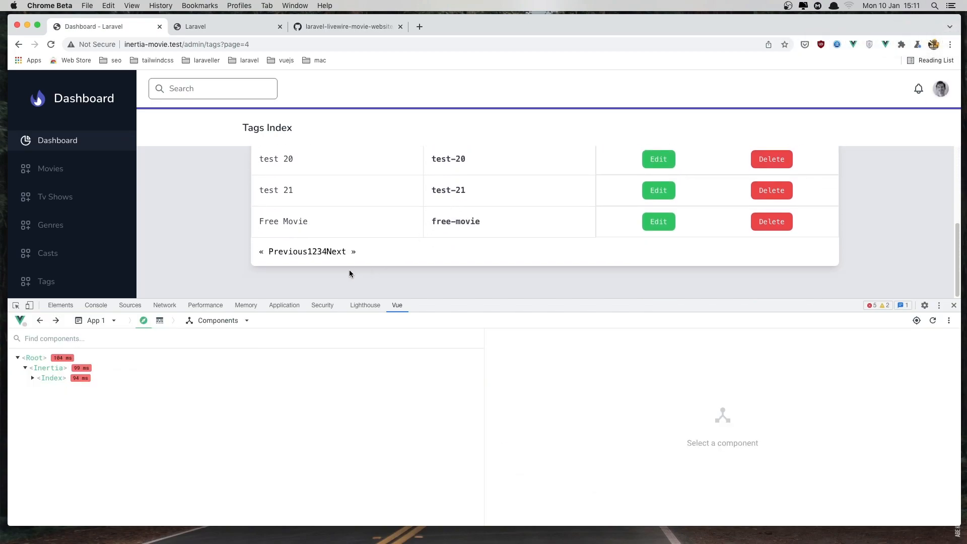
{"action": "mouse_move", "coordinate": [338, 264]}
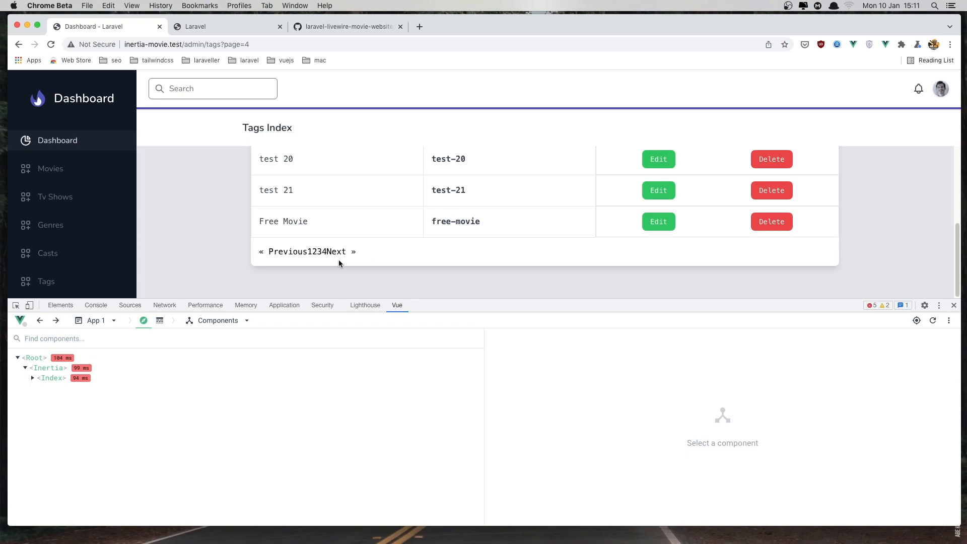
{"action": "mouse_move", "coordinate": [337, 250]}
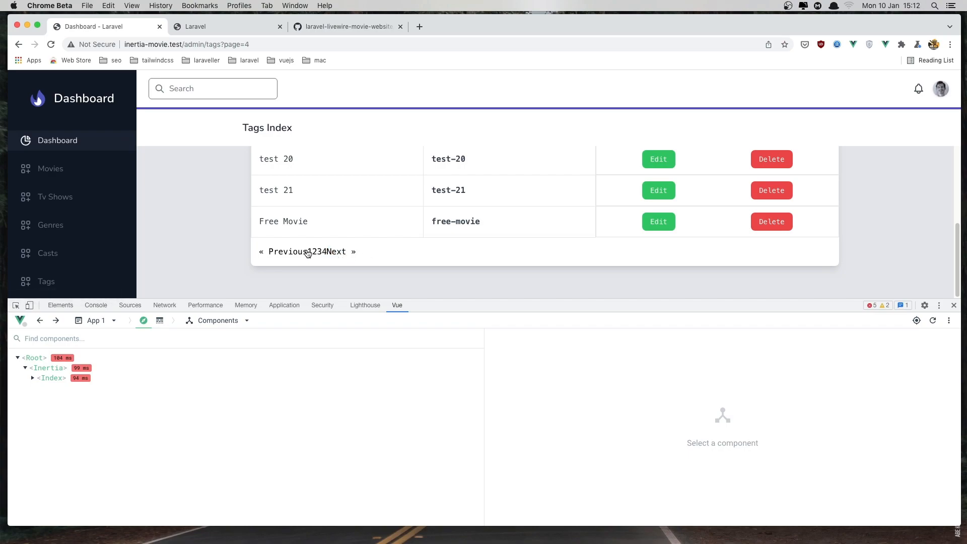
{"action": "left_click", "coordinate": [318, 251]}
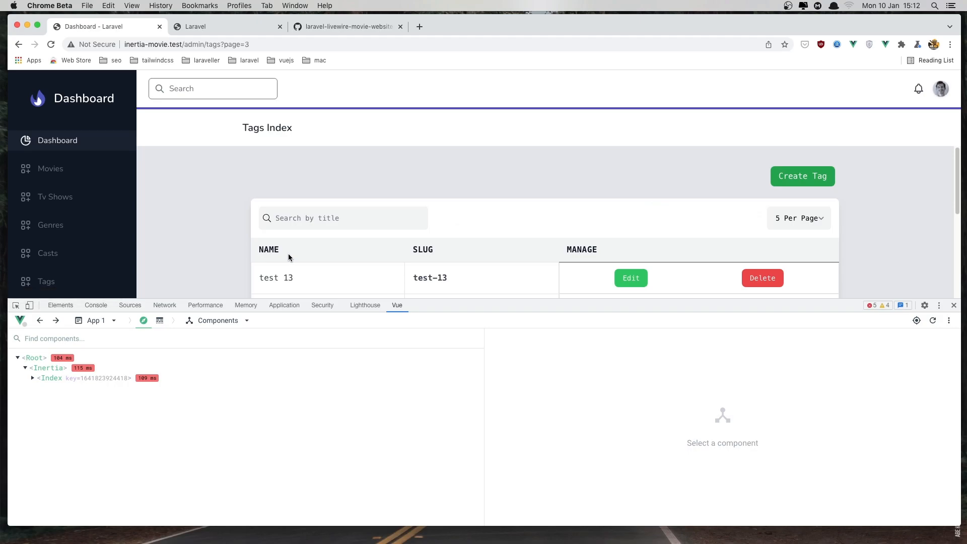
{"action": "scroll", "scroll_direction": "down", "scroll_amount": 3}
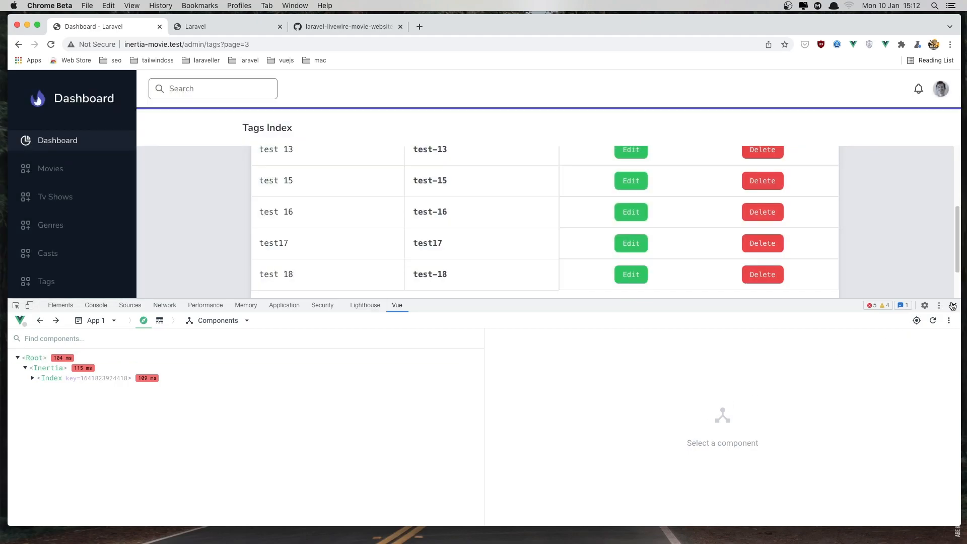
{"action": "left_click", "coordinate": [953, 305]}
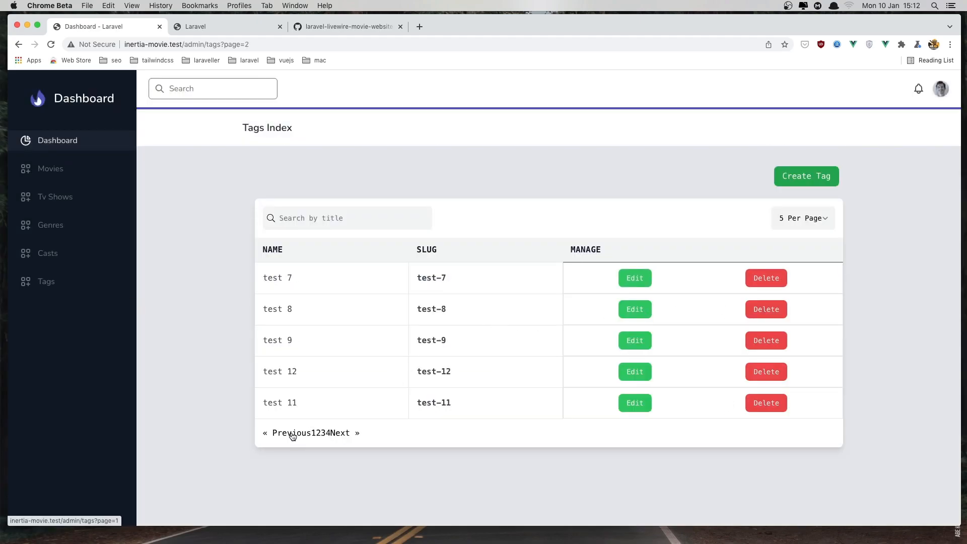
{"action": "left_click", "coordinate": [288, 432]}
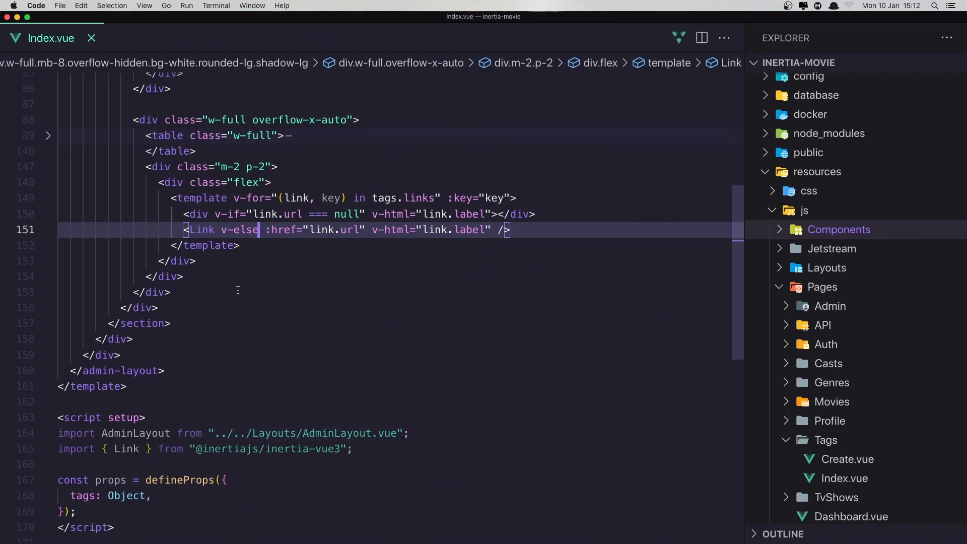
{"action": "mouse_move", "coordinate": [390, 214]}
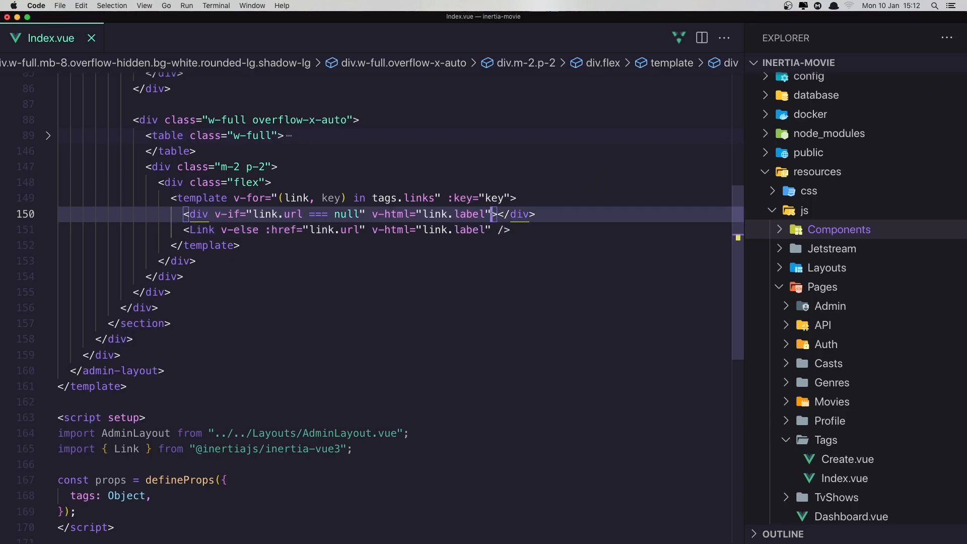
Step: Give the null-url div class="mb-1 mr-1 px-4 py-3"
{"action": "type", "text": "class=\""}
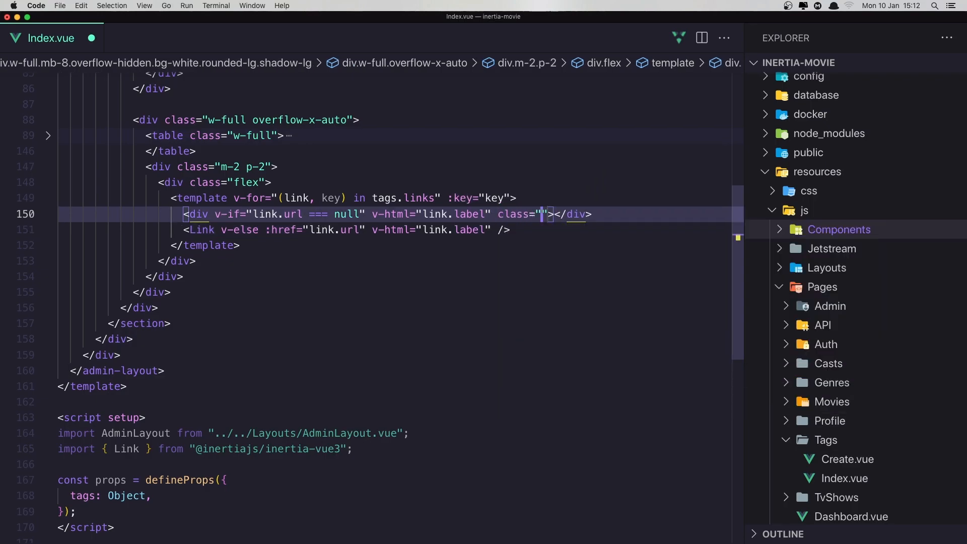
{"action": "type", "text": "m"}
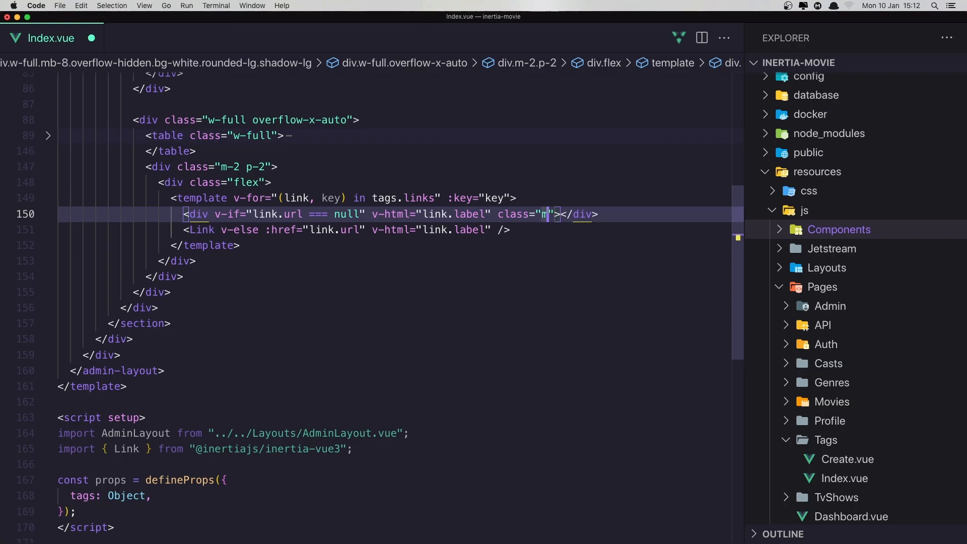
{"action": "type", "text": "b"}
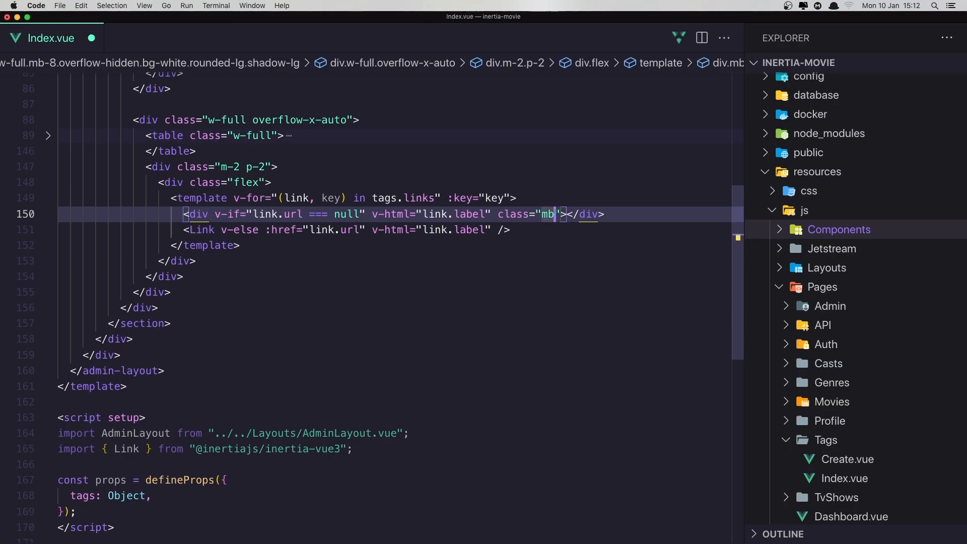
{"action": "type", "text": "-1"}
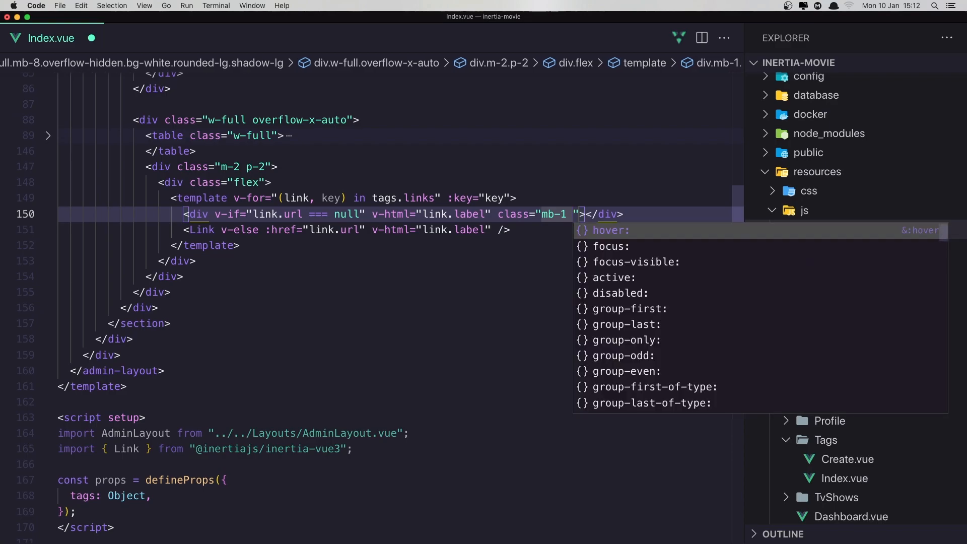
{"action": "type", "text": "nr-"}
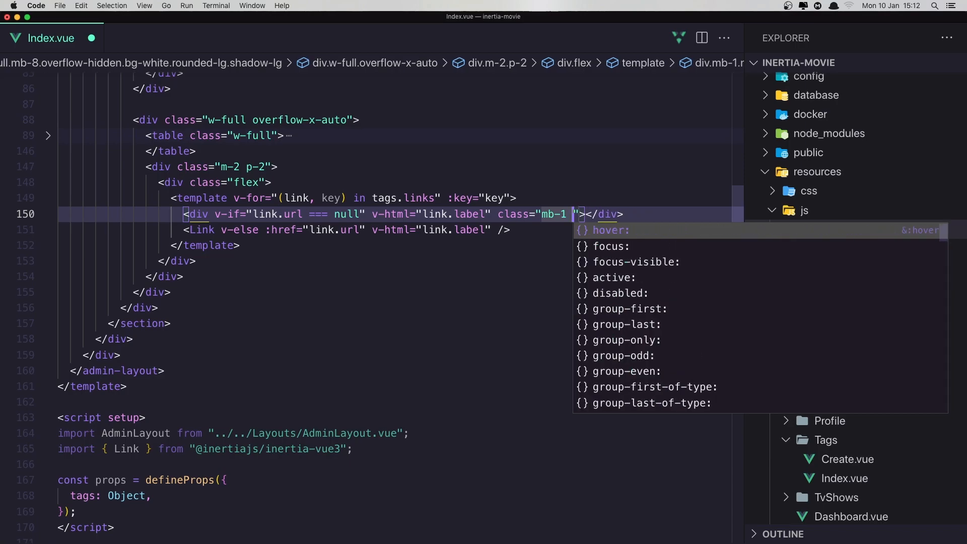
{"action": "type", "text": "mr-1"}
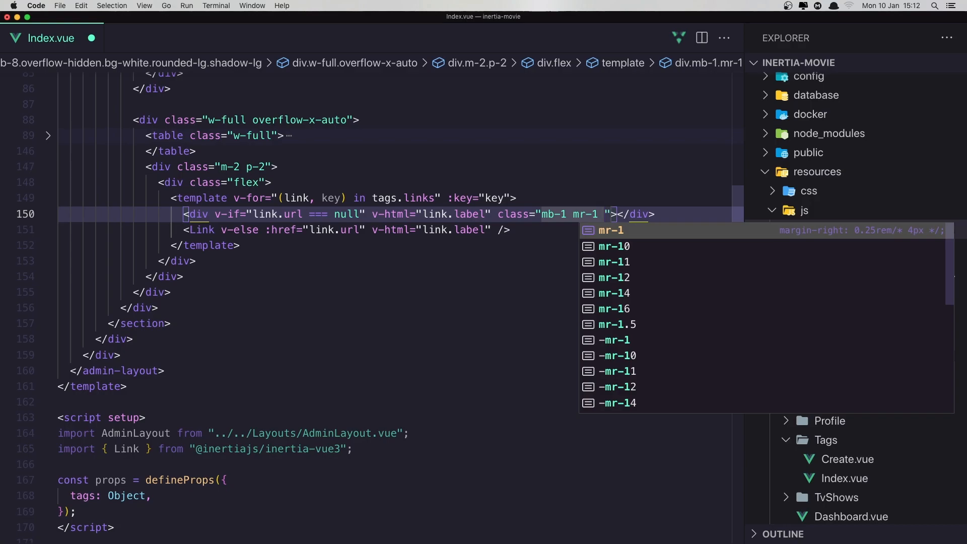
{"action": "type", "text": "p"}
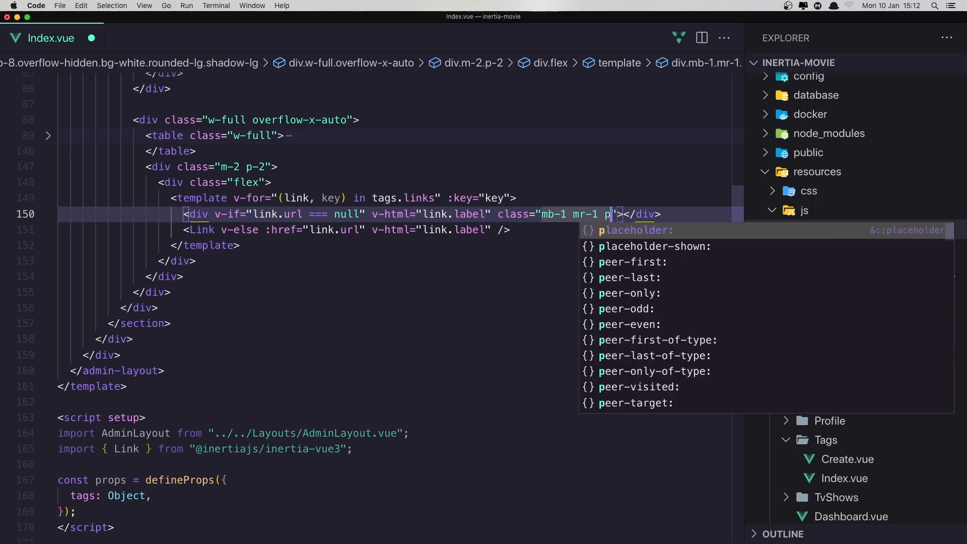
{"action": "type", "text": "x-4"}
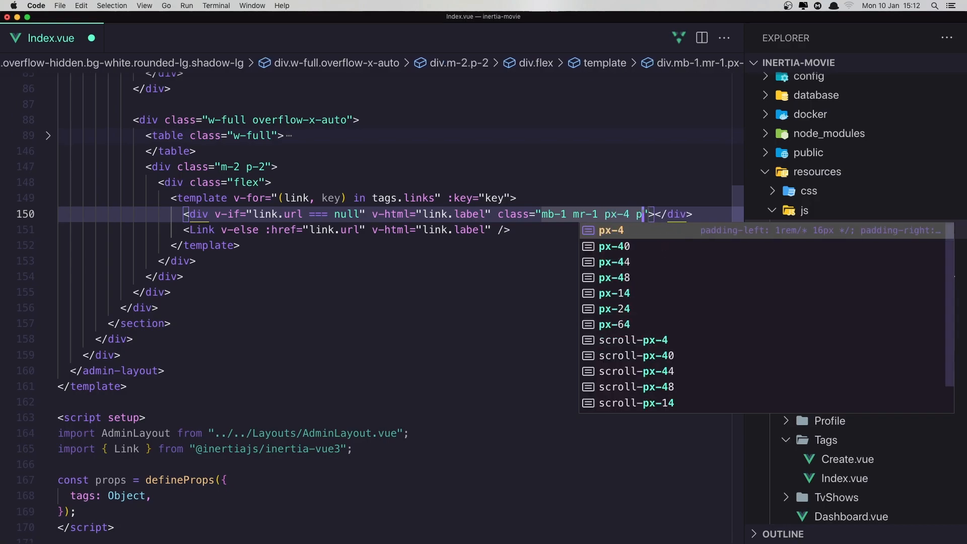
{"action": "type", "text": "py-3"}
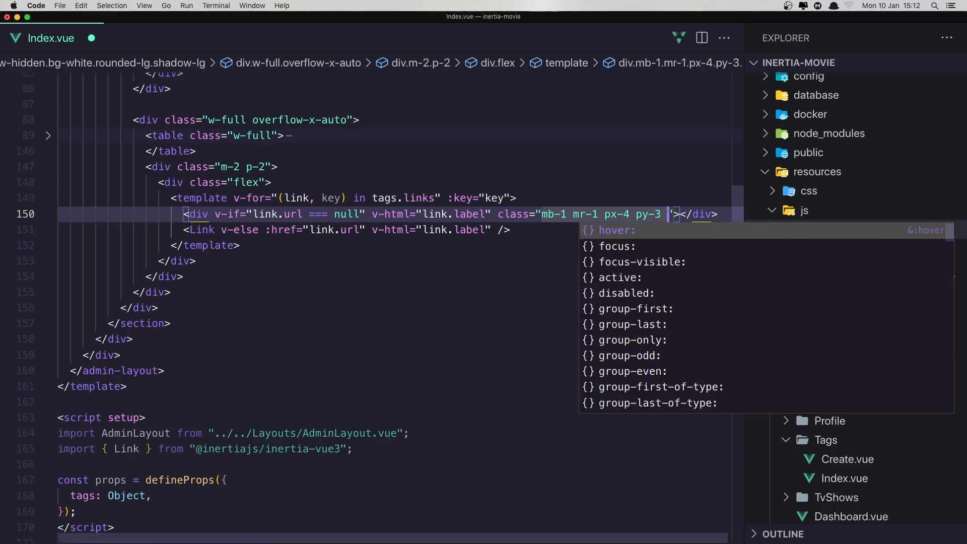
Step: Add text-gray-400, text-sm, leading-4, border and rounded to that div
{"action": "type", "text": "text-"}
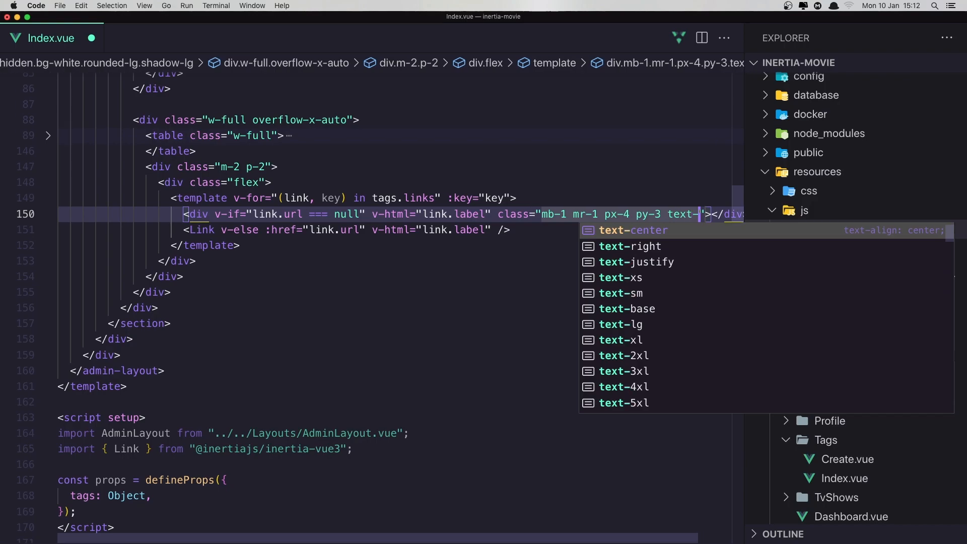
{"action": "type", "text": "gray-400 text-sm"}
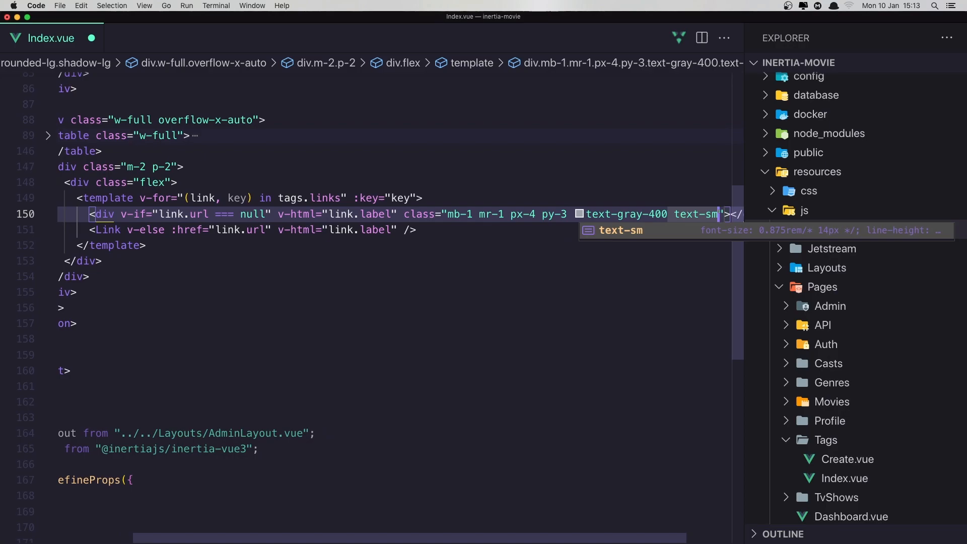
{"action": "type", "text": "leading-"}
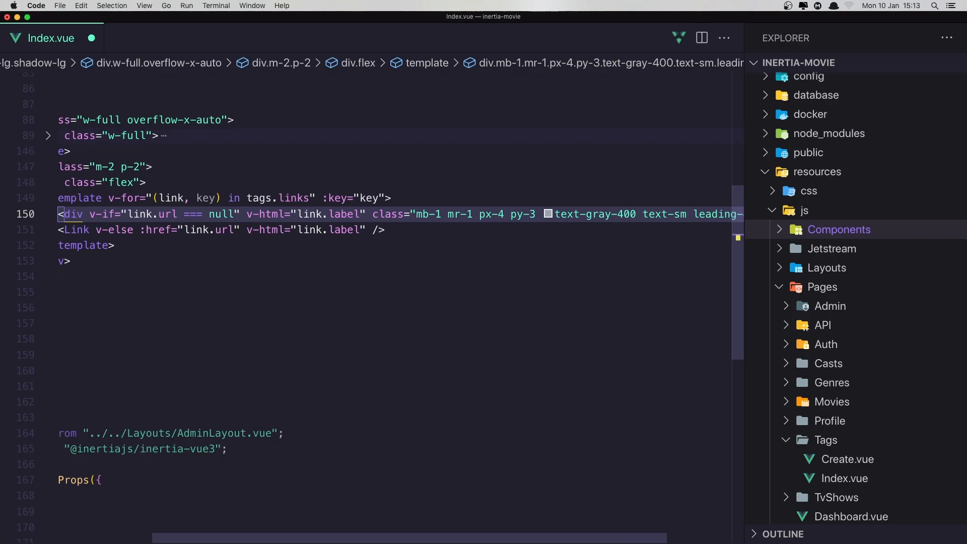
{"action": "type", "text": "border \"></"}
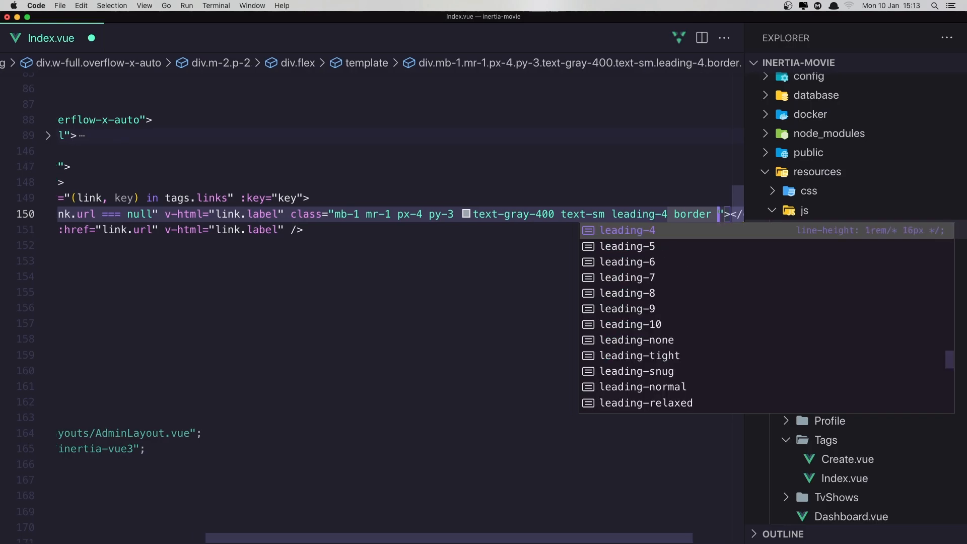
{"action": "type", "text": "round"}
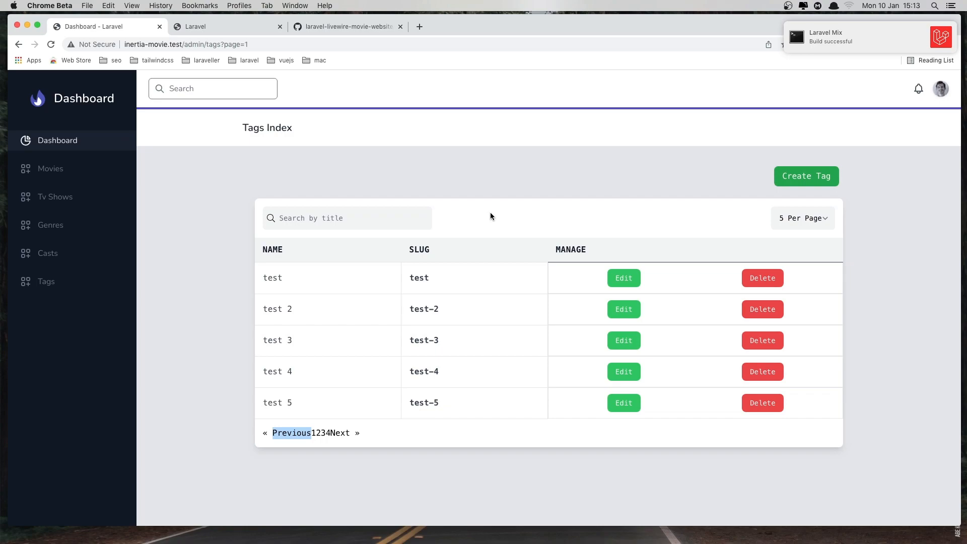
{"action": "mouse_move", "coordinate": [457, 162]}
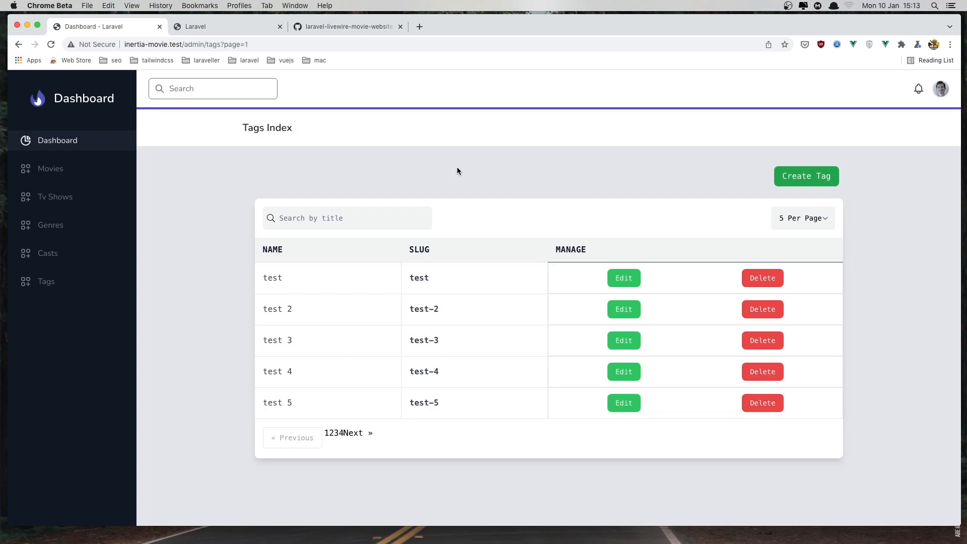
{"action": "mouse_move", "coordinate": [284, 437]}
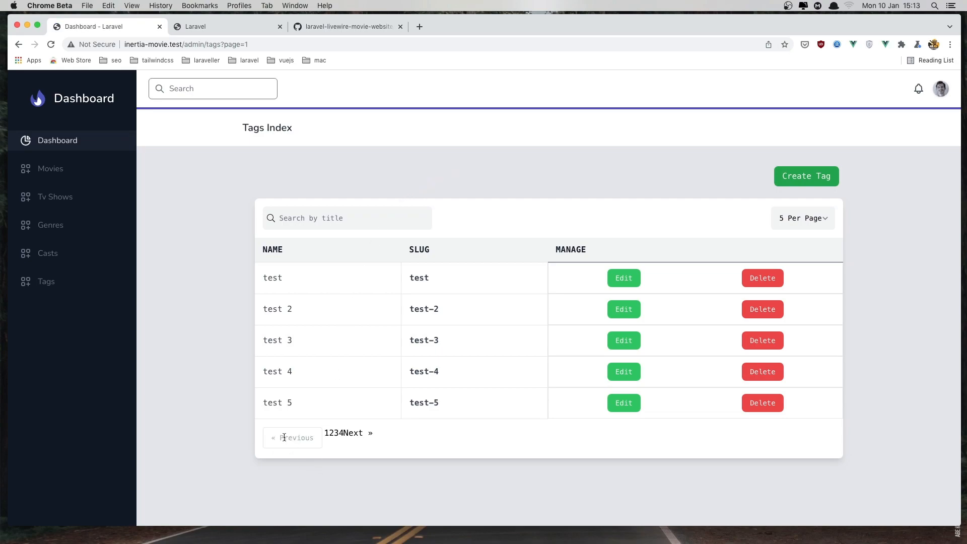
{"action": "mouse_move", "coordinate": [326, 458]}
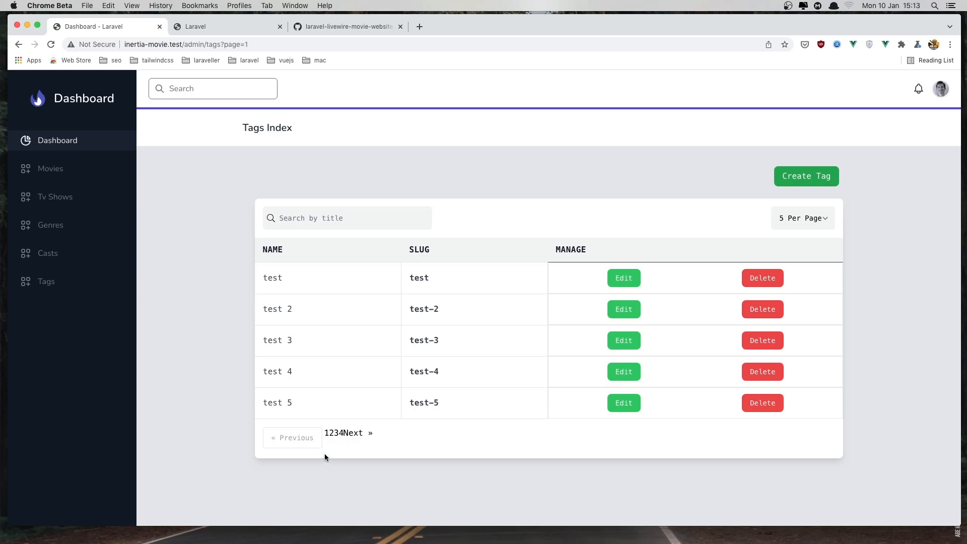
{"action": "mouse_move", "coordinate": [330, 443]}
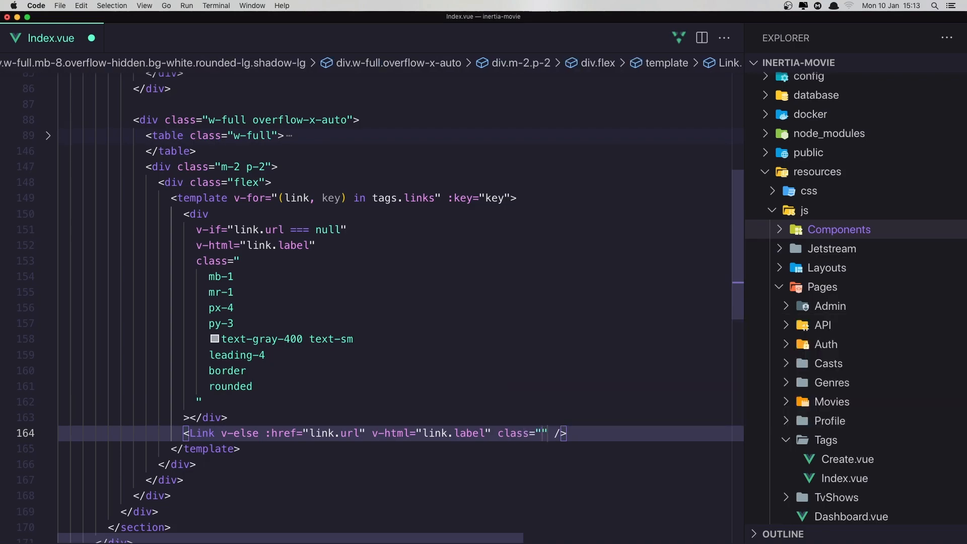
Step: Give the Link margin, padding, small text, leading-4 and border classes
{"action": "type", "text": "m"}
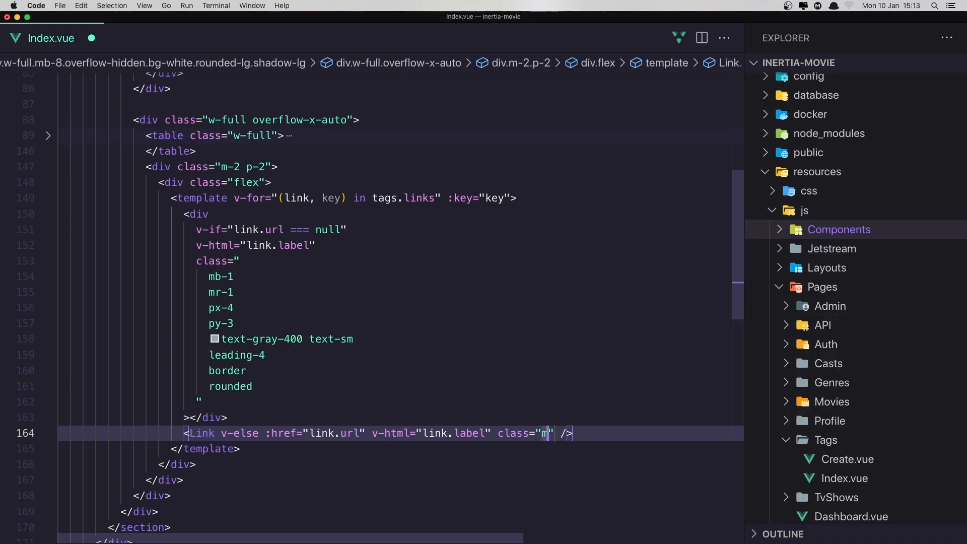
{"action": "type", "text": "b-1"}
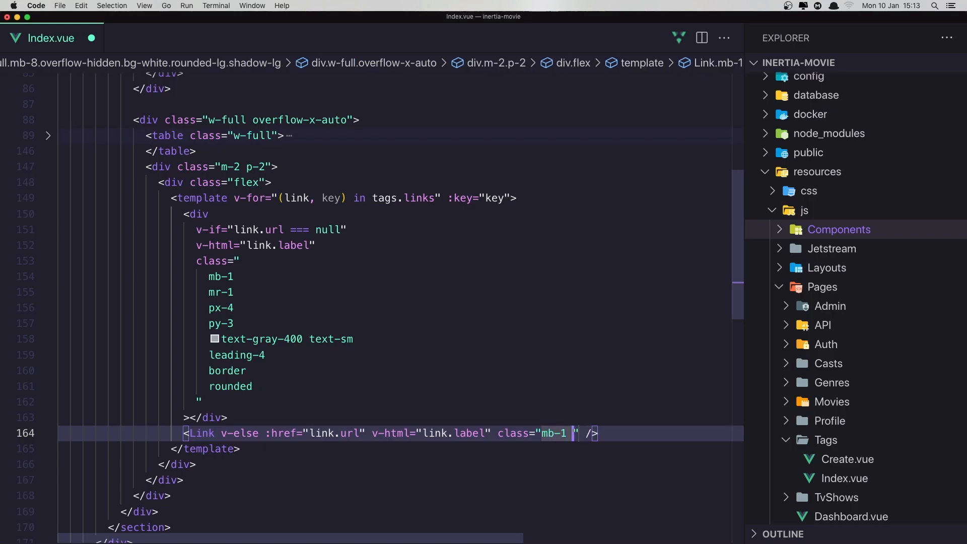
{"action": "type", "text": "m"}
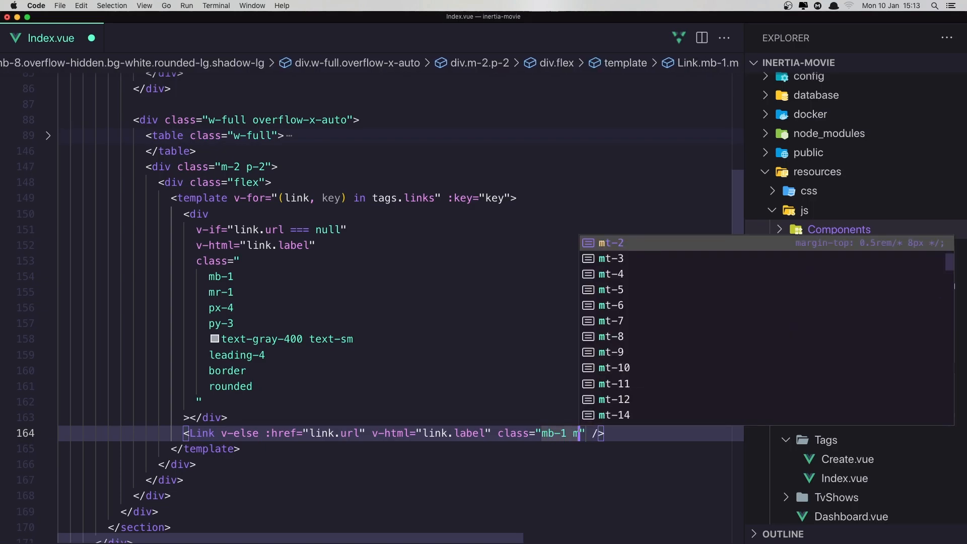
{"action": "type", "text": "r-1"}
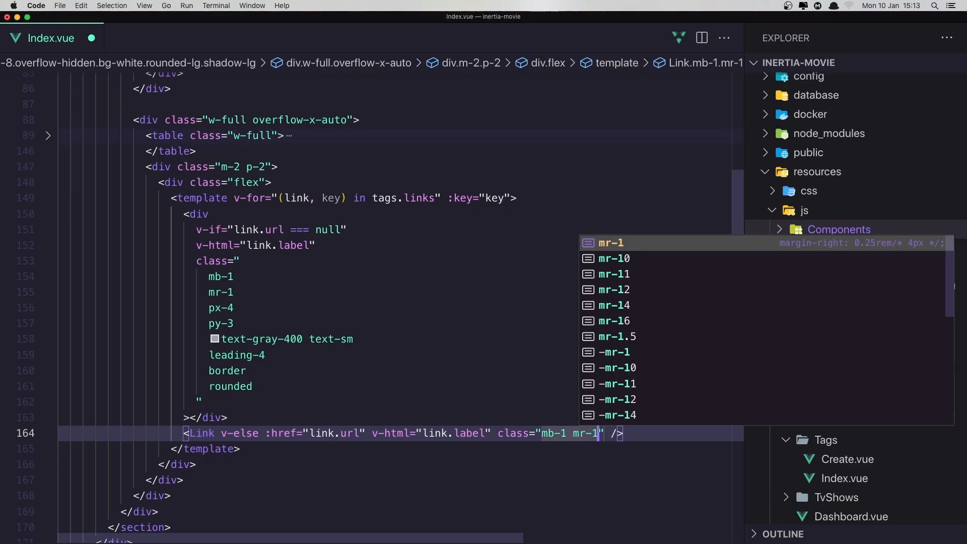
{"action": "type", "text": "px-4 py-"}
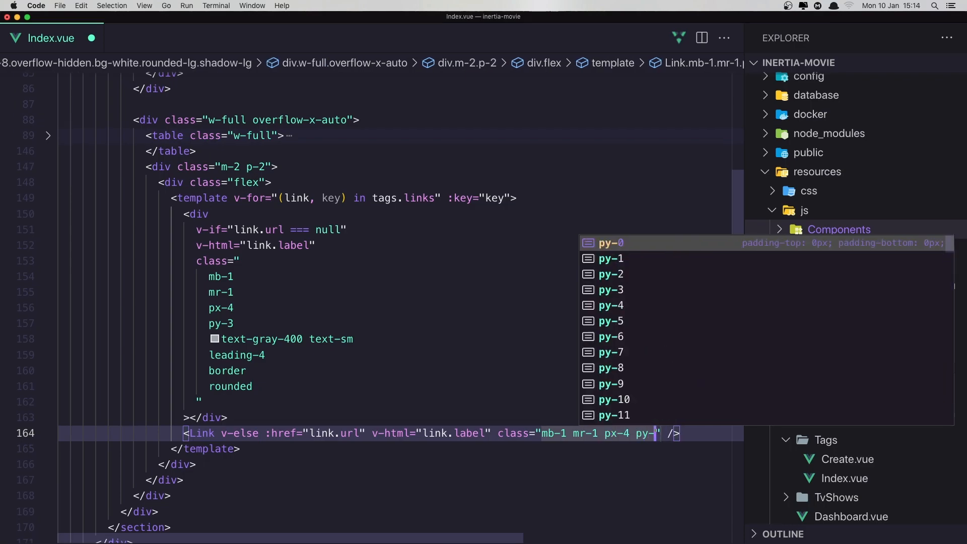
{"action": "type", "text": "3"}
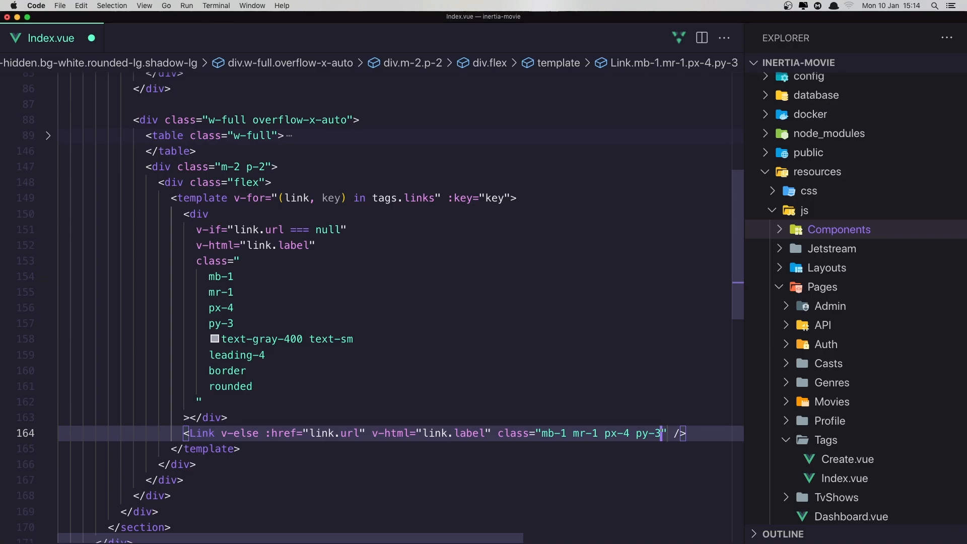
{"action": "type", "text": "tte"}
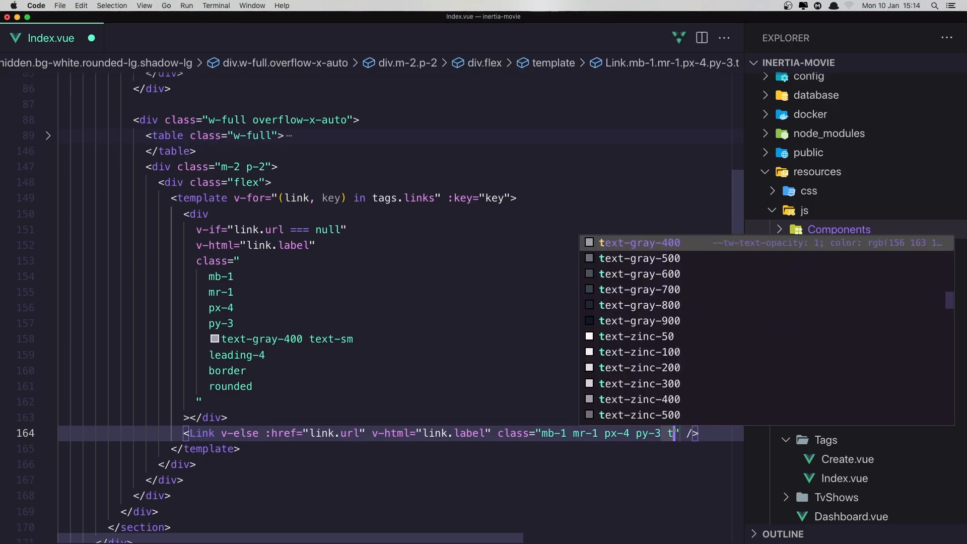
{"action": "type", "text": "ext-sm"}
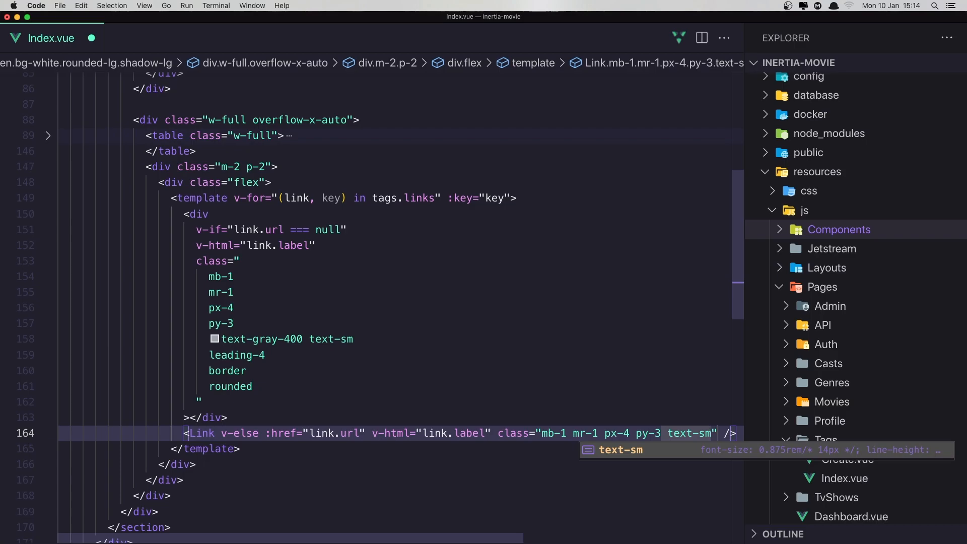
{"action": "type", "text": "leading-4"}
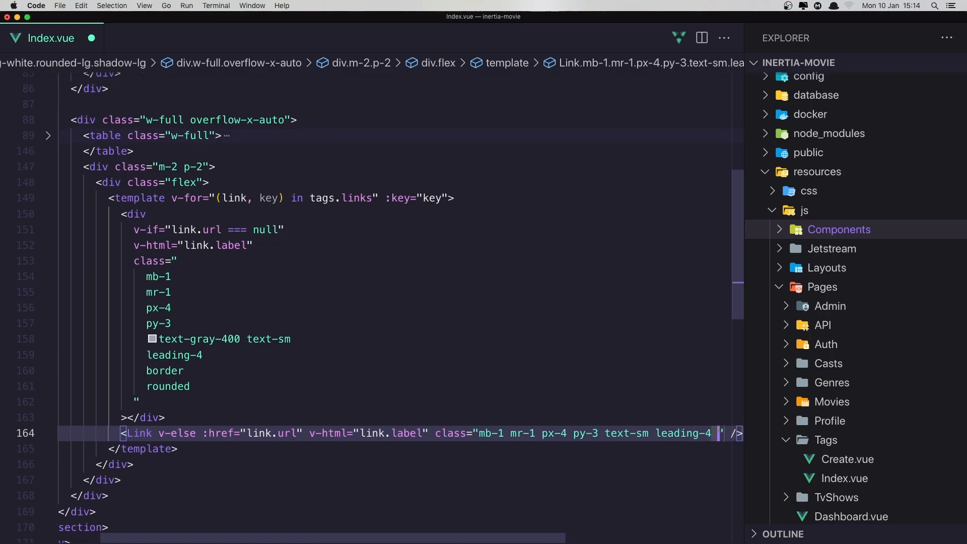
{"action": "type", "text": "border rounded"}
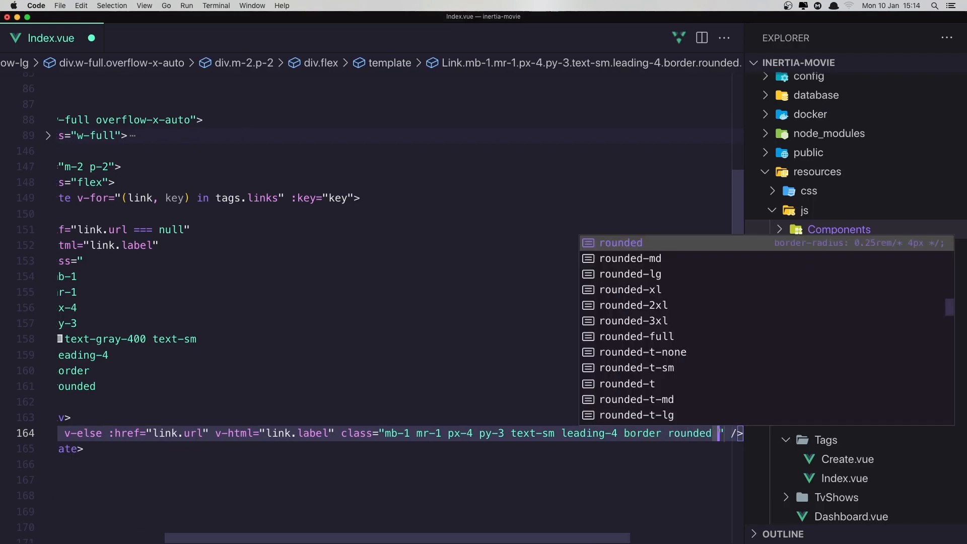
Step: Add focus:text-indigo-500, focus:border-indigo-500 and hover:bg-white to the Link
{"action": "type", "text": "fo"}
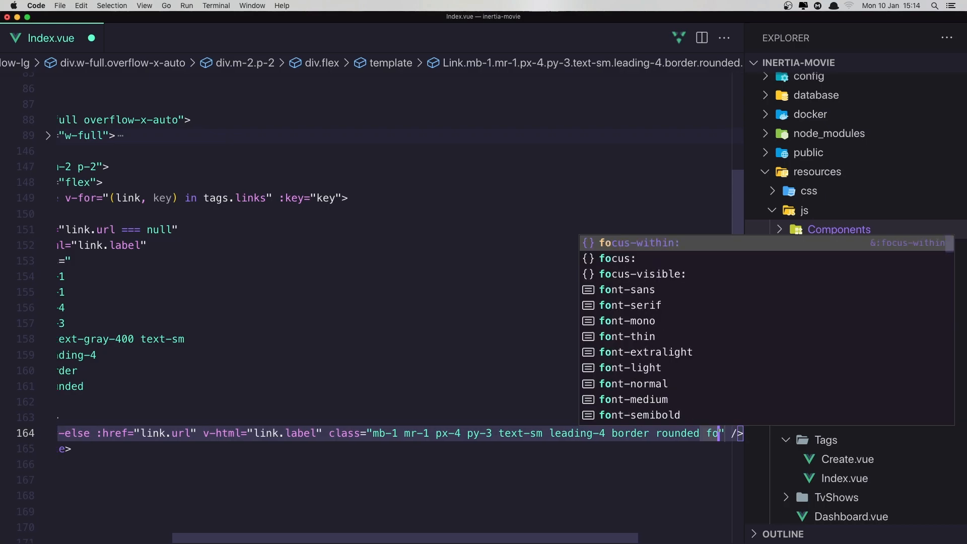
{"action": "type", "text": "cus:"}
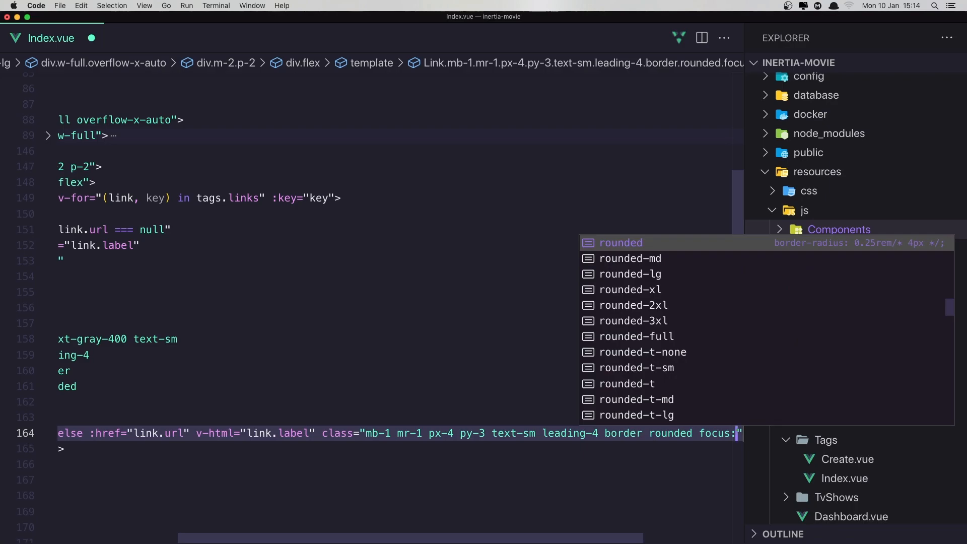
{"action": "type", "text": "text"}
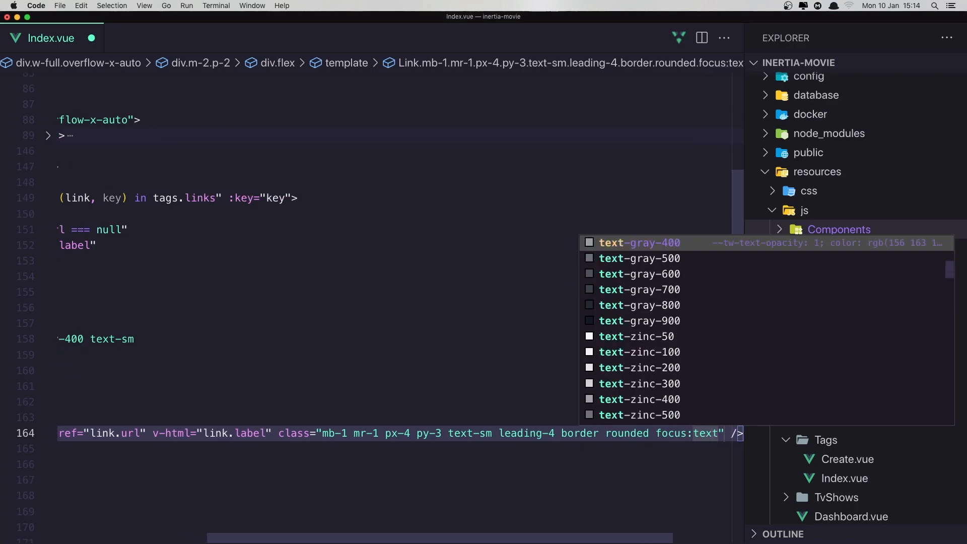
{"action": "type", "text": "-indigo"}
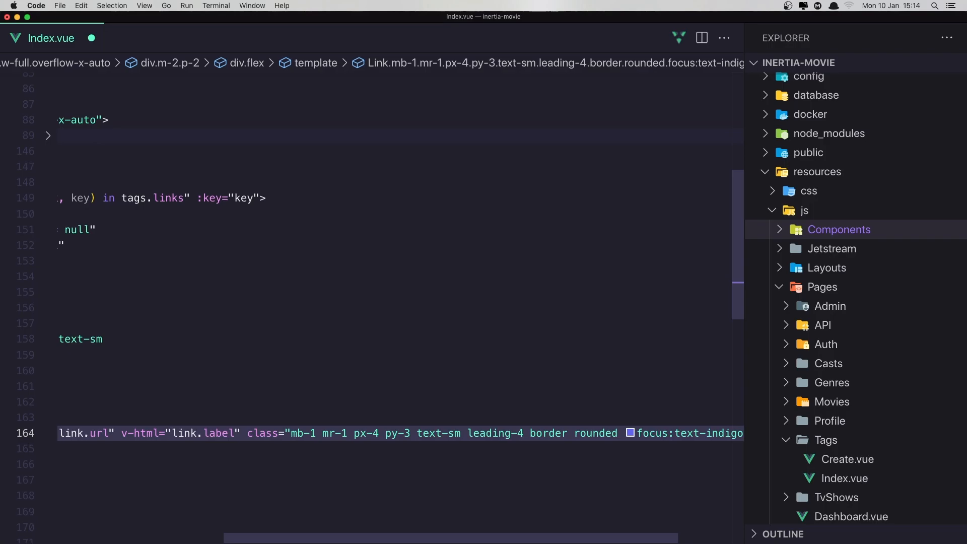
{"action": "type", "text": "focus"}
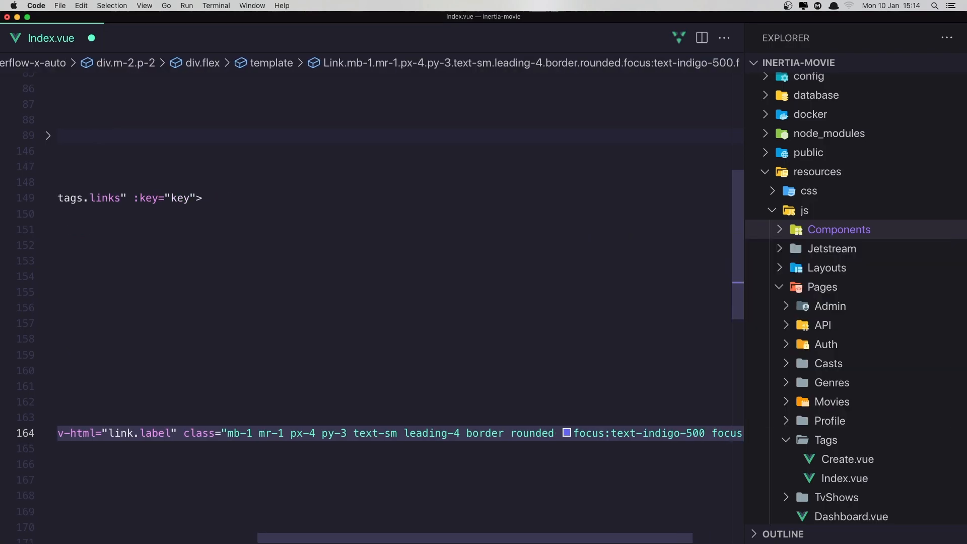
{"action": "type", "text": "focus:border\" />"}
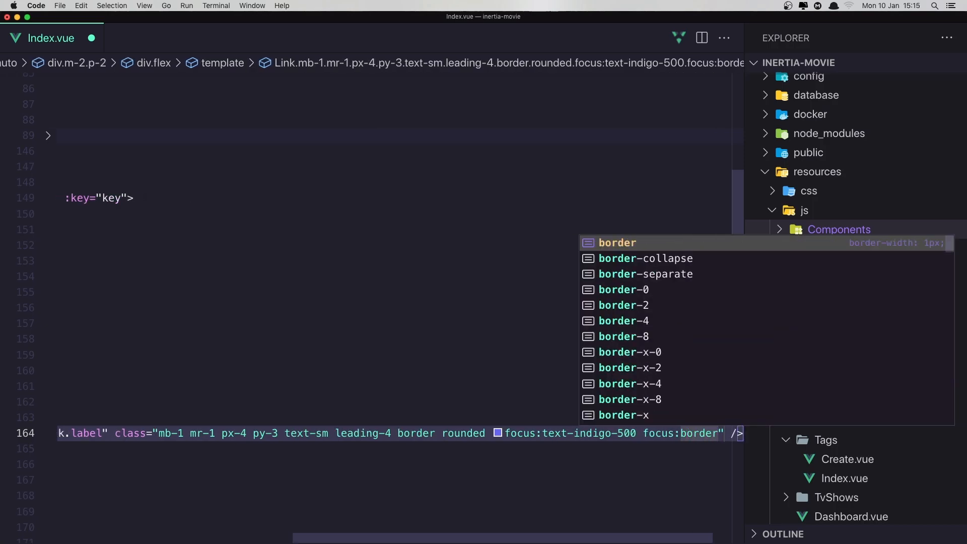
{"action": "type", "text": "-indigo-500"}
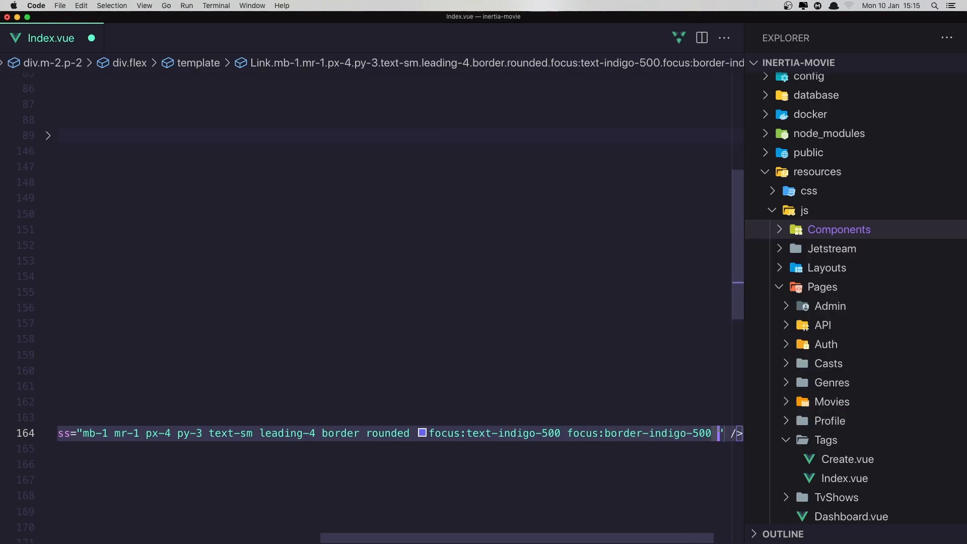
{"action": "type", "text": "hover:"}
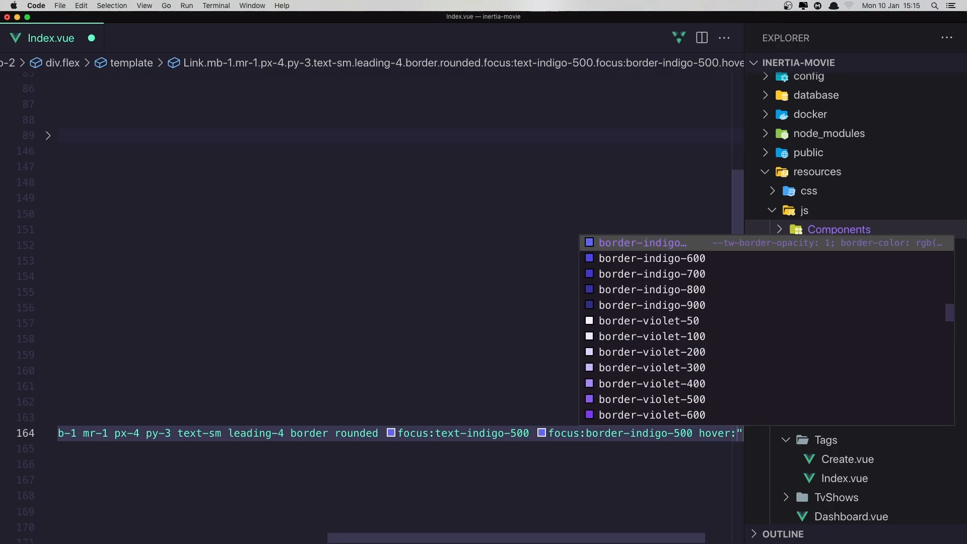
{"action": "type", "text": "bg-"}
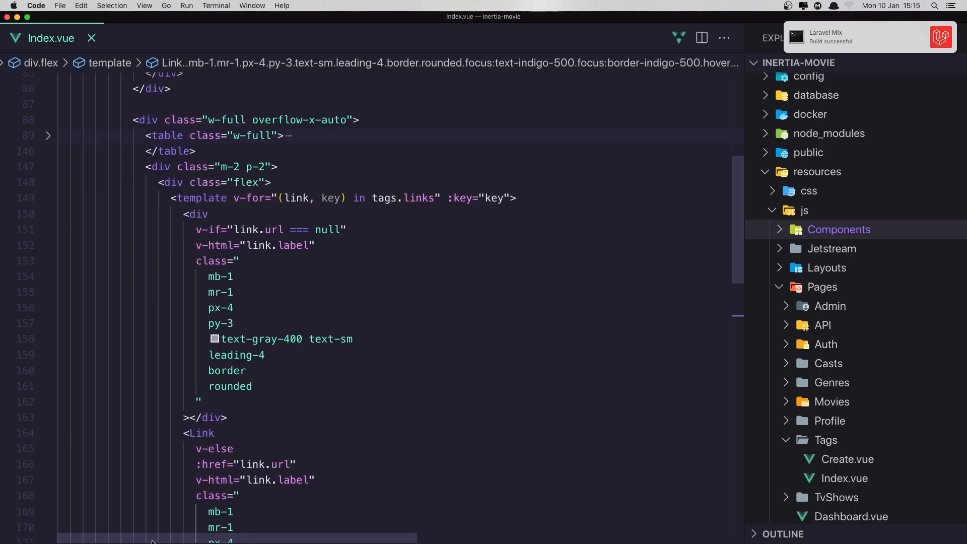
Step: In Chrome Beta, click through the Tags Index pagination links, moving from page 3 to page 1
{"action": "scroll", "scroll_direction": "down", "scroll_amount": 3}
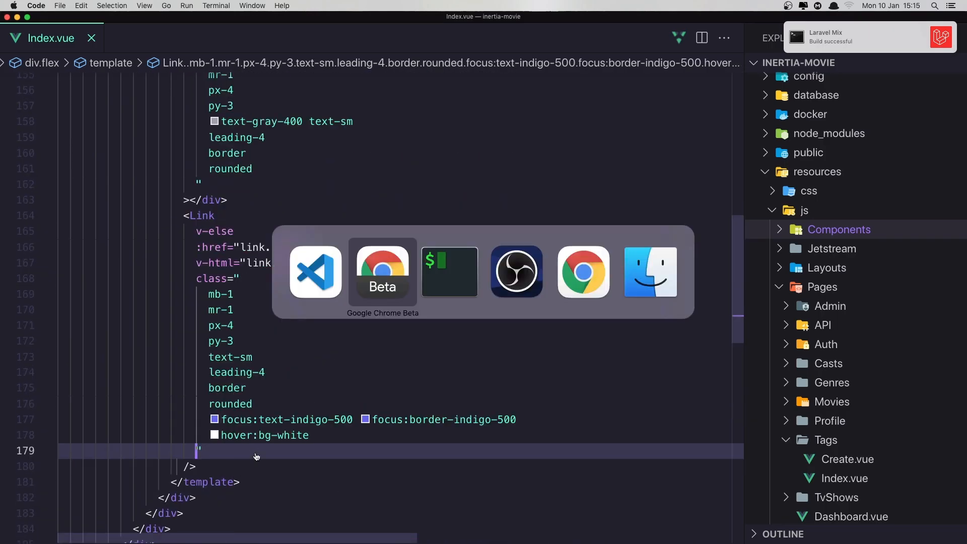
{"action": "left_click", "coordinate": [382, 271]}
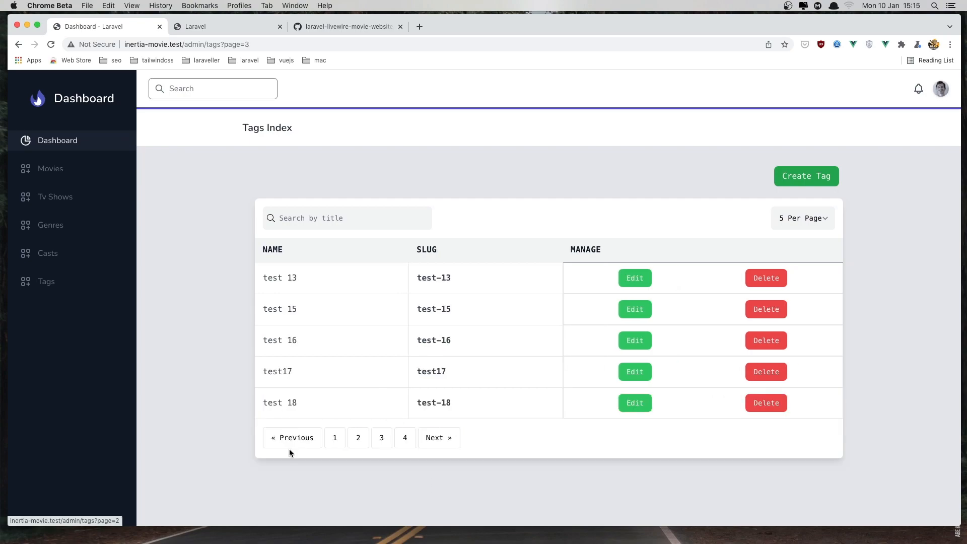
{"action": "left_click", "coordinate": [335, 437]}
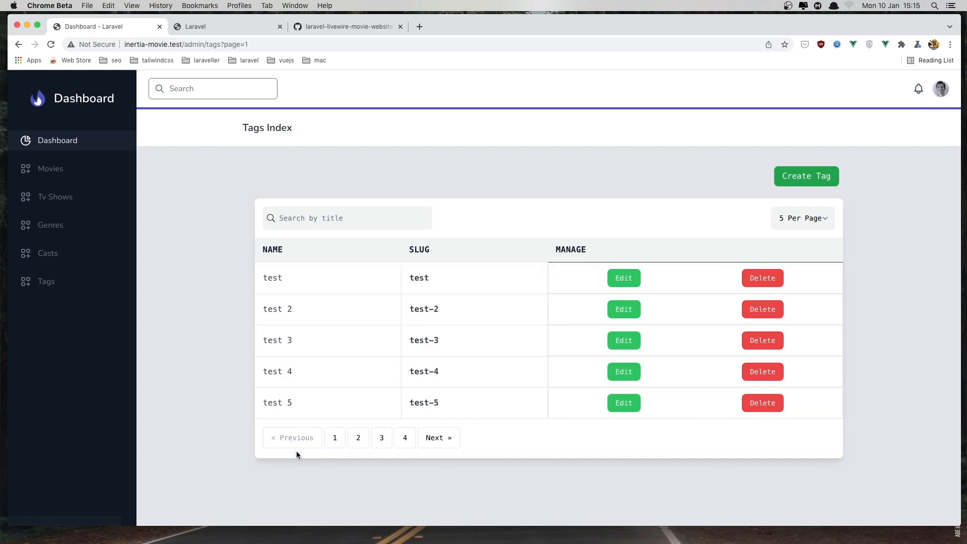
{"action": "mouse_move", "coordinate": [405, 437]}
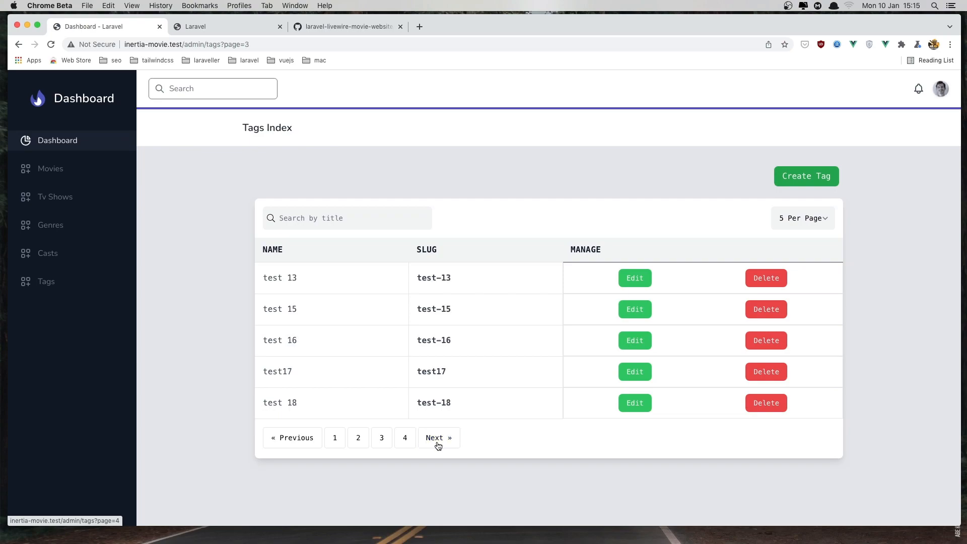
{"action": "mouse_move", "coordinate": [377, 456]}
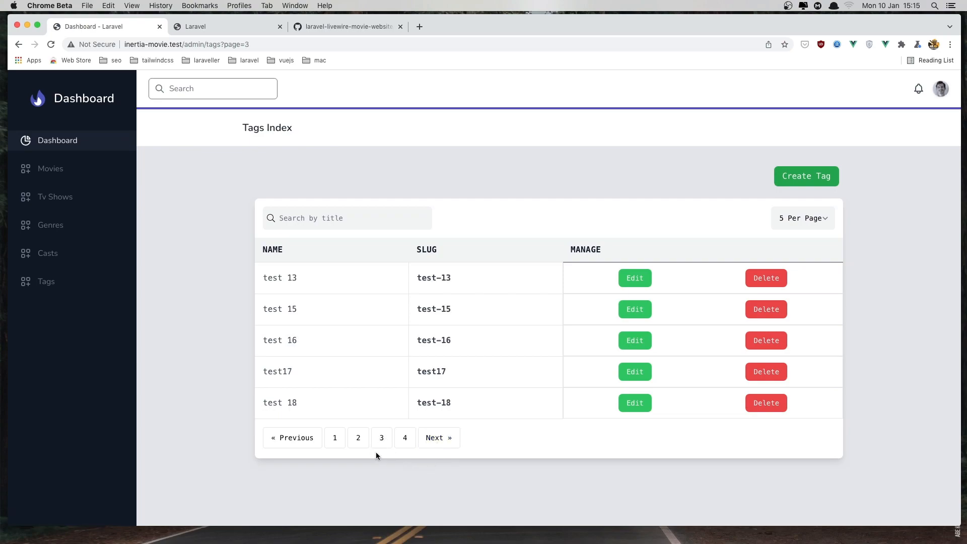
Step: Inspect a pagination link and expand the Index component's tags prop links in Vue devtools
{"action": "right_click", "coordinate": [381, 437]}
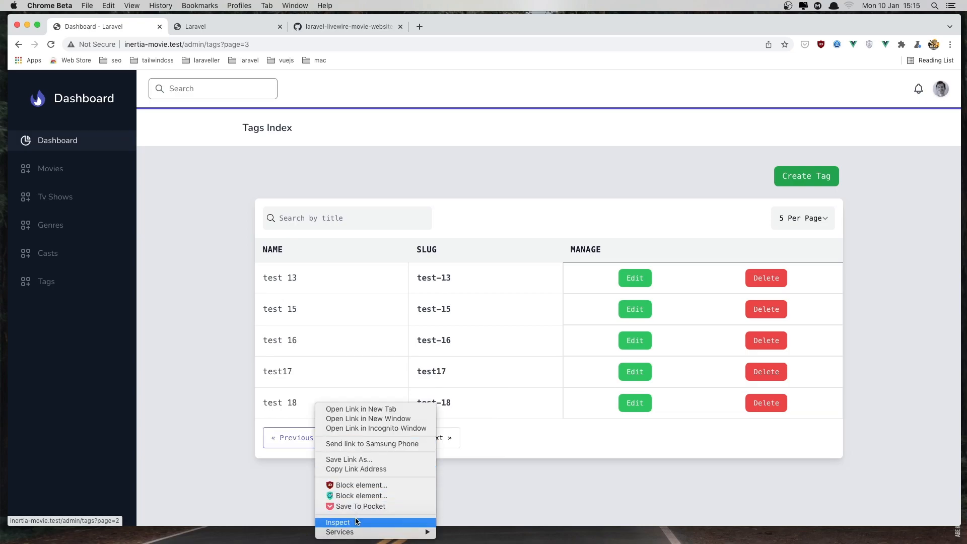
{"action": "left_click", "coordinate": [338, 522]}
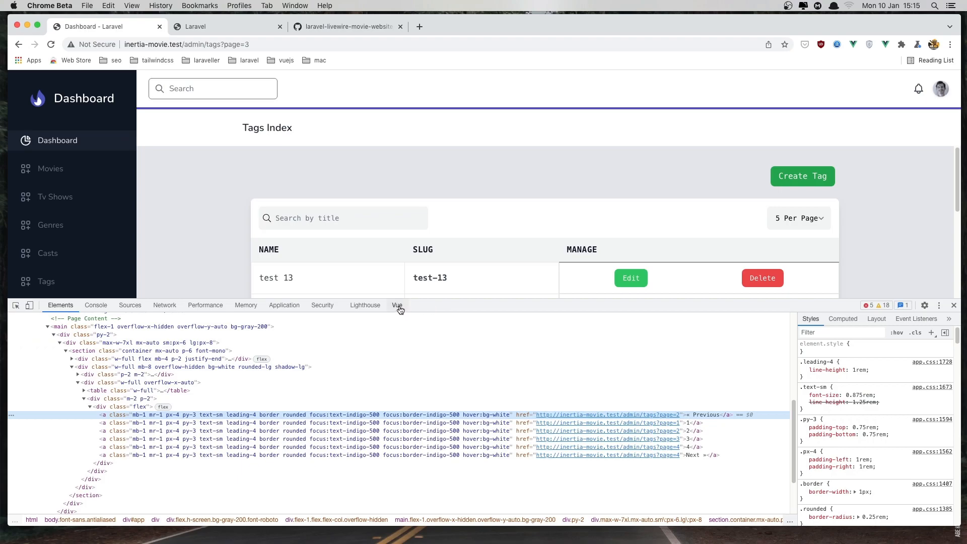
{"action": "left_click", "coordinate": [396, 305]}
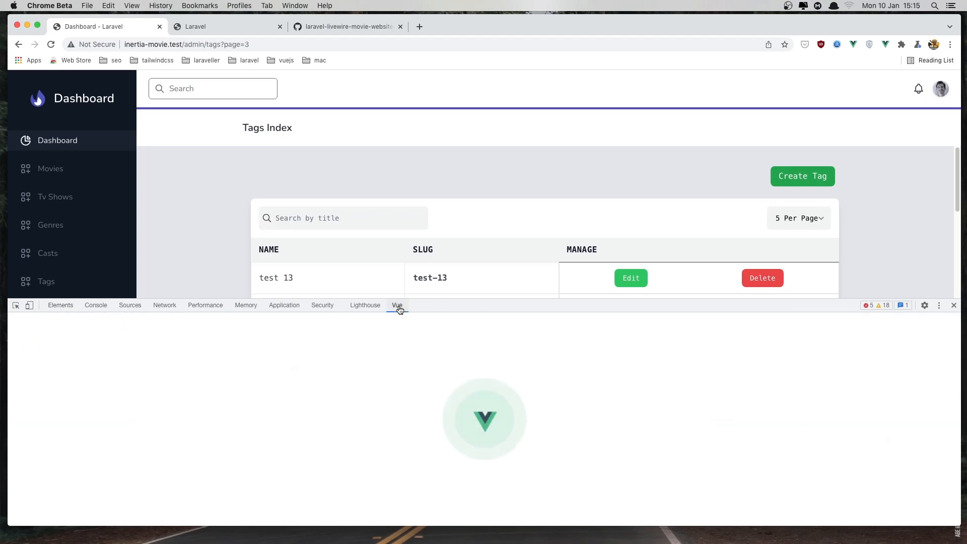
{"action": "left_click", "coordinate": [396, 305]}
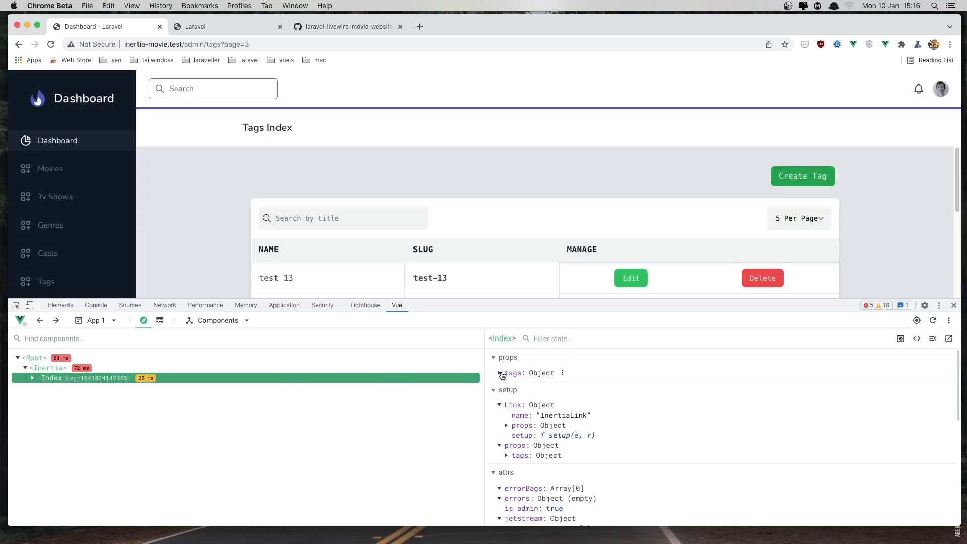
{"action": "left_click", "coordinate": [506, 373]}
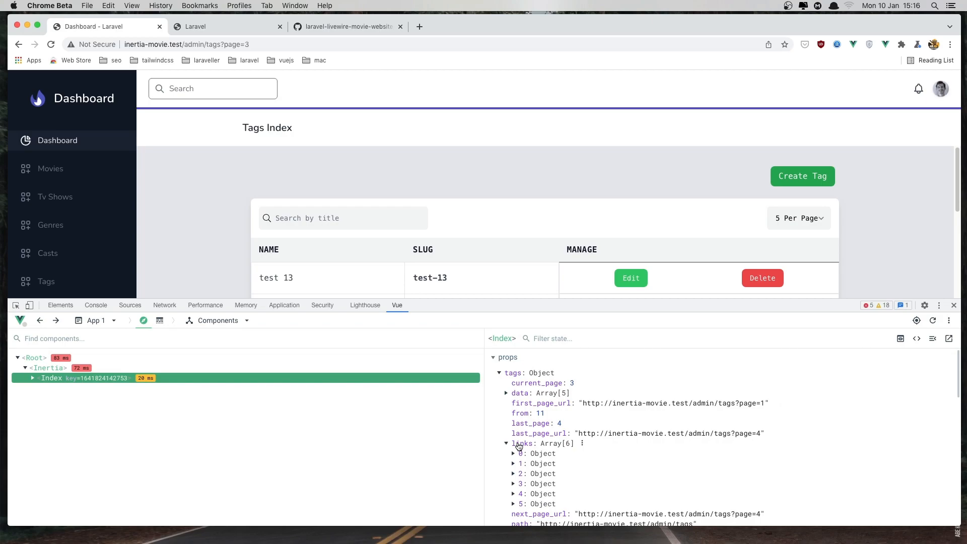
{"action": "mouse_move", "coordinate": [528, 479]}
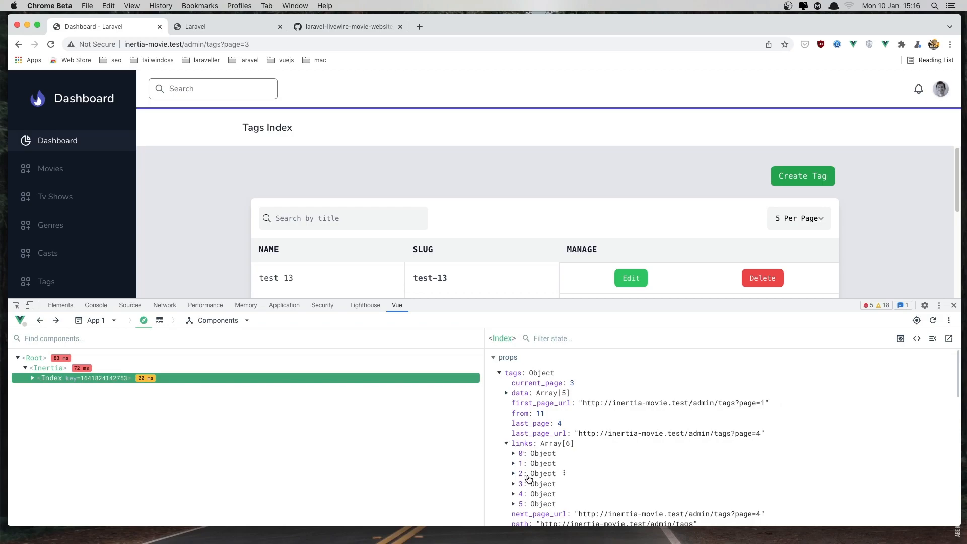
{"action": "left_click", "coordinate": [512, 472]}
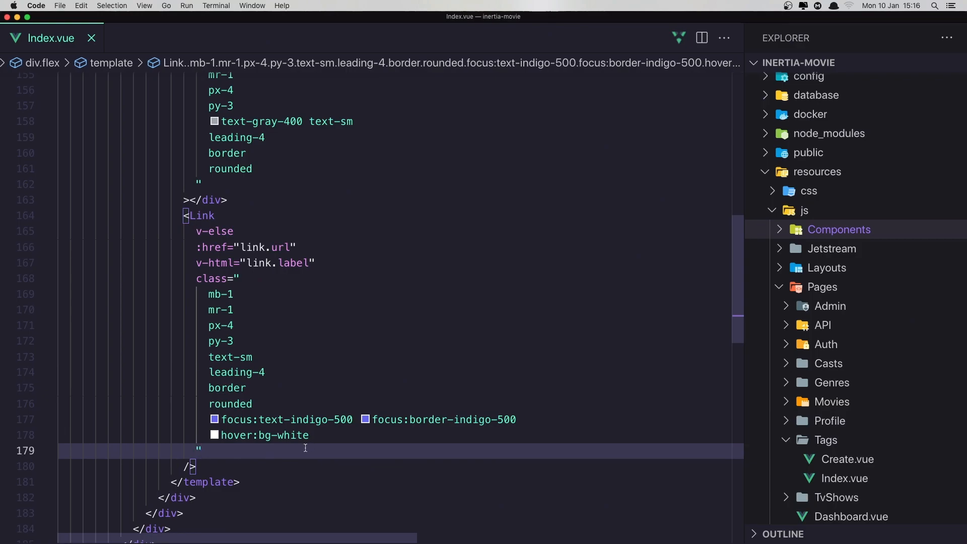
Step: Bind the Link's class as { 'bg-indigo-200': active } in Index.vue and save
{"action": "type", "text": ":class=\"'':"}
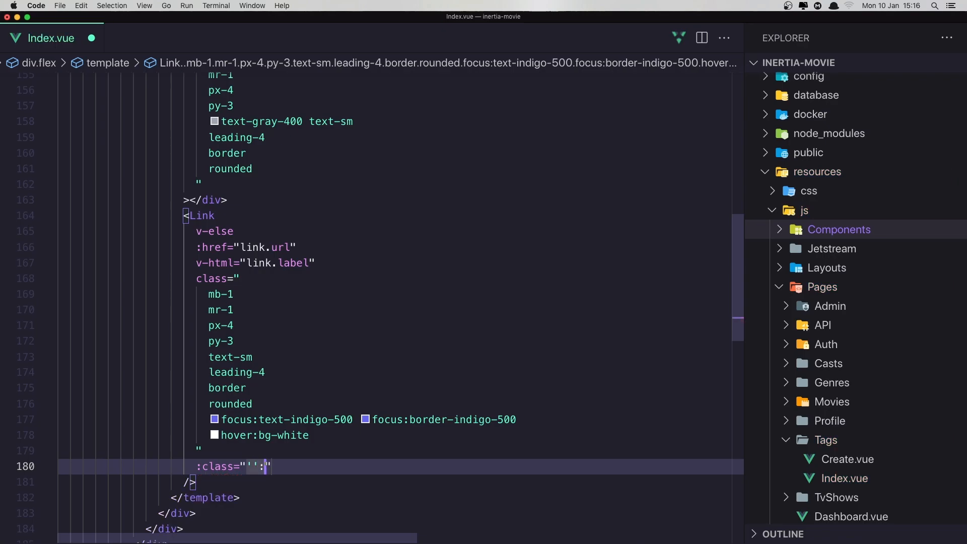
{"action": "type", "text": "active"}
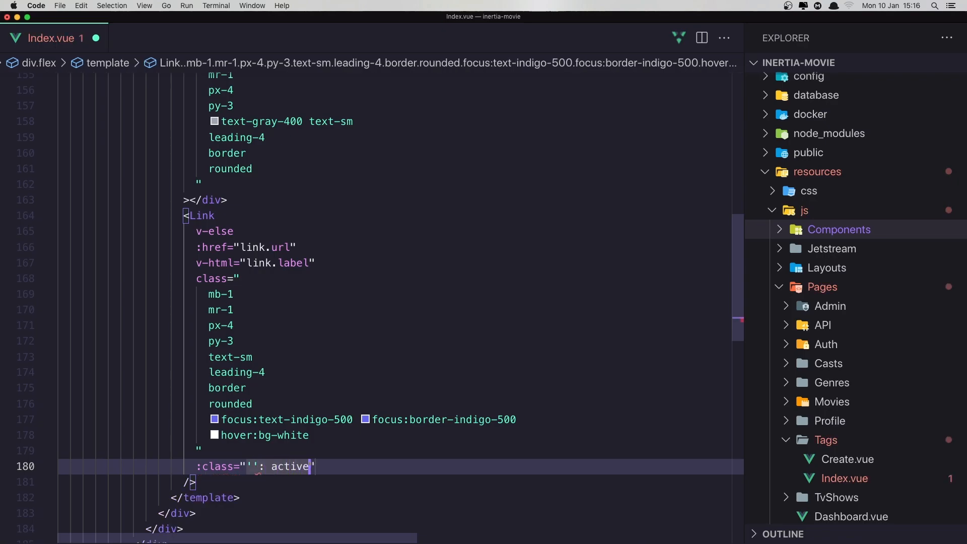
{"action": "type", "text": "\""}
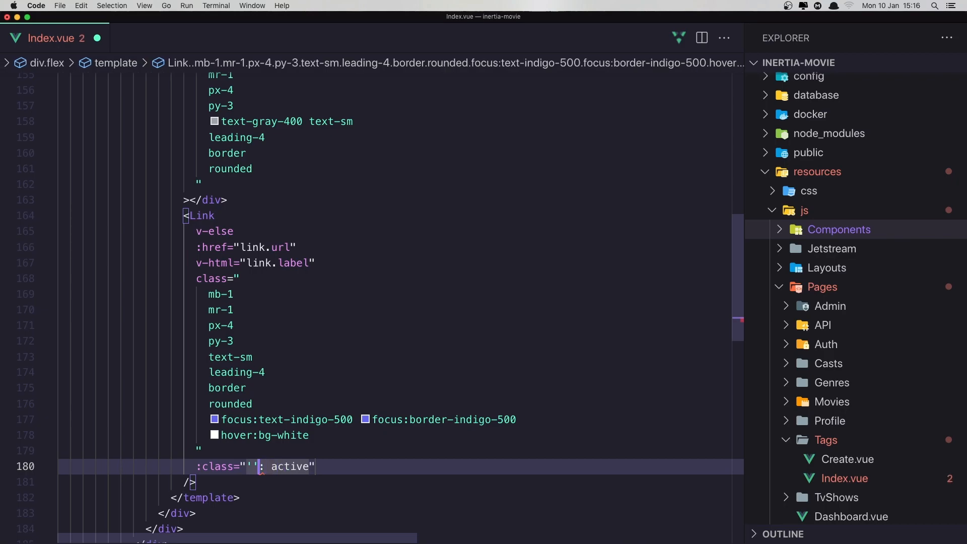
{"action": "type", "text": "bg-"}
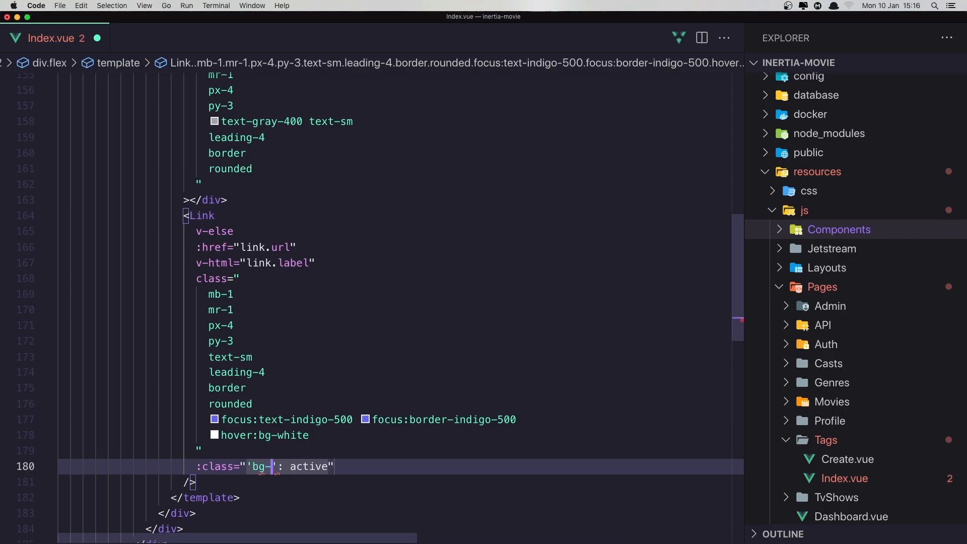
{"action": "type", "text": "indigo-"}
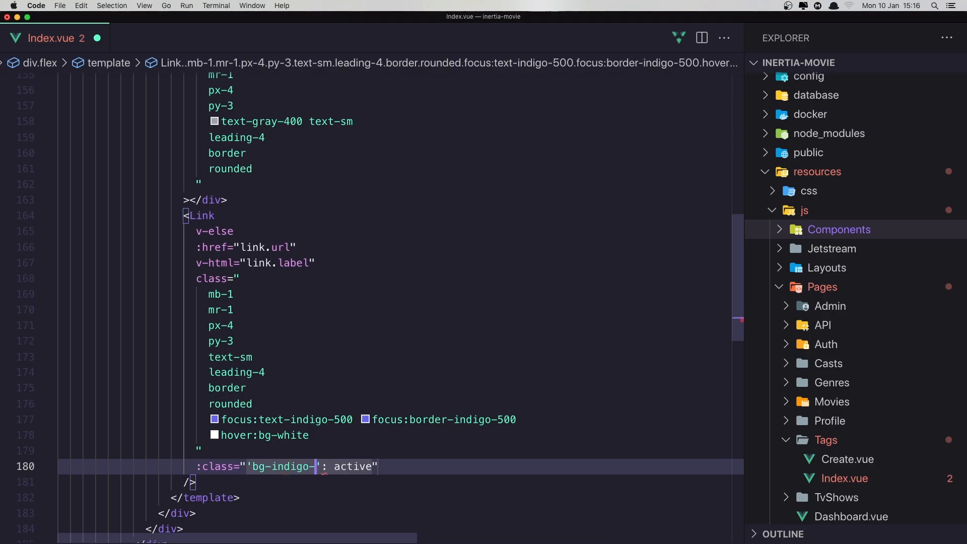
{"action": "type", "text": "200"}
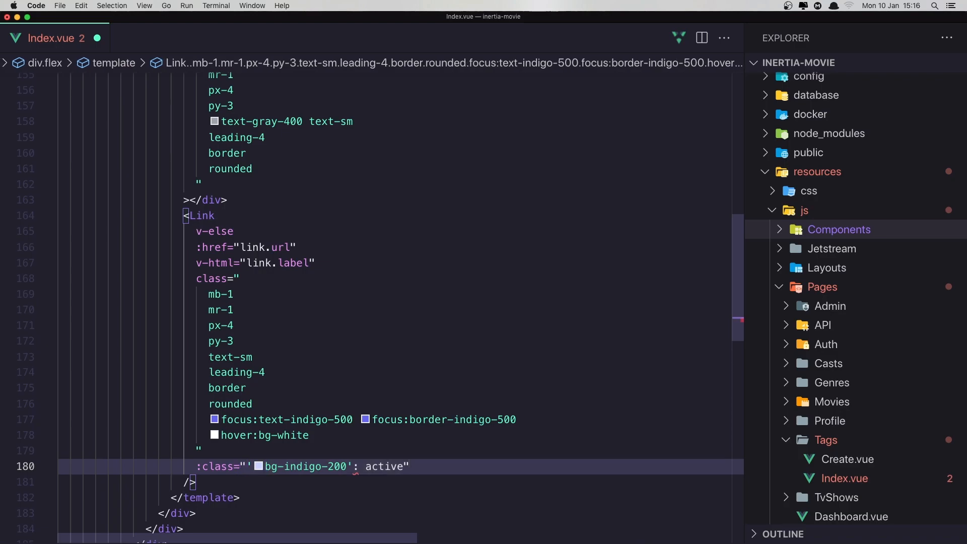
{"action": "type", "text": "{"}
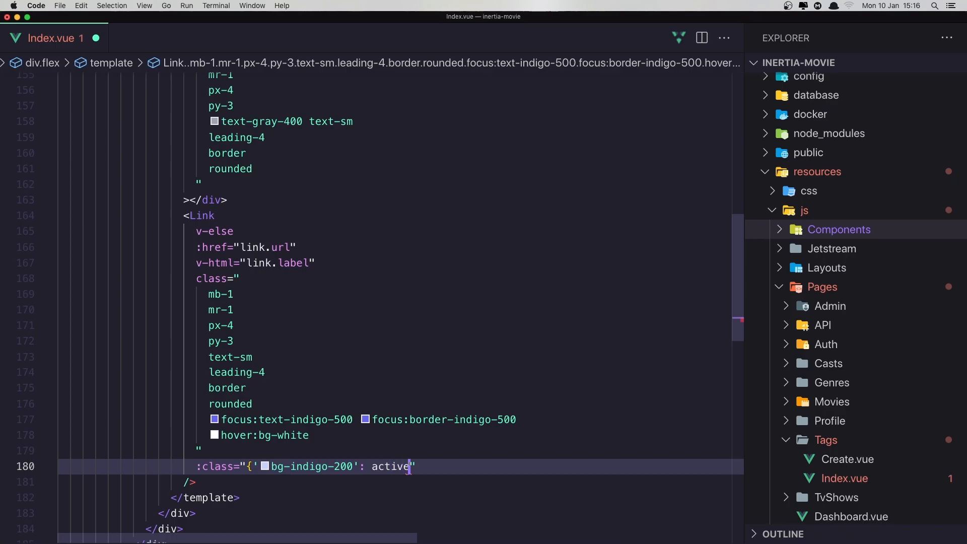
{"action": "type", "text": "}"}
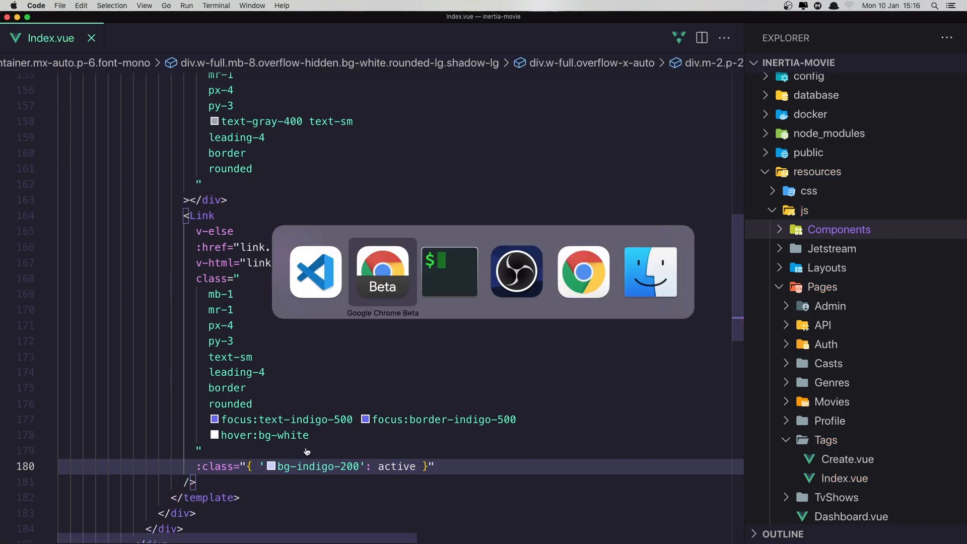
Step: Close Vue devtools and visit pages 4 and 1 to check the indigo active link
{"action": "left_click", "coordinate": [382, 271]}
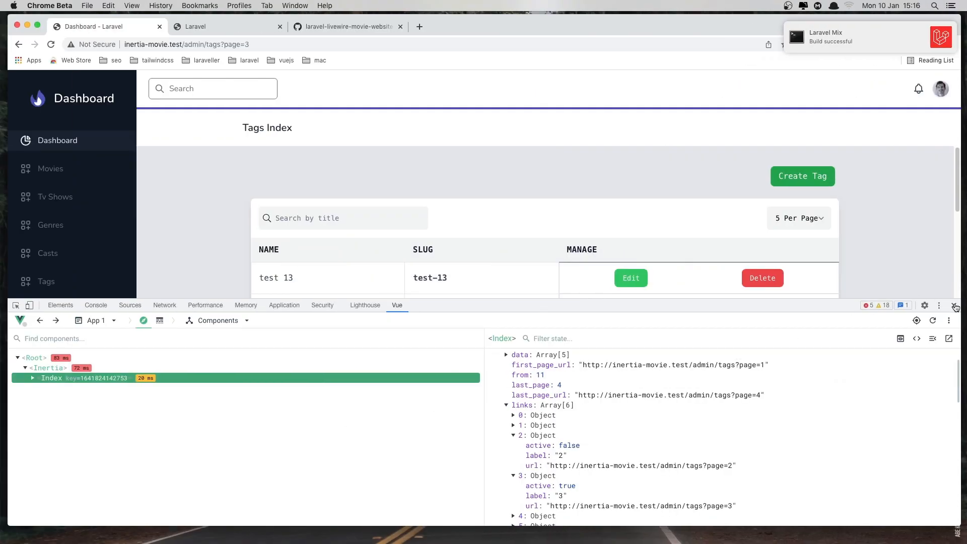
{"action": "left_click", "coordinate": [954, 306]}
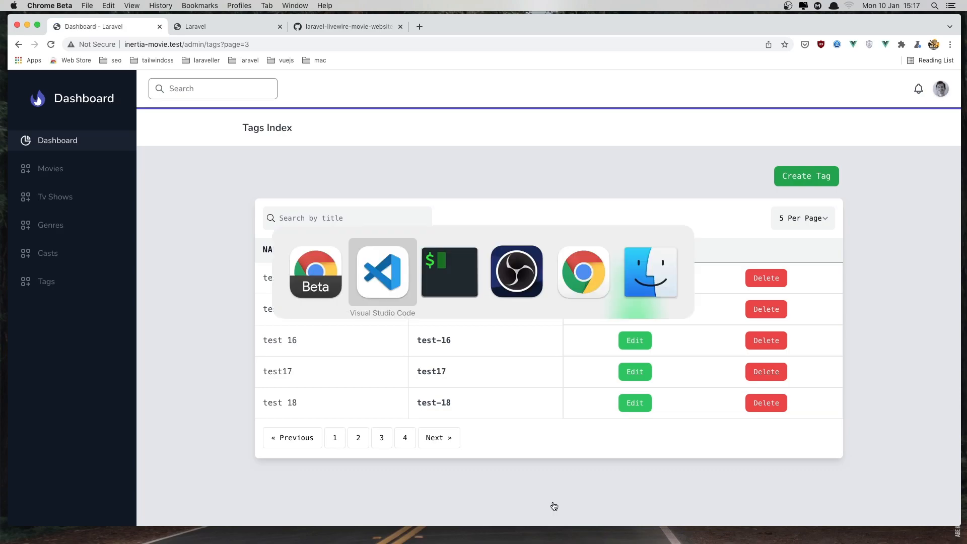
{"action": "left_click", "coordinate": [382, 272]}
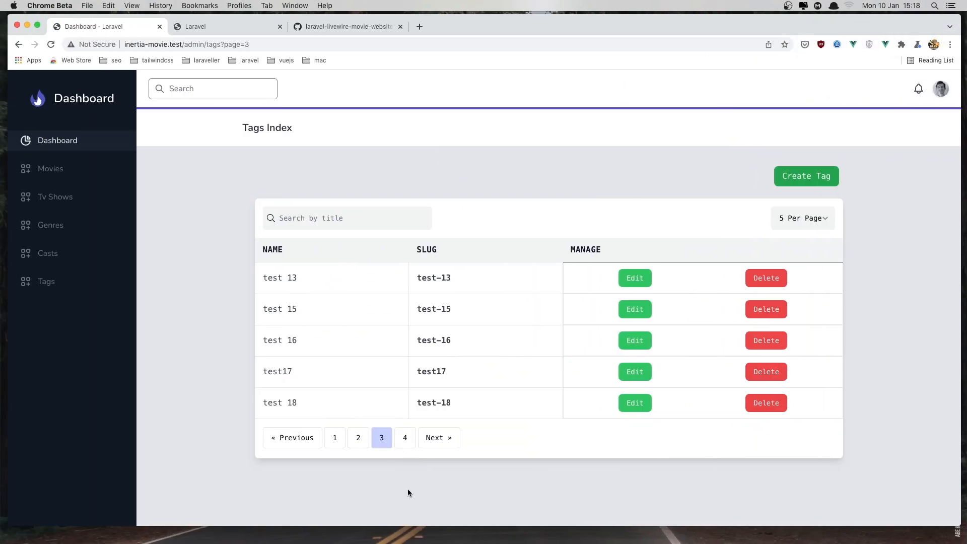
{"action": "left_click", "coordinate": [405, 437]}
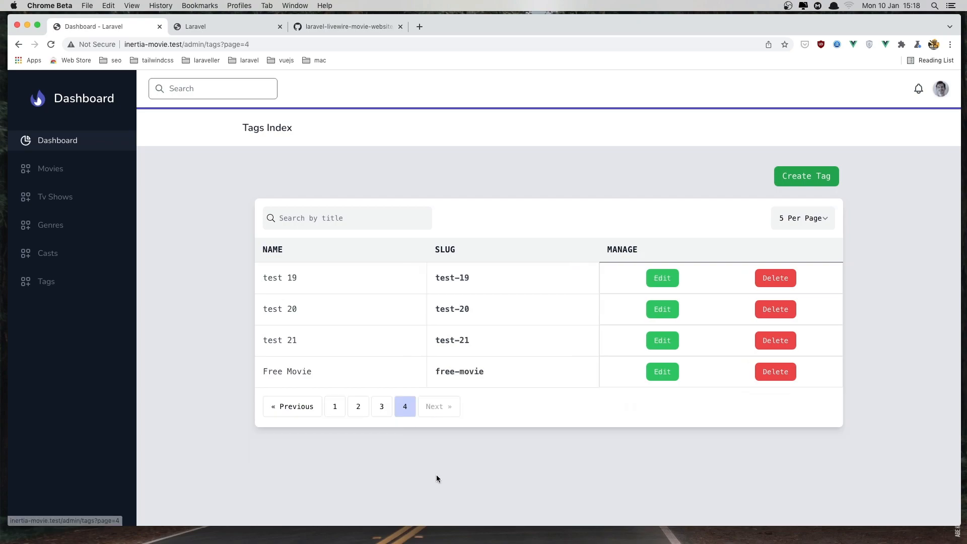
{"action": "left_click", "coordinate": [381, 406]}
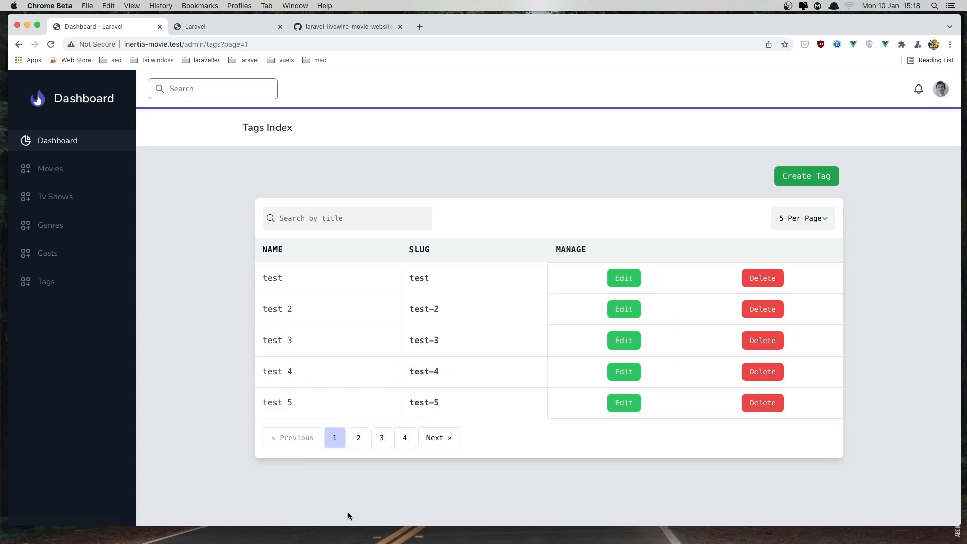
{"action": "mouse_move", "coordinate": [332, 508]}
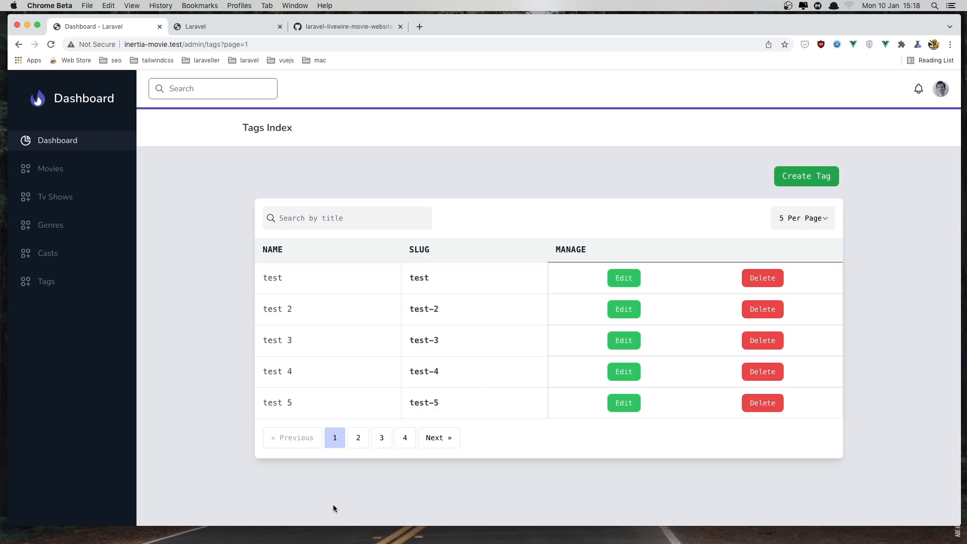
{"action": "mouse_move", "coordinate": [415, 450]}
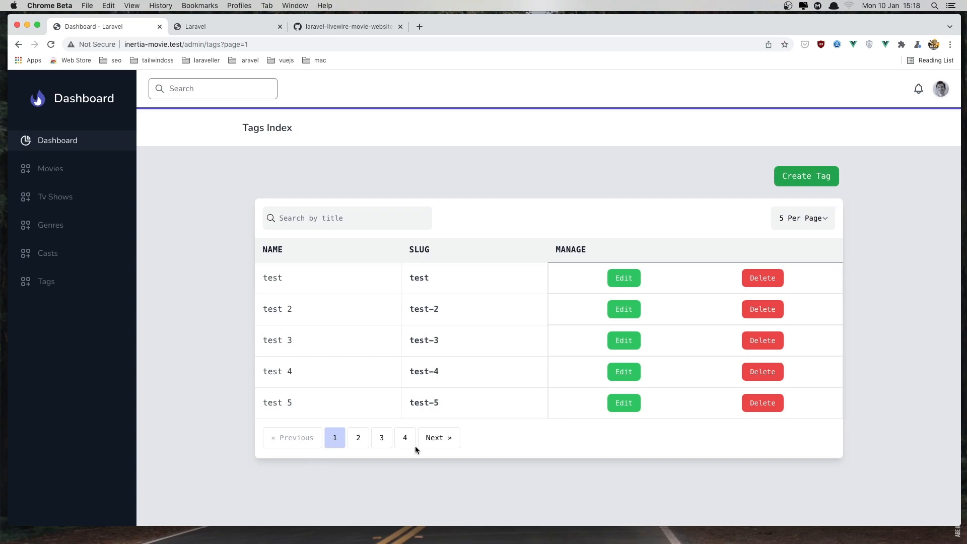
{"action": "mouse_move", "coordinate": [453, 527]}
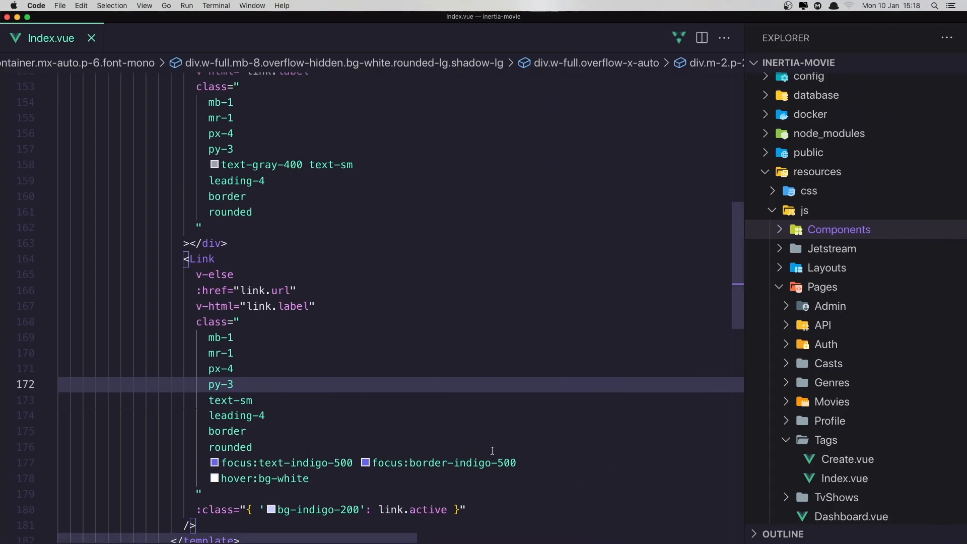
Step: Create Pagination.vue in the Components folder with a vue template scaffold
{"action": "left_click", "coordinate": [839, 229]}
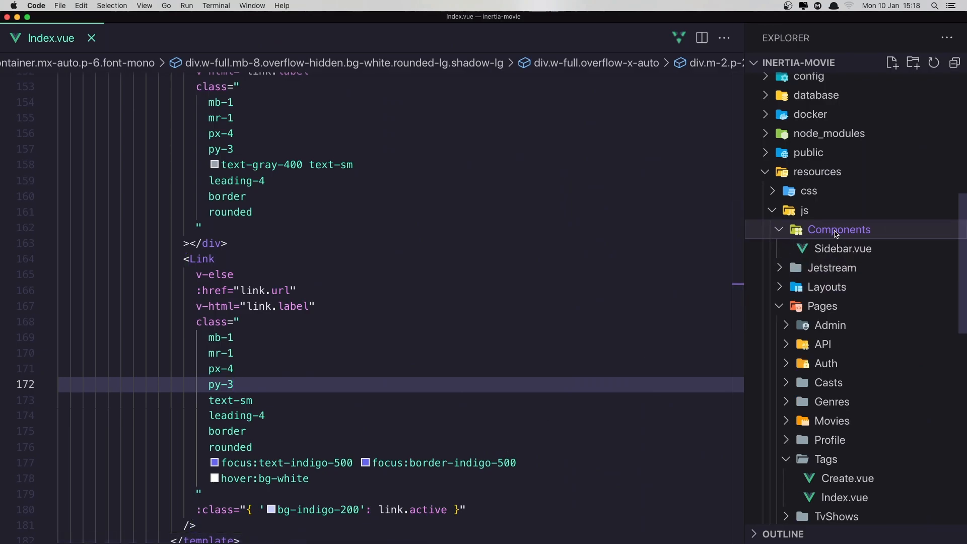
{"action": "left_click", "coordinate": [892, 63]}
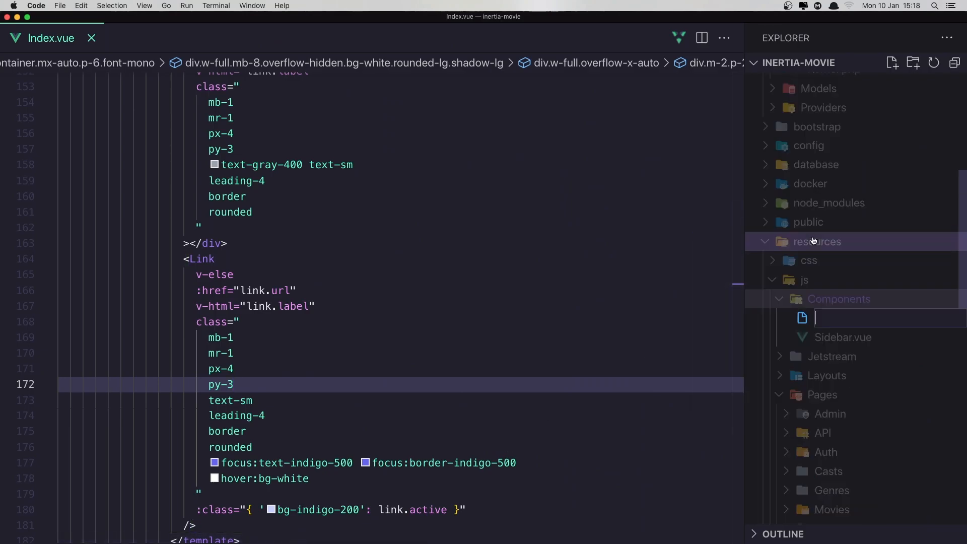
{"action": "type", "text": "Pagina"}
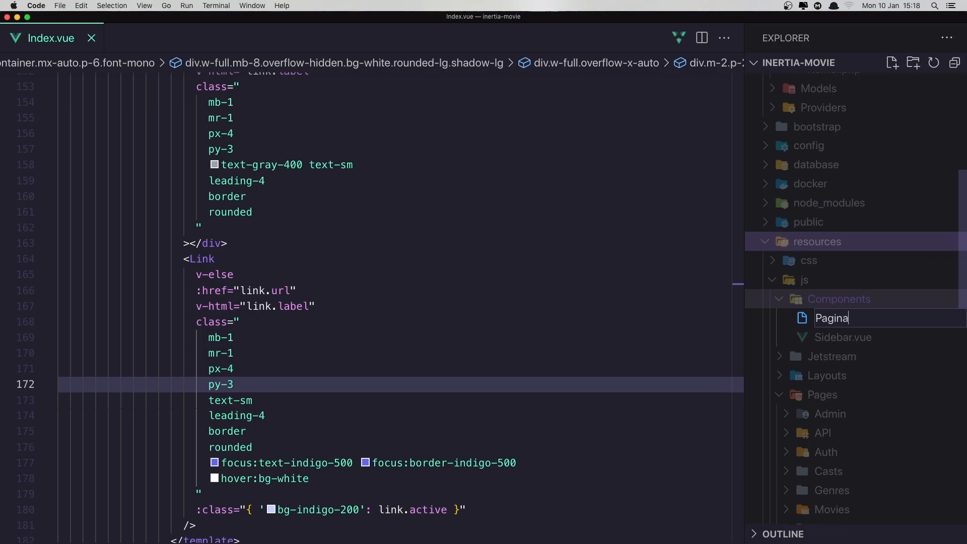
{"action": "type", "text": "t"}
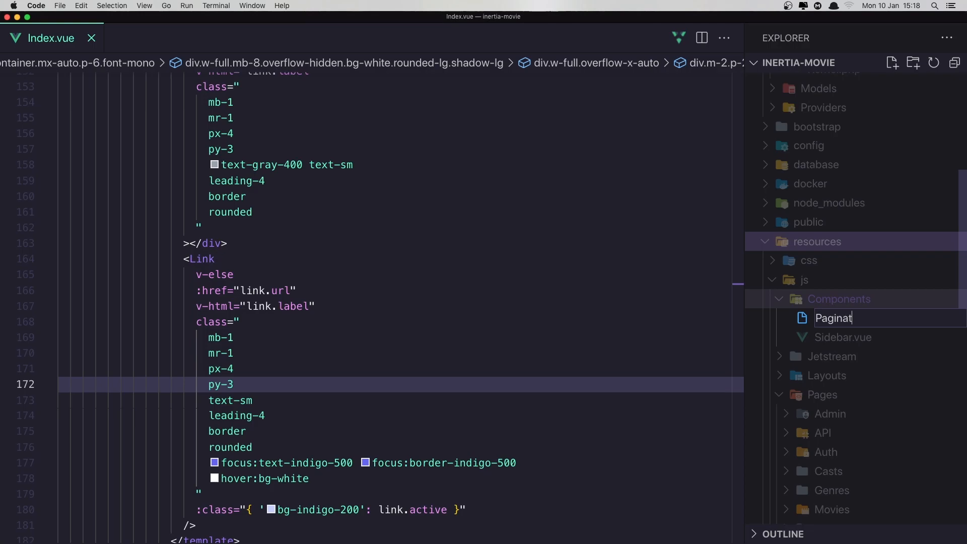
{"action": "type", "text": "ion.vue"}
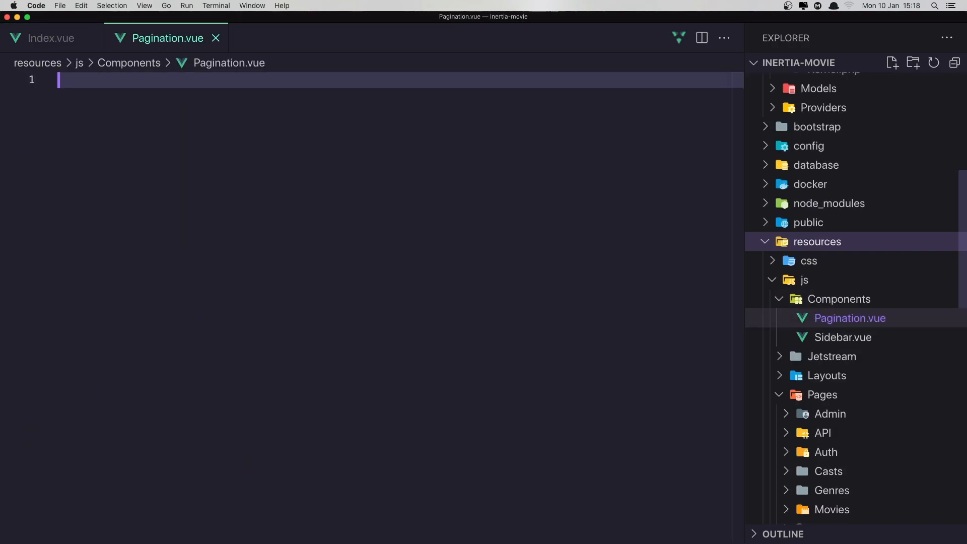
{"action": "type", "text": "vue"}
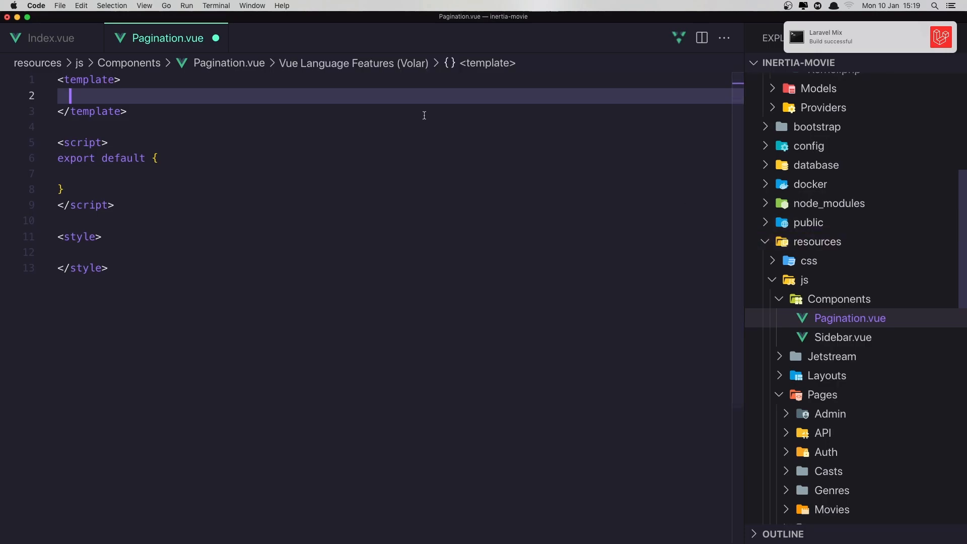
Step: Move the pagination loop markup from Tags/Index.vue into Pagination.vue
{"action": "left_click", "coordinate": [52, 38]}
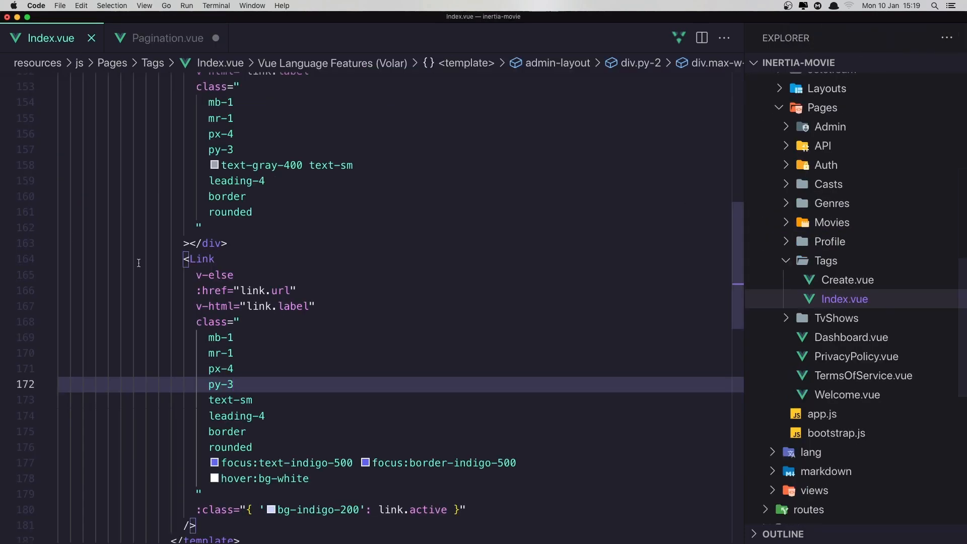
{"action": "scroll", "scroll_direction": "up", "scroll_amount": 3}
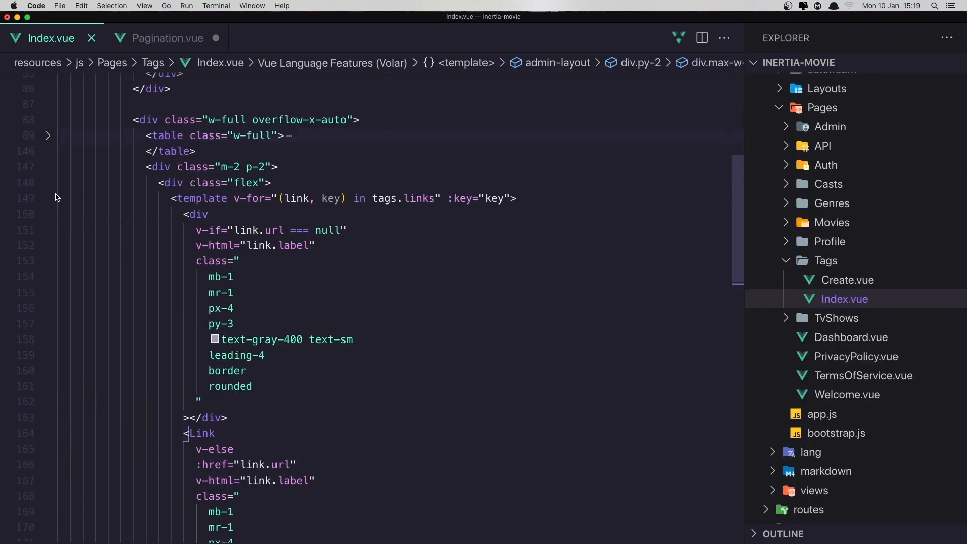
{"action": "left_click", "coordinate": [47, 183]}
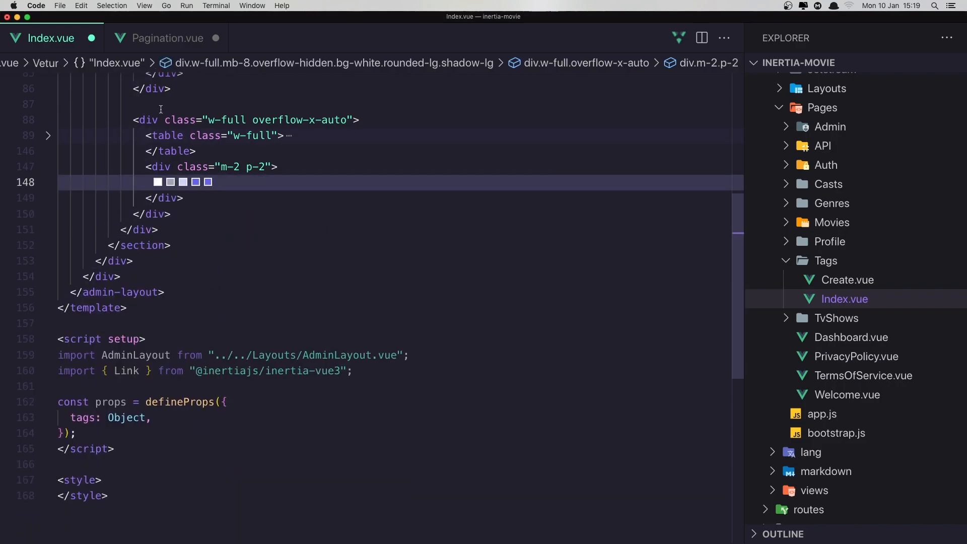
{"action": "left_click", "coordinate": [166, 37]}
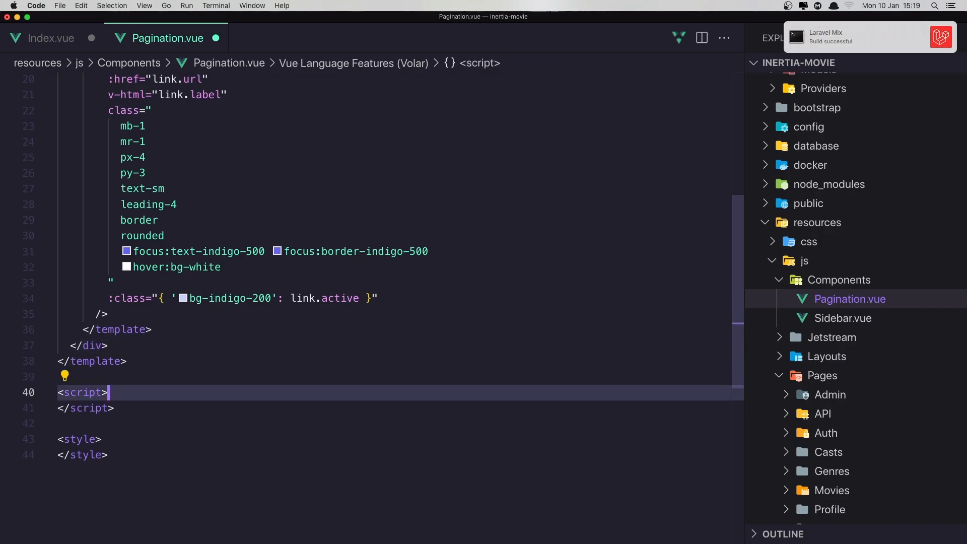
{"action": "type", "text": "setup"}
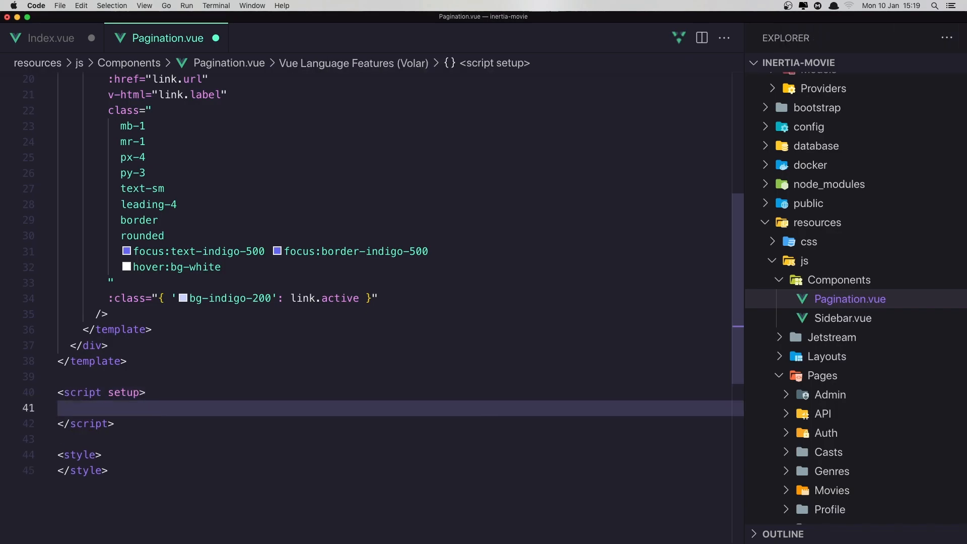
{"action": "left_click", "coordinate": [44, 39]}
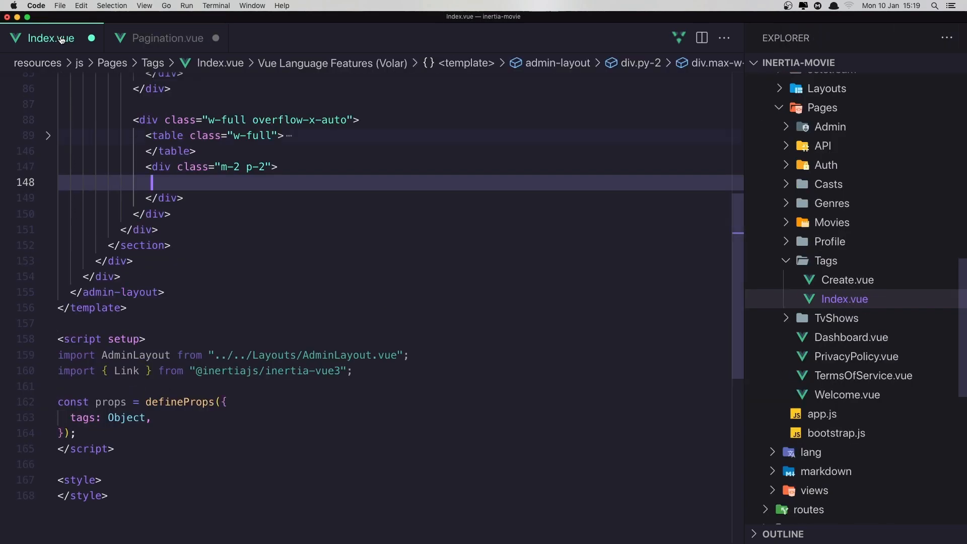
{"action": "left_click", "coordinate": [127, 370]}
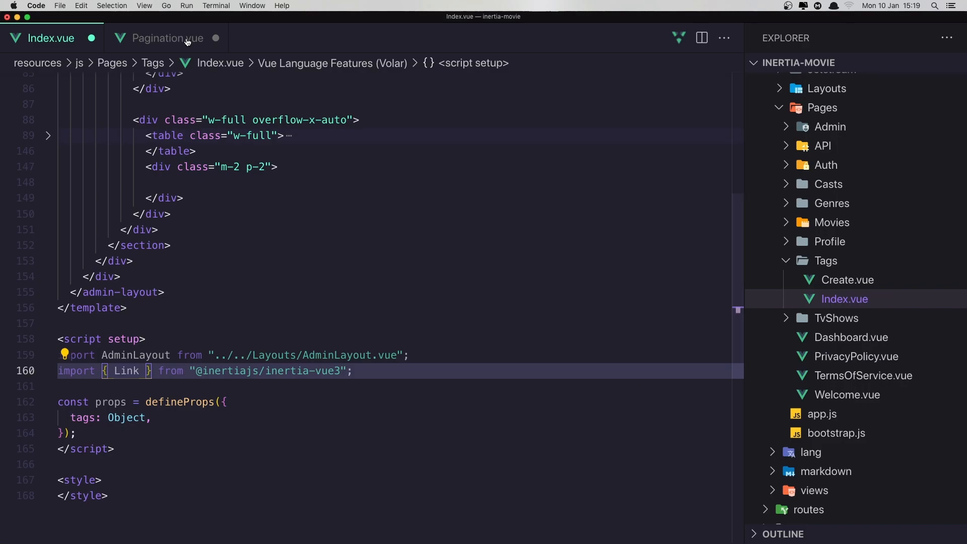
{"action": "left_click", "coordinate": [161, 38]}
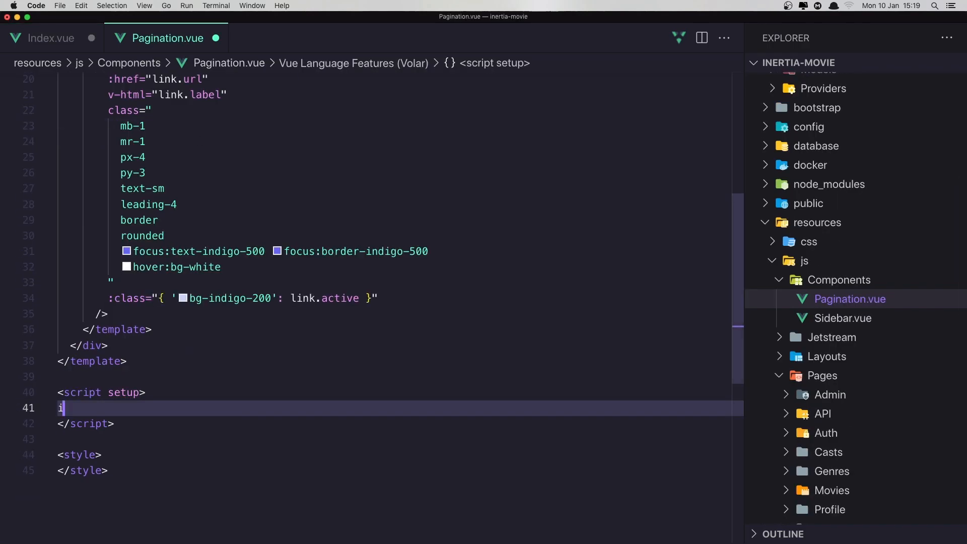
{"action": "type", "text": "import {}"}
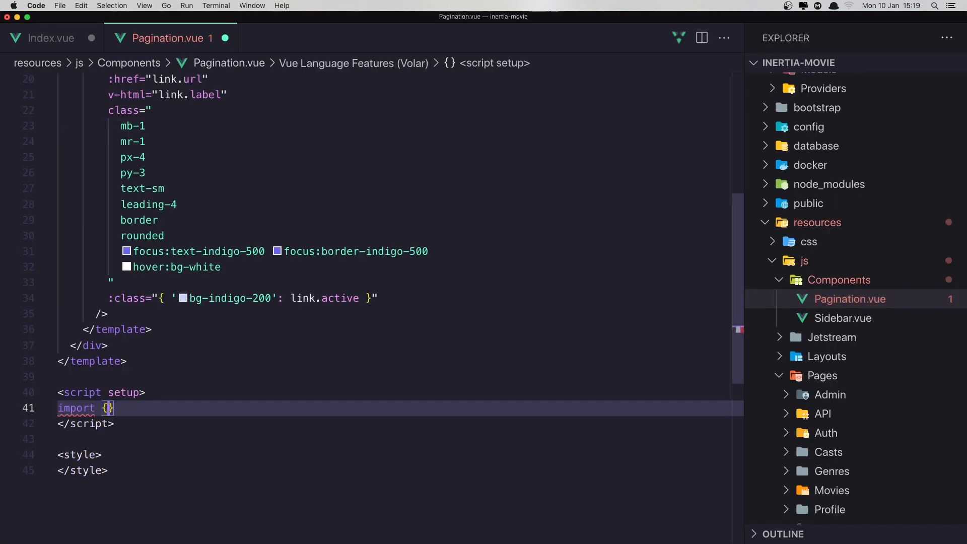
{"action": "type", "text": "Link"}
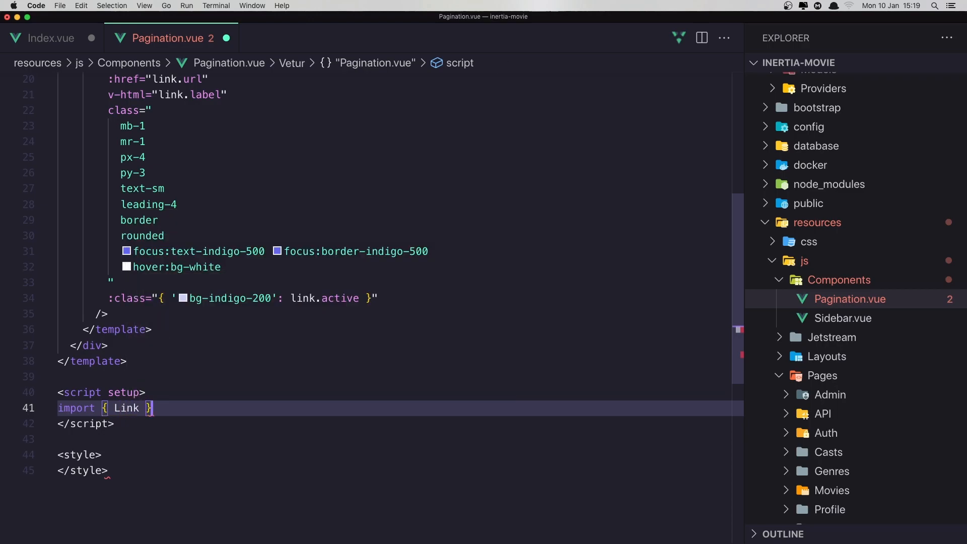
{"action": "type", "text": "from \""}
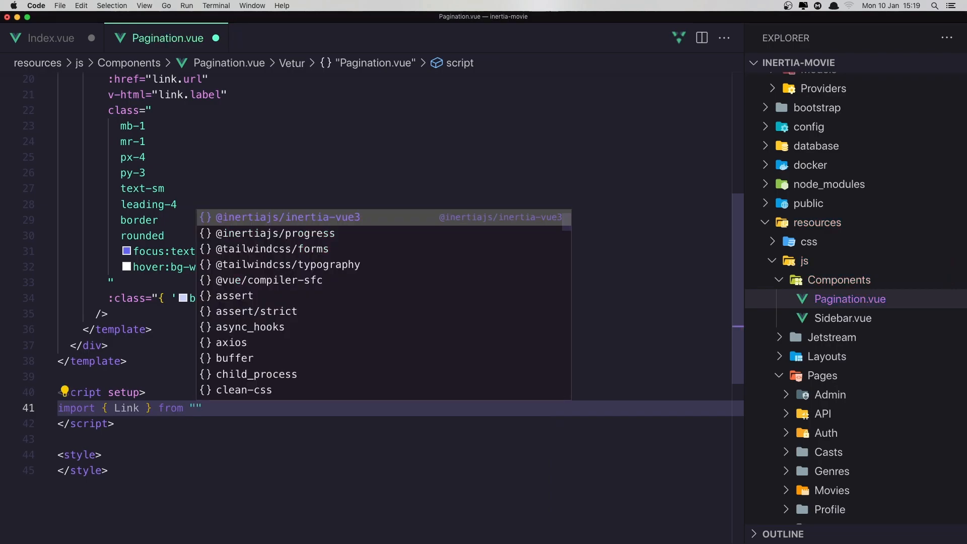
{"action": "left_click", "coordinate": [288, 216]}
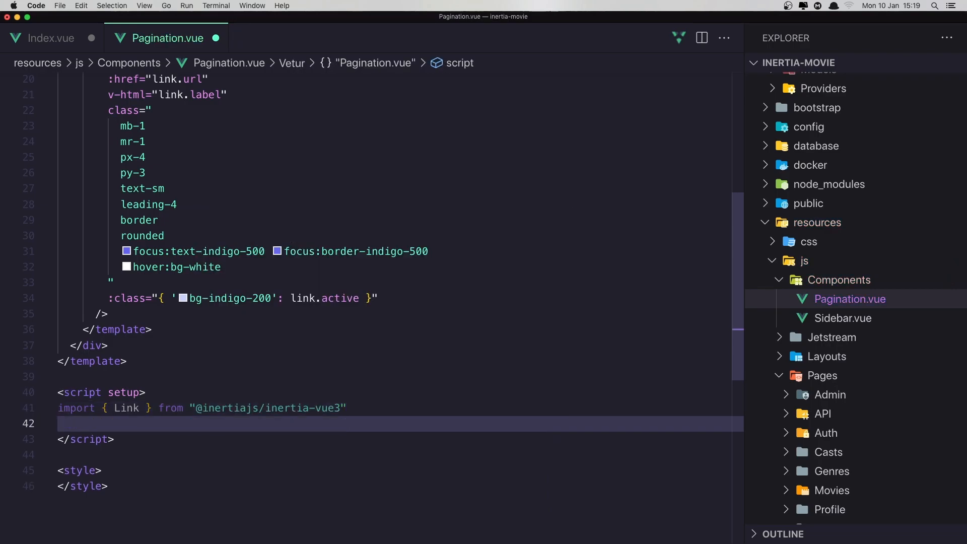
Step: Import defineProps from vue and declare a links prop of type Array
{"action": "type", "text": "import"}
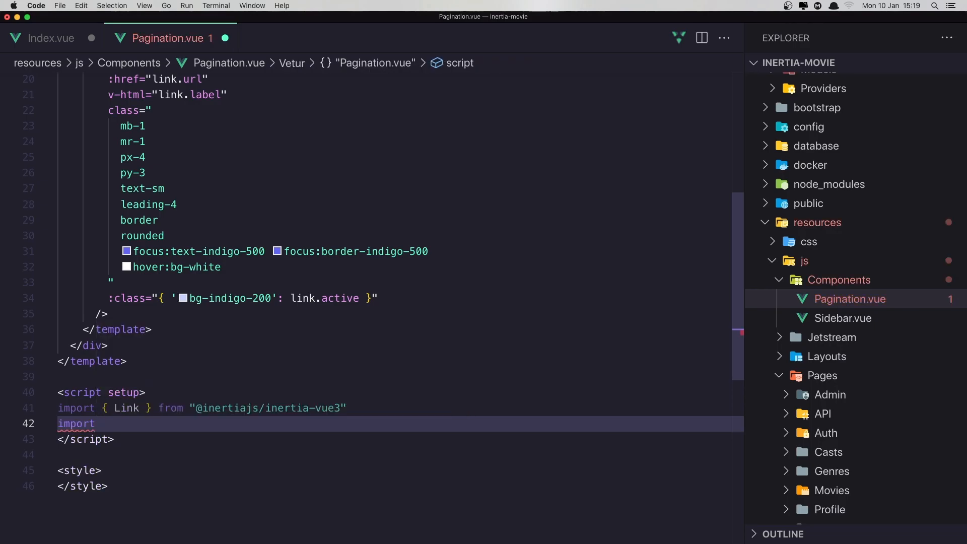
{"action": "type", "text": "{ }"}
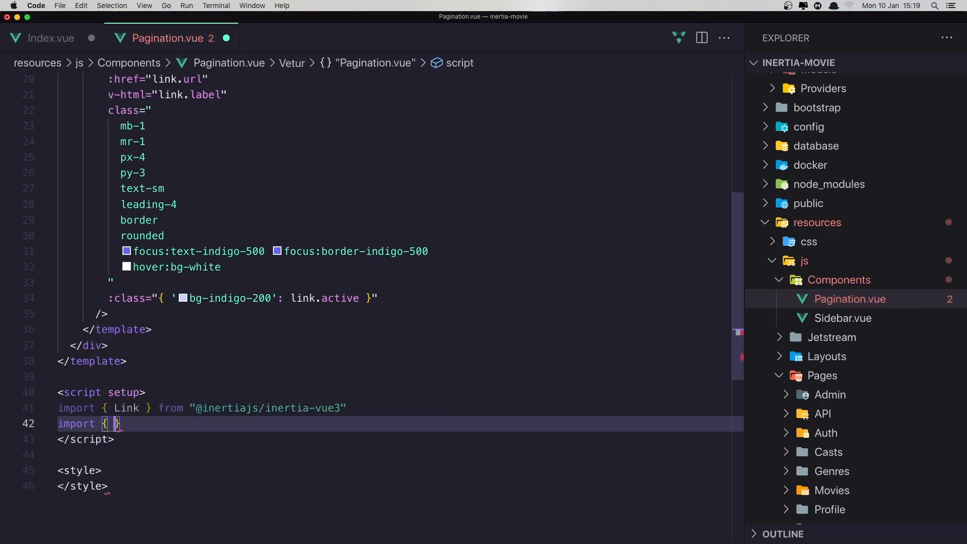
{"action": "type", "text": "define"}
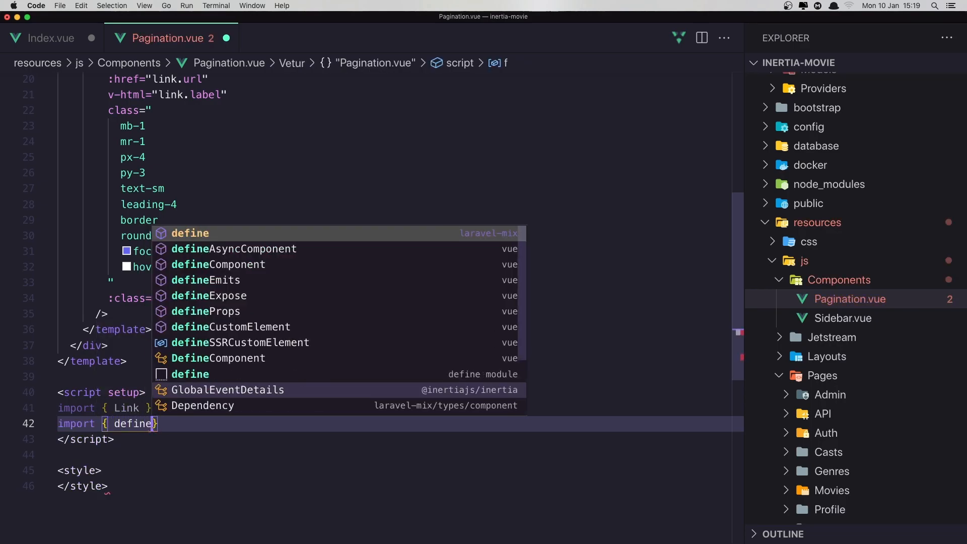
{"action": "left_click", "coordinate": [205, 311]}
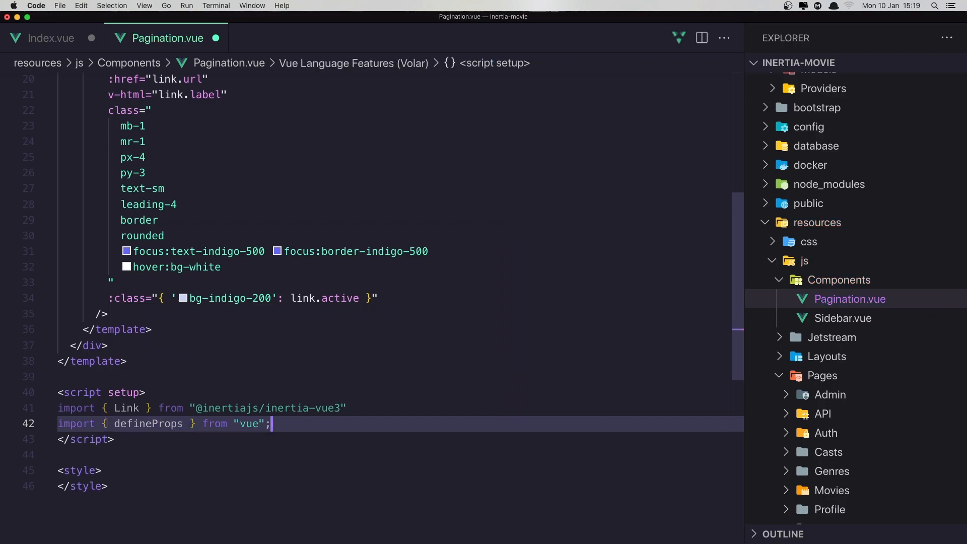
{"action": "type", "text": "defineProps"}
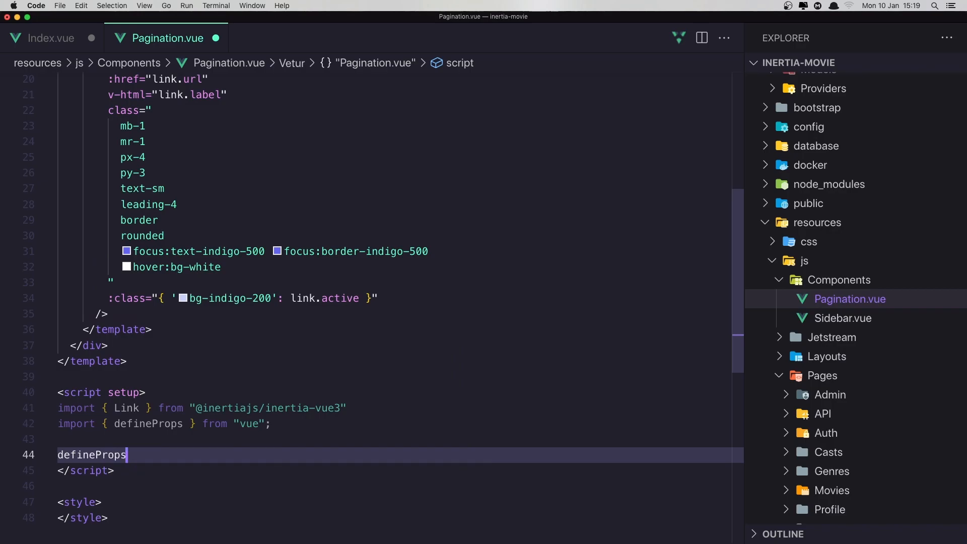
{"action": "type", "text": "("}
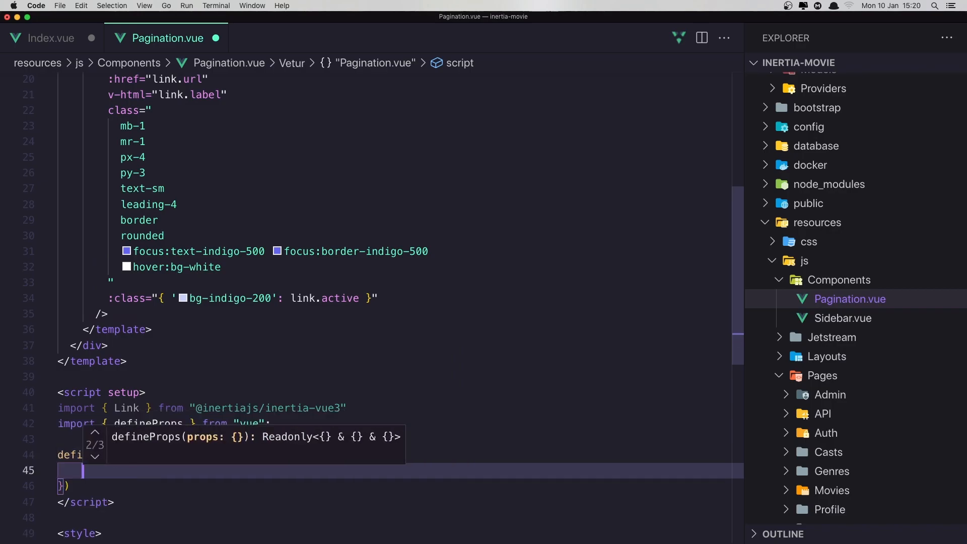
{"action": "type", "text": "links:"}
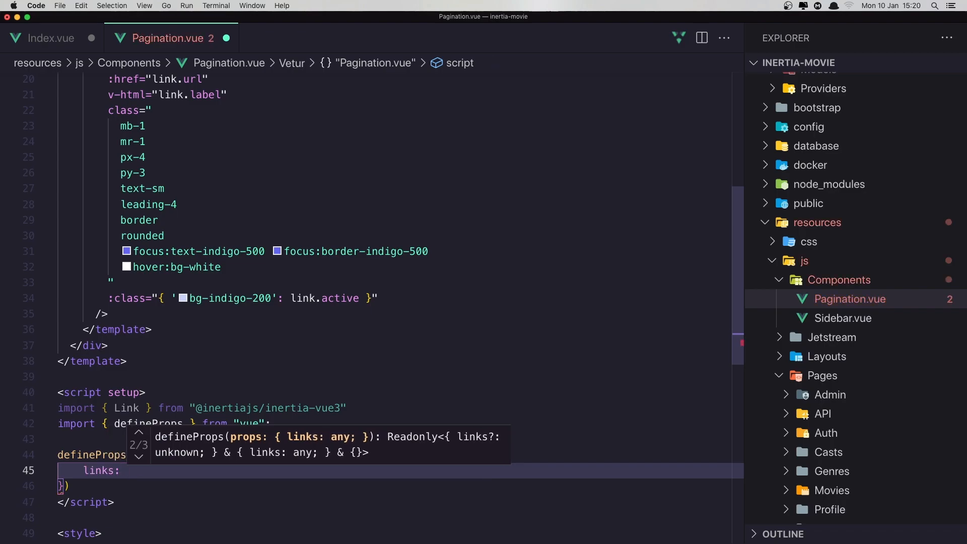
{"action": "type", "text": "Array"}
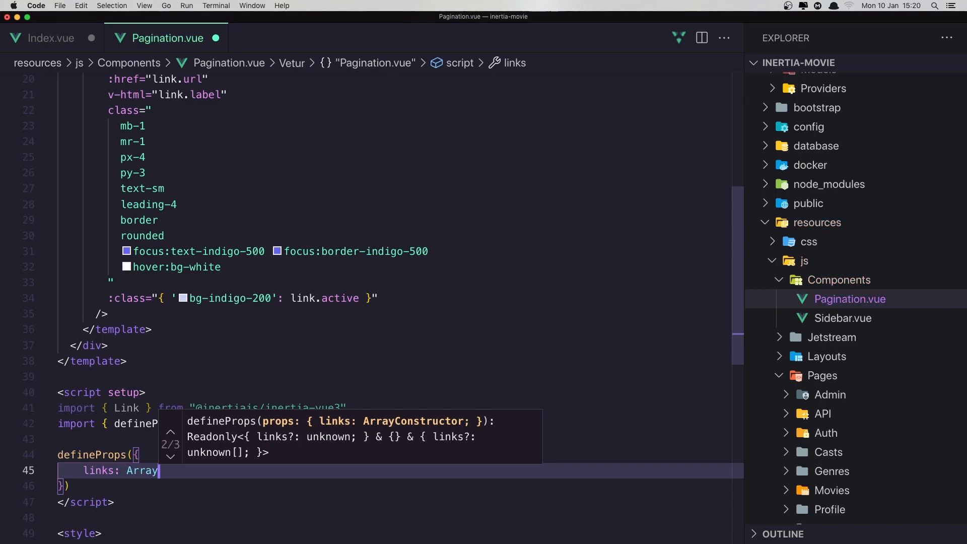
{"action": "mouse_move", "coordinate": [176, 281]}
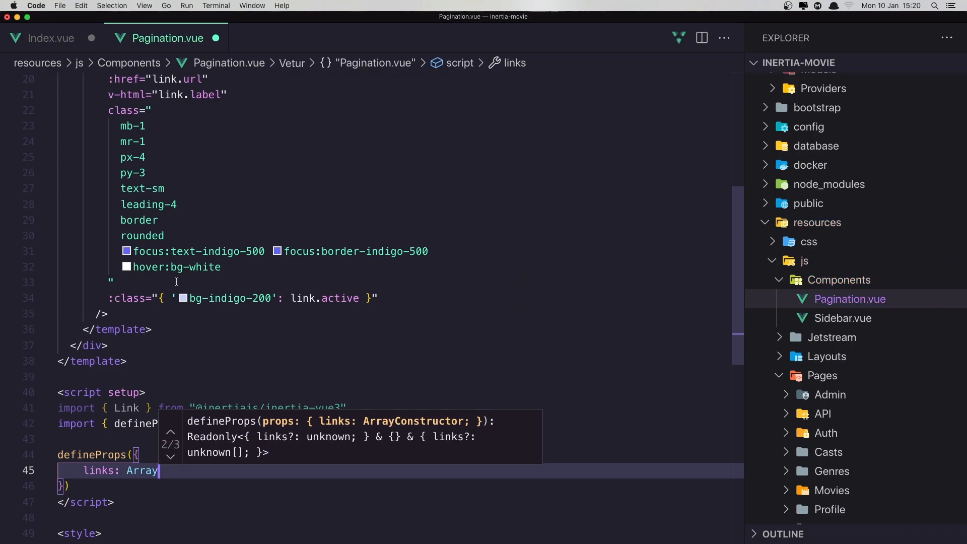
{"action": "scroll", "scroll_direction": "up", "scroll_amount": 3}
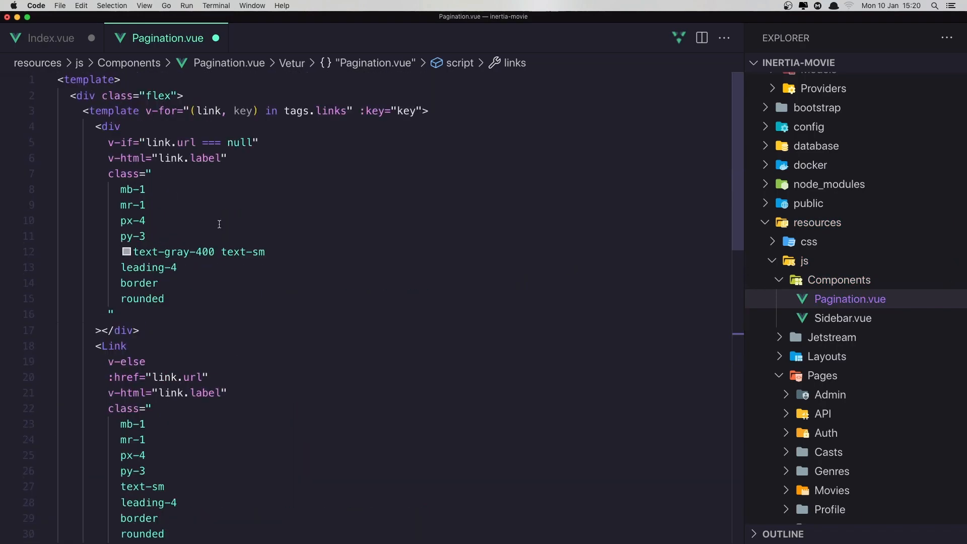
Step: Change the v-for to iterate over links instead of tags.links, save, and reopen Index.vue
{"action": "left_click", "coordinate": [317, 111]}
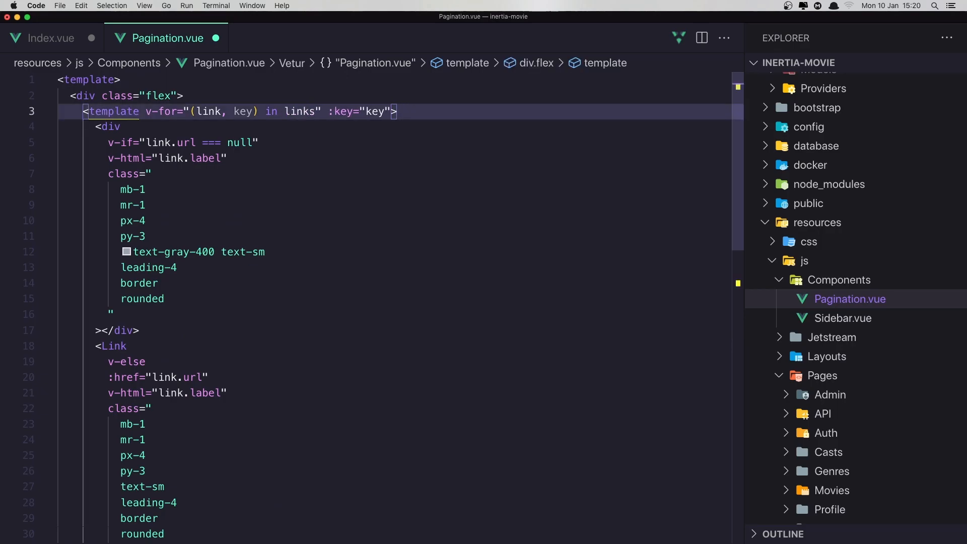
{"action": "left_click", "coordinate": [313, 120]}
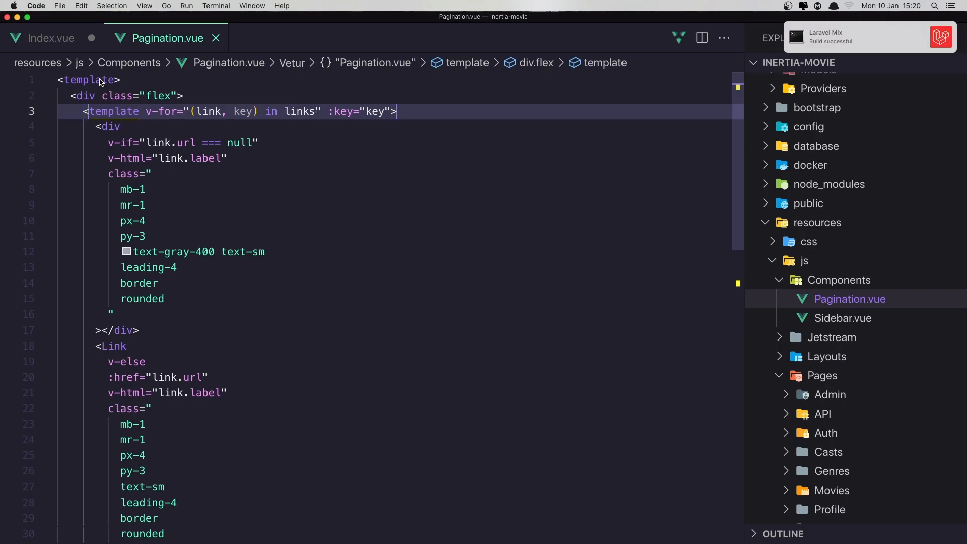
{"action": "left_click", "coordinate": [49, 37]}
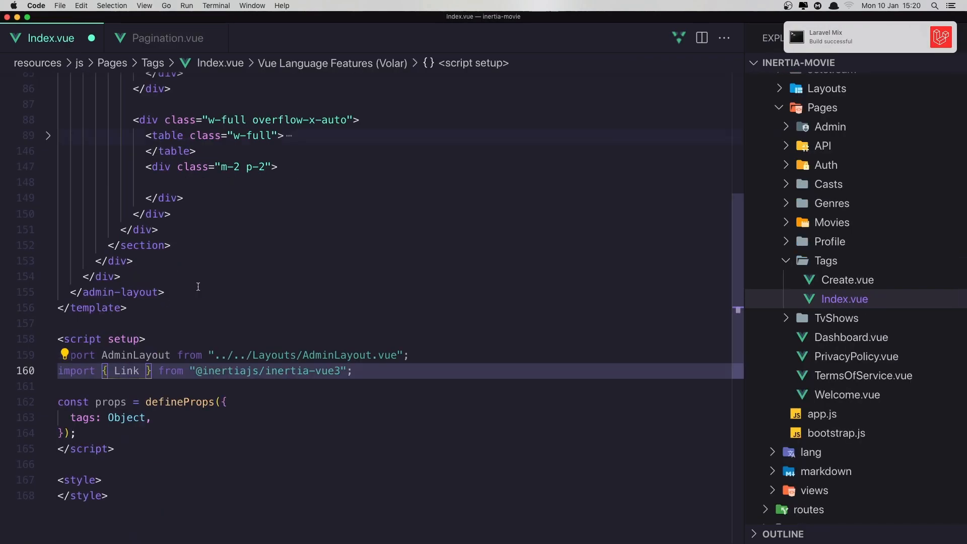
Step: Add <Pagination :links="tags.links" /> inside the div below the tags table
{"action": "scroll", "scroll_direction": "up", "scroll_amount": 3}
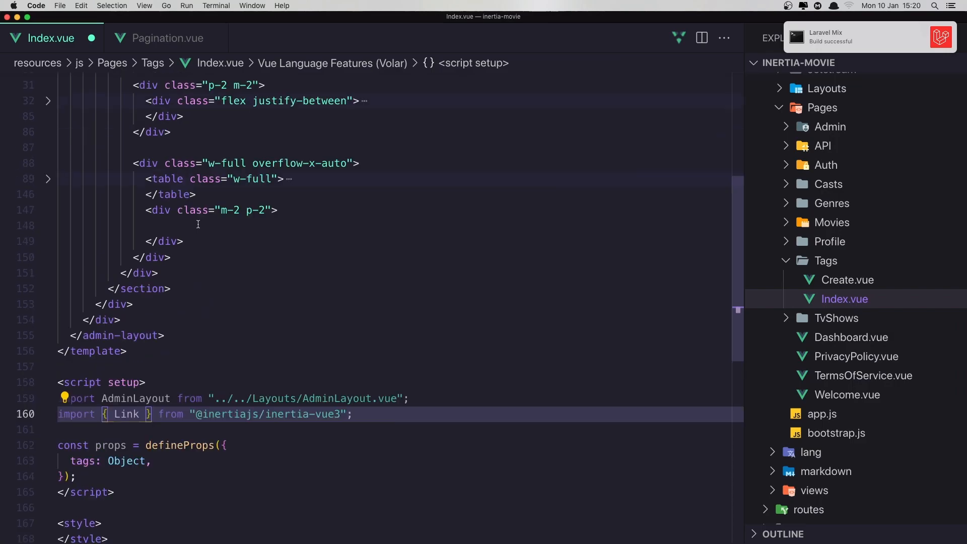
{"action": "left_click", "coordinate": [185, 226]}
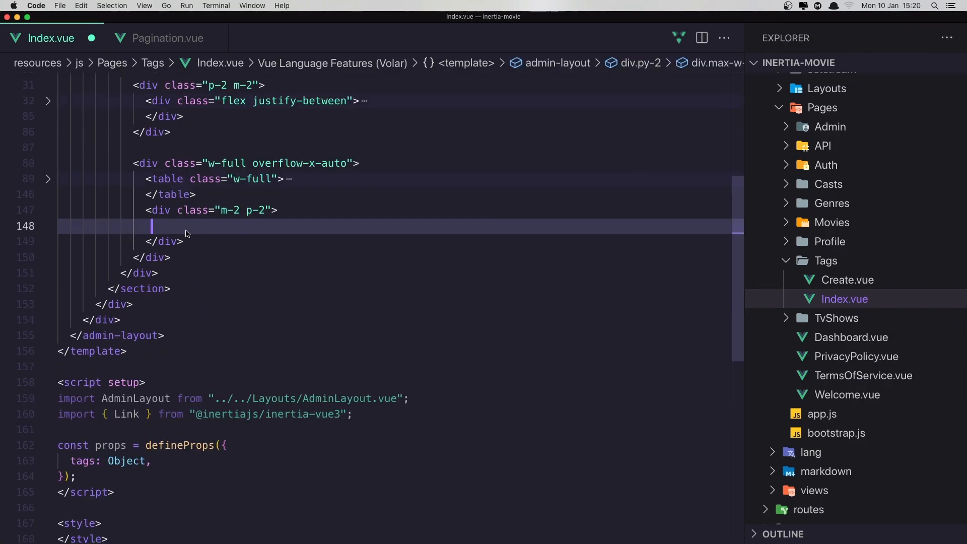
{"action": "type", "text": "<Paination :"}
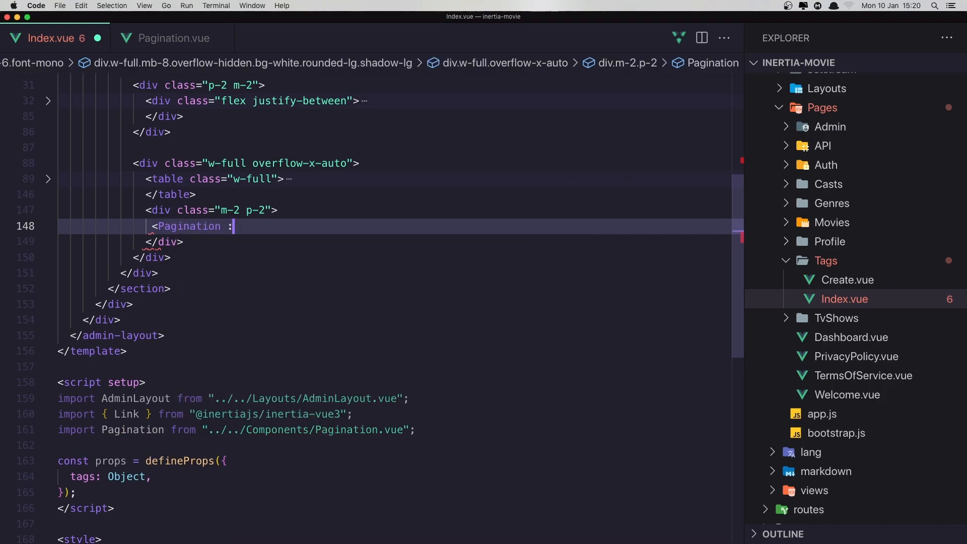
{"action": "type", "text": "links"}
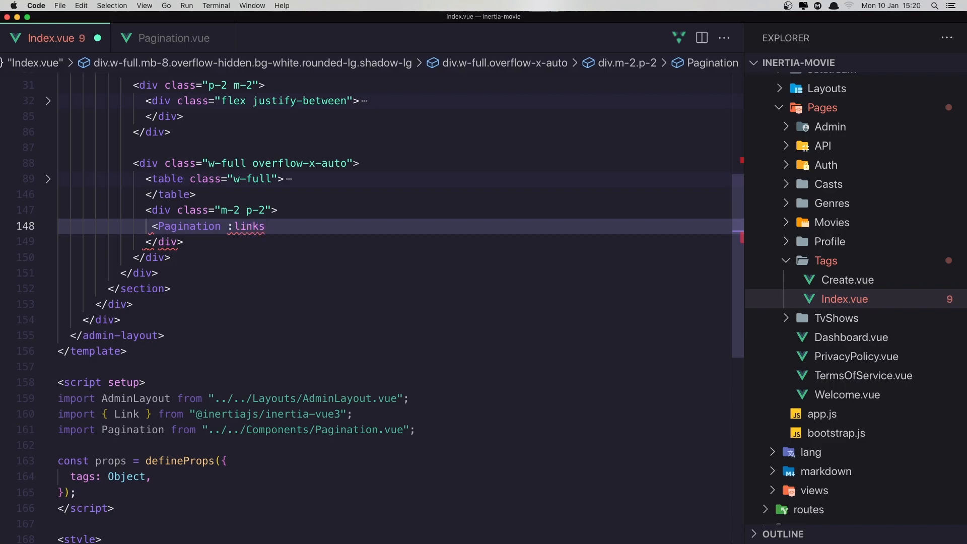
{"action": "type", "text": "=\"\""}
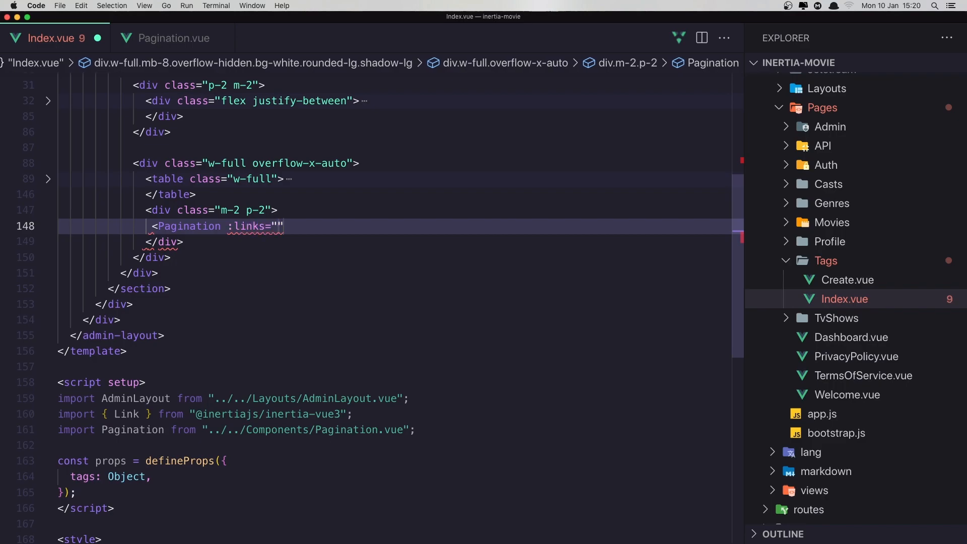
{"action": "type", "text": "tags"}
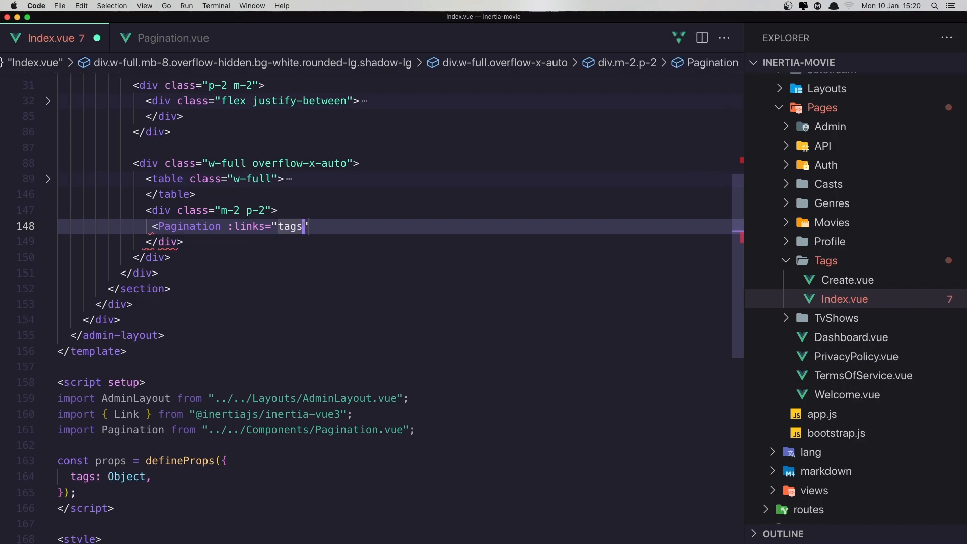
{"action": "type", "text": ".links"}
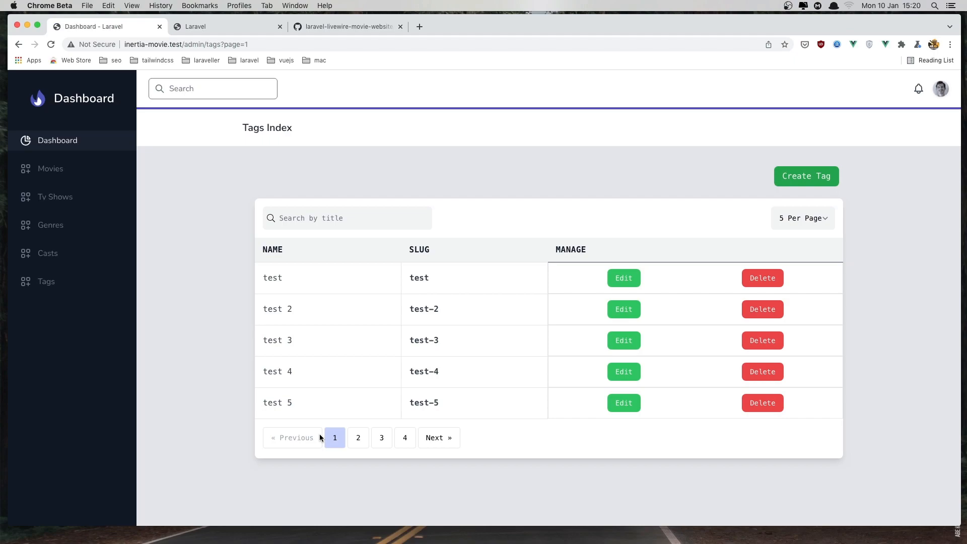
{"action": "left_click", "coordinate": [357, 437]}
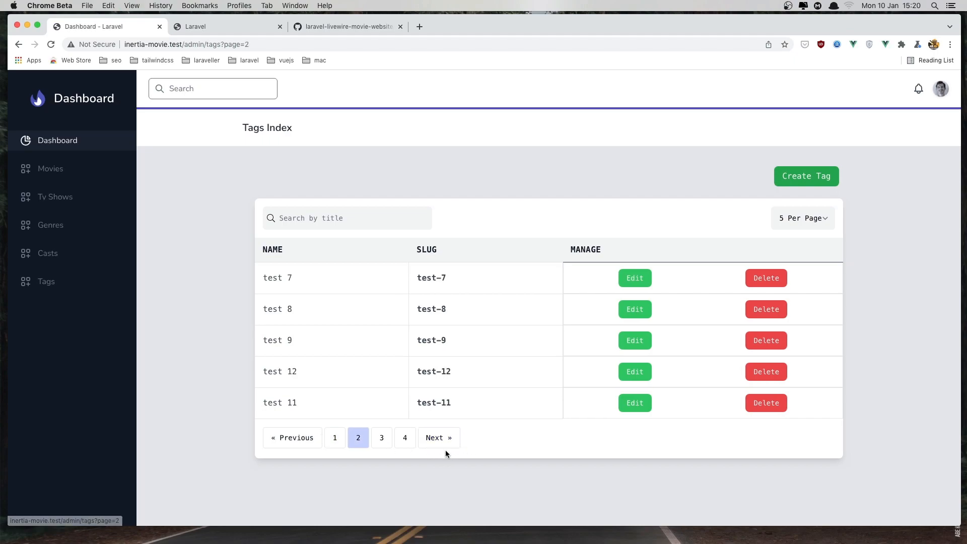
{"action": "left_click", "coordinate": [405, 437]}
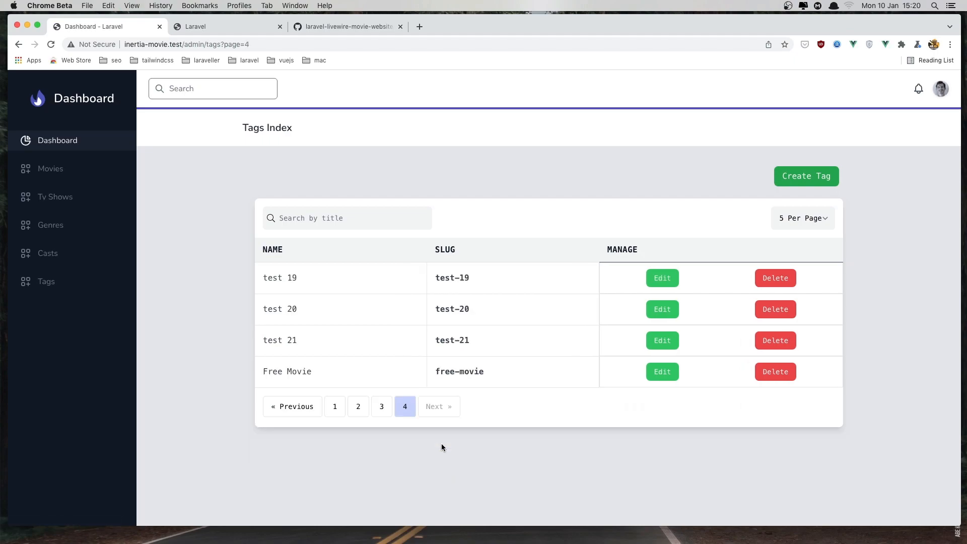
{"action": "mouse_move", "coordinate": [292, 406]}
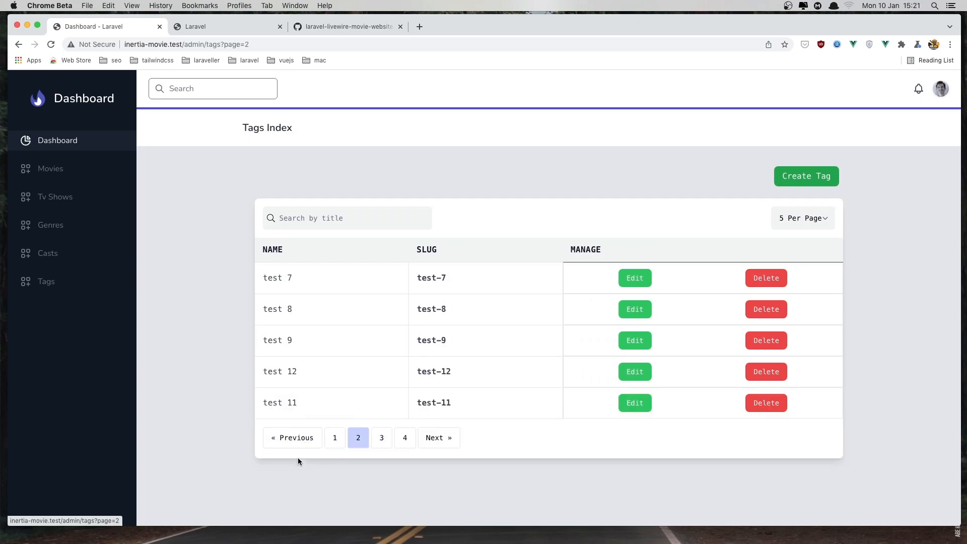
{"action": "left_click", "coordinate": [334, 437]}
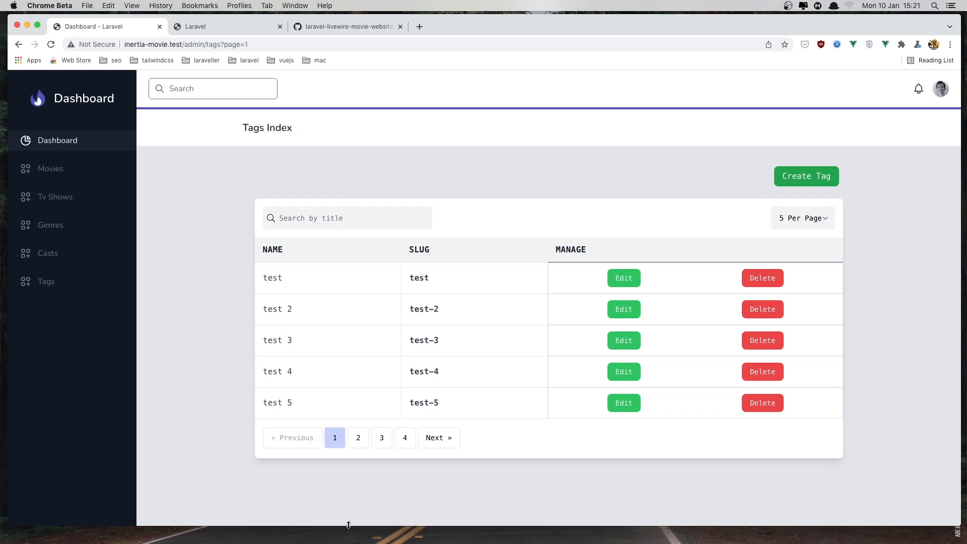
{"action": "mouse_move", "coordinate": [365, 500]}
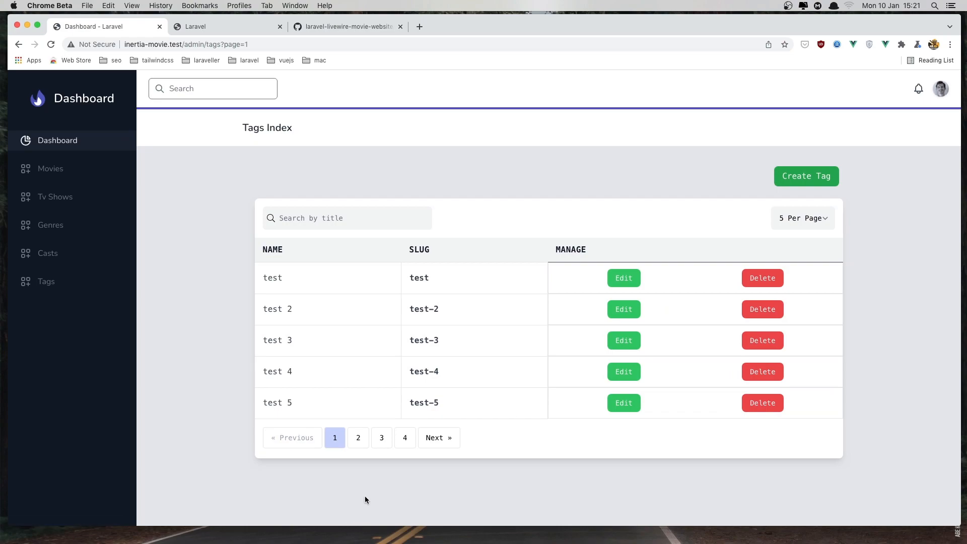
{"action": "mouse_move", "coordinate": [412, 483]}
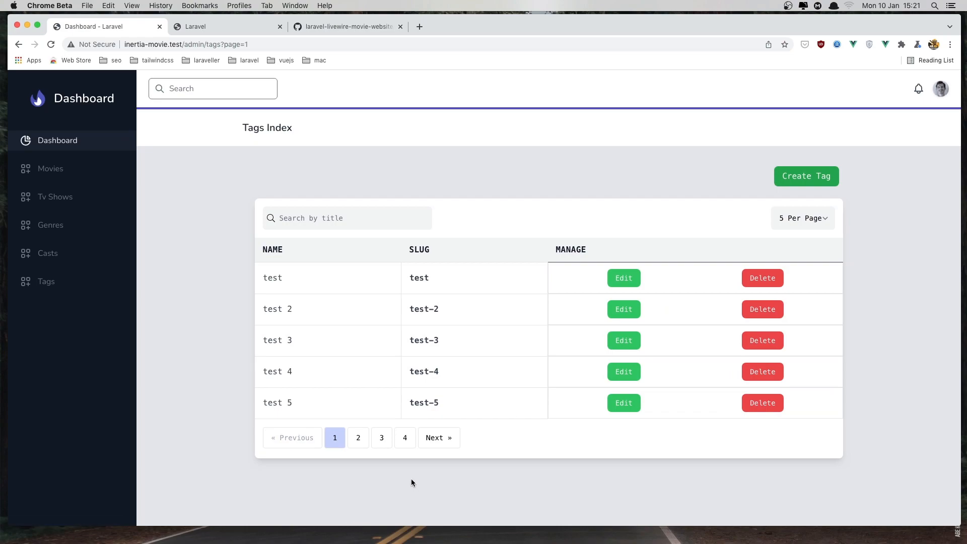